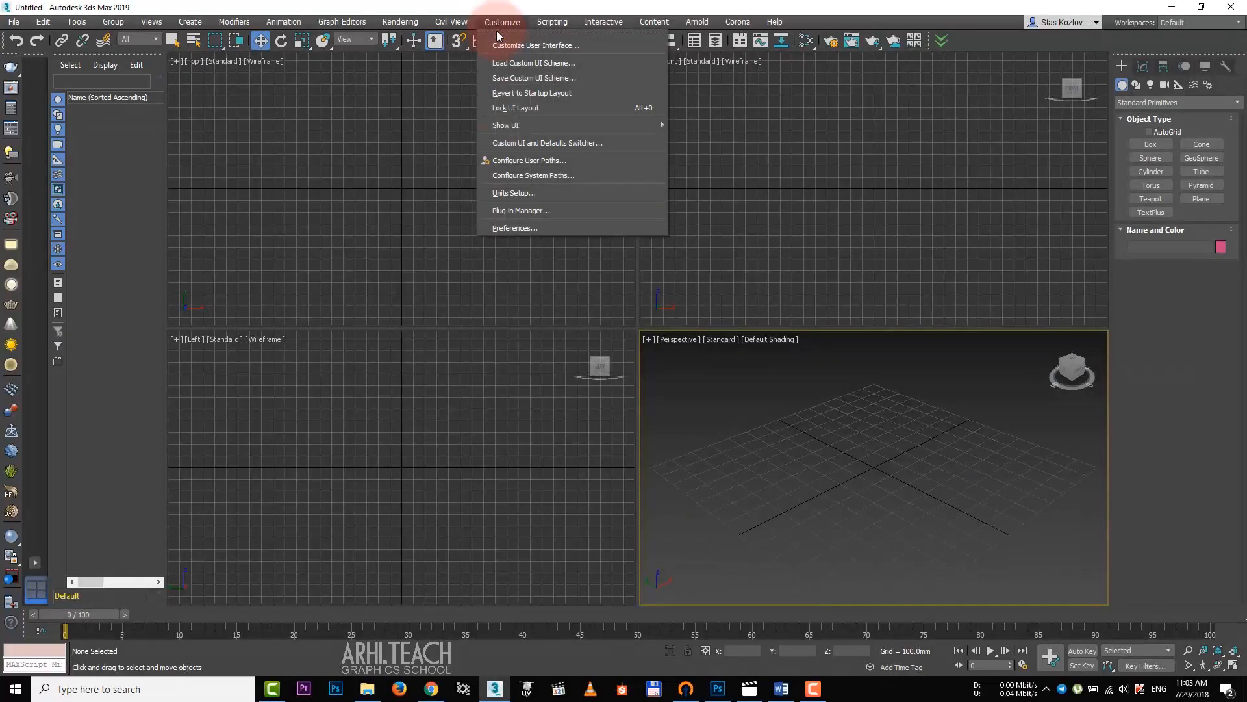
{"action": "mouse_move", "coordinate": [513, 192]}
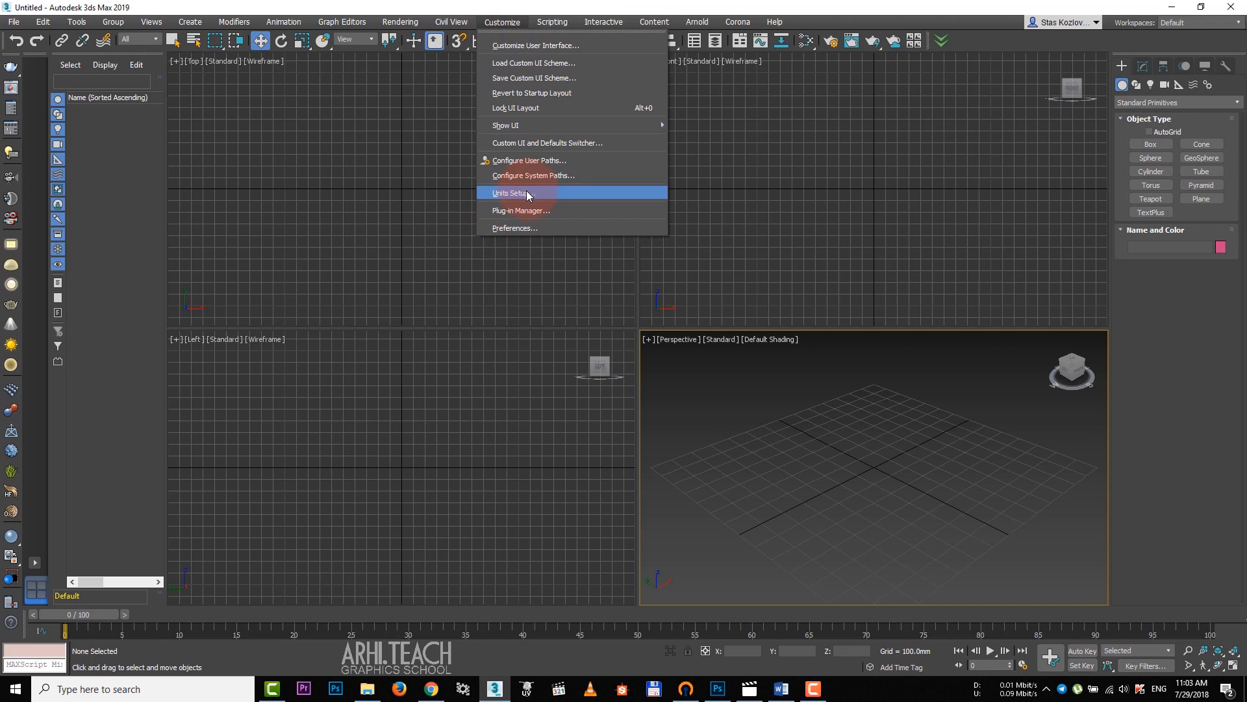
- Set the scene display units to metric millimetres in Units Setup
{"action": "left_click", "coordinate": [512, 193]}
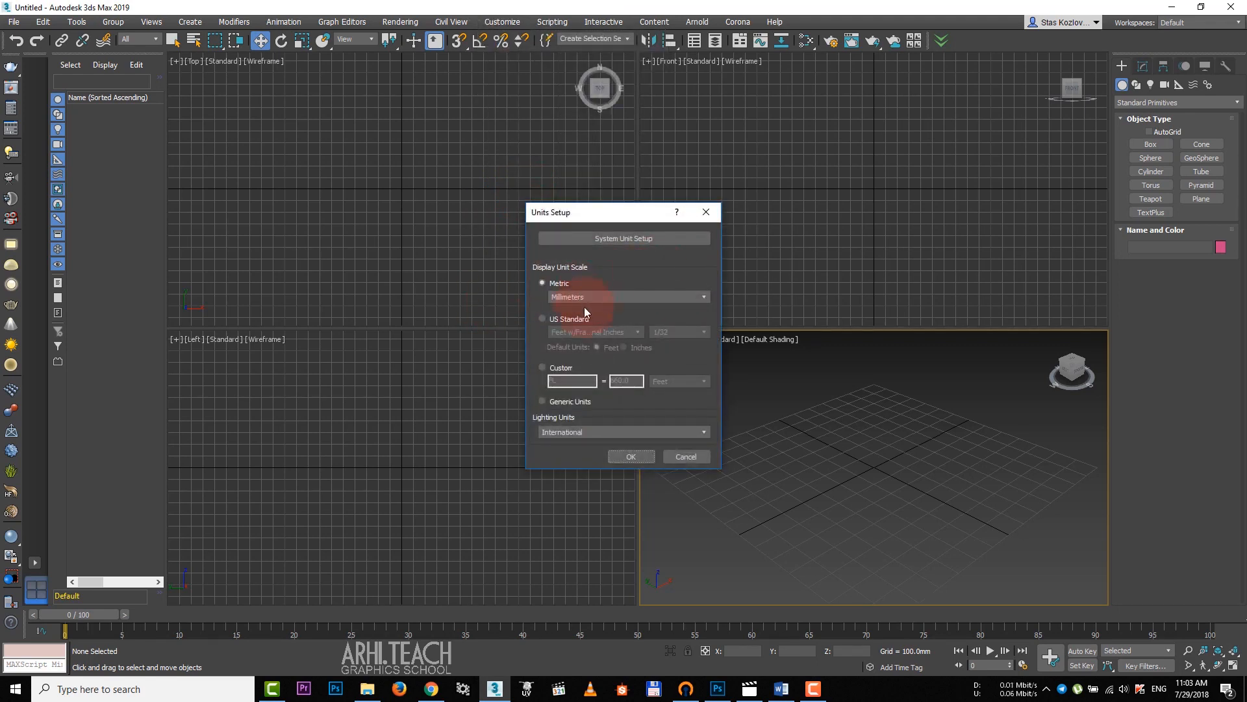
{"action": "left_click", "coordinate": [685, 456]}
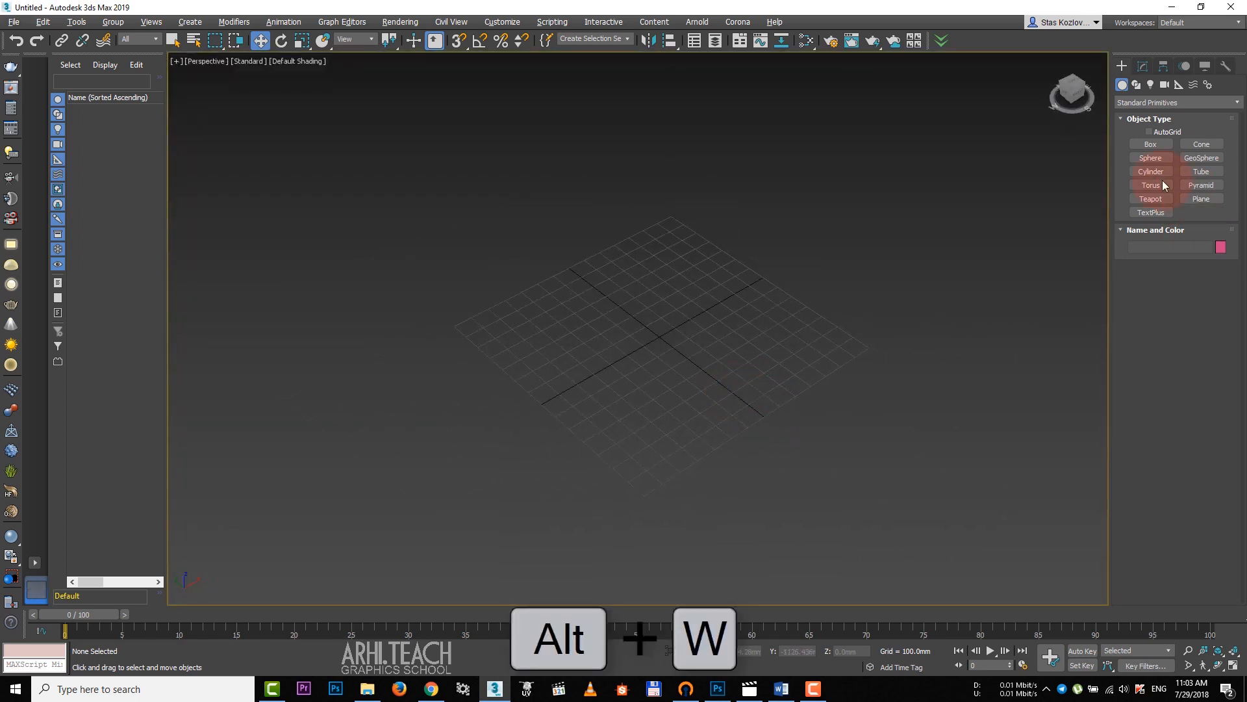
- Create a 5000 × 2500 mm box in the viewport
{"action": "left_click", "coordinate": [1150, 145]}
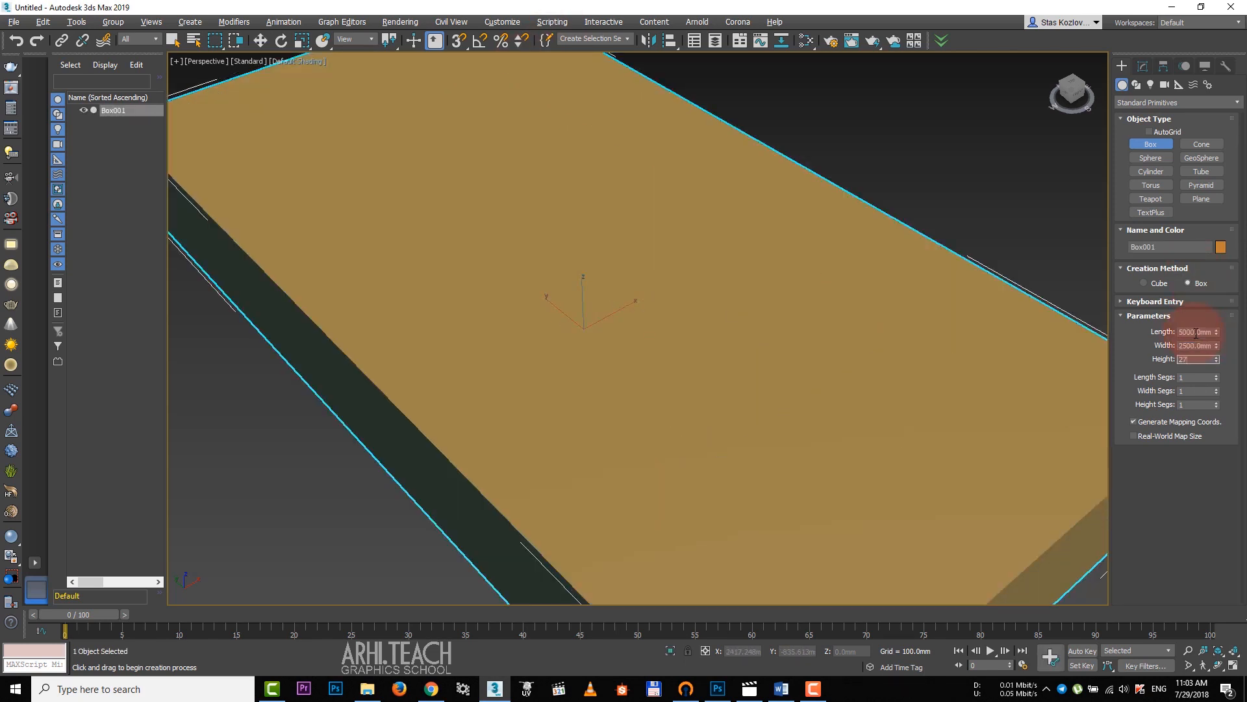
{"action": "right_click", "coordinate": [656, 421]}
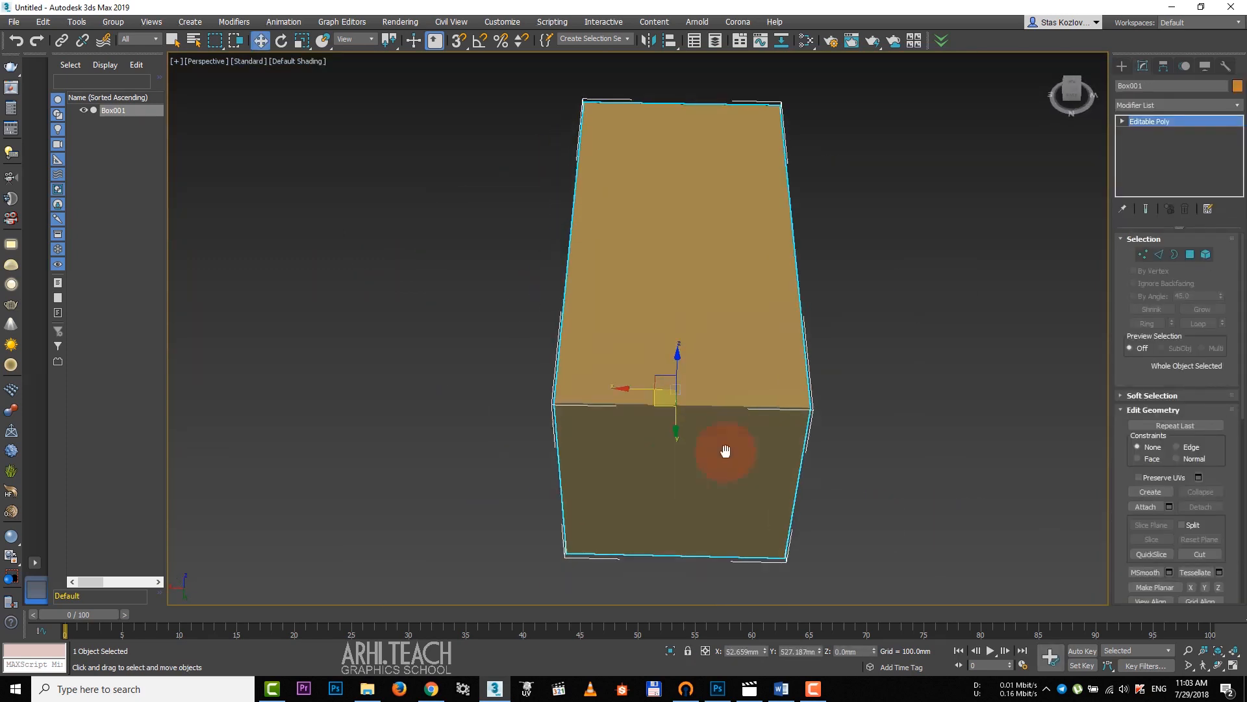
- Connect two front edges with spread-apart vertical edges and switch to polygon selection
{"action": "right_click", "coordinate": [723, 450]}
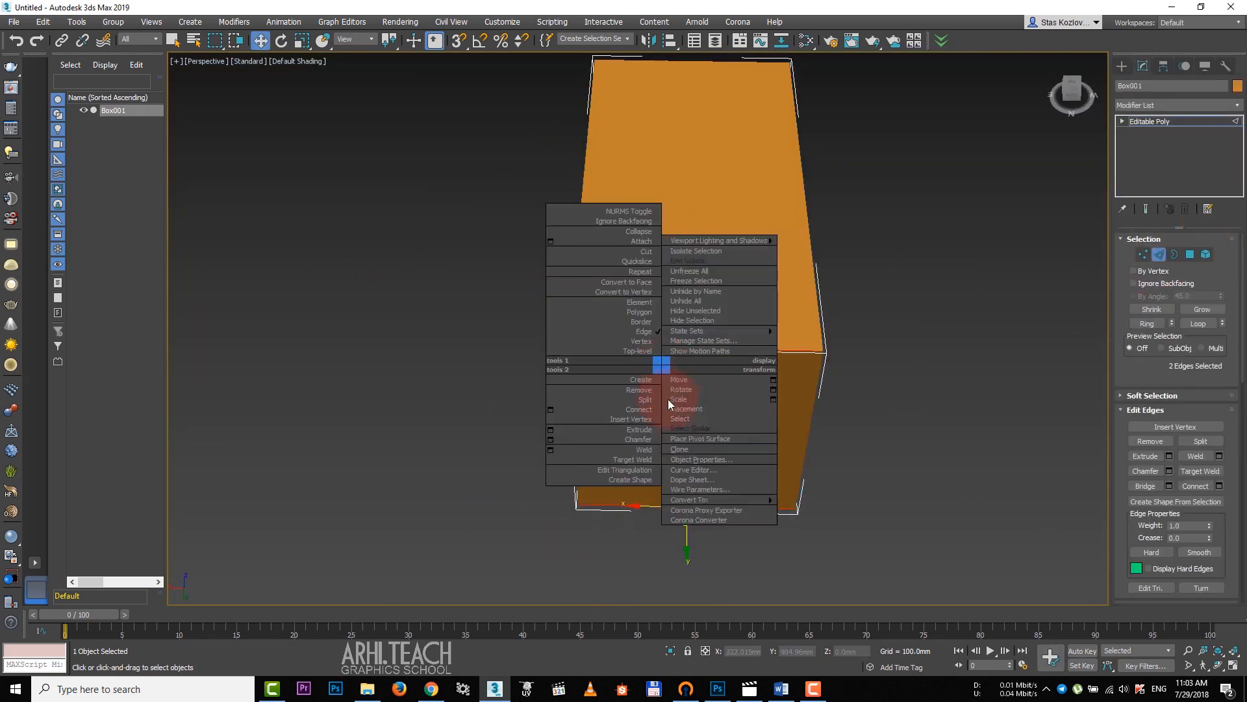
{"action": "left_click", "coordinate": [639, 409]}
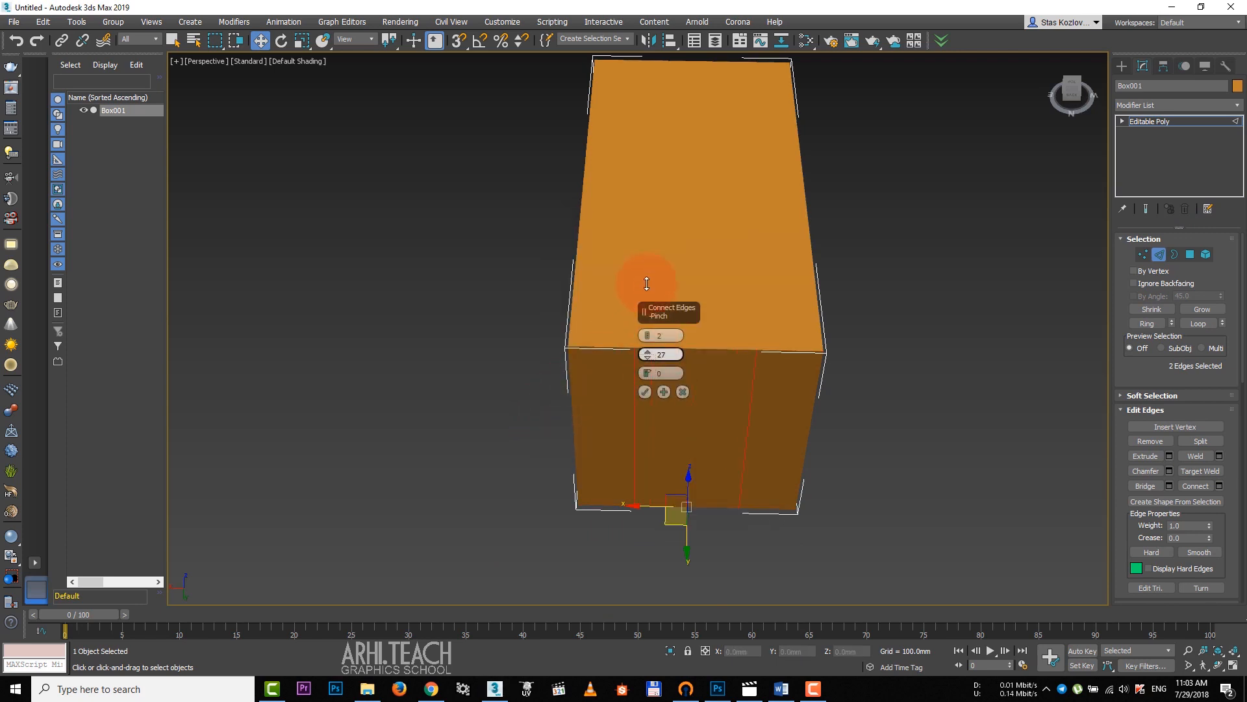
{"action": "left_click_drag", "start_coordinate": [646, 282], "coordinate": [685, 186]}
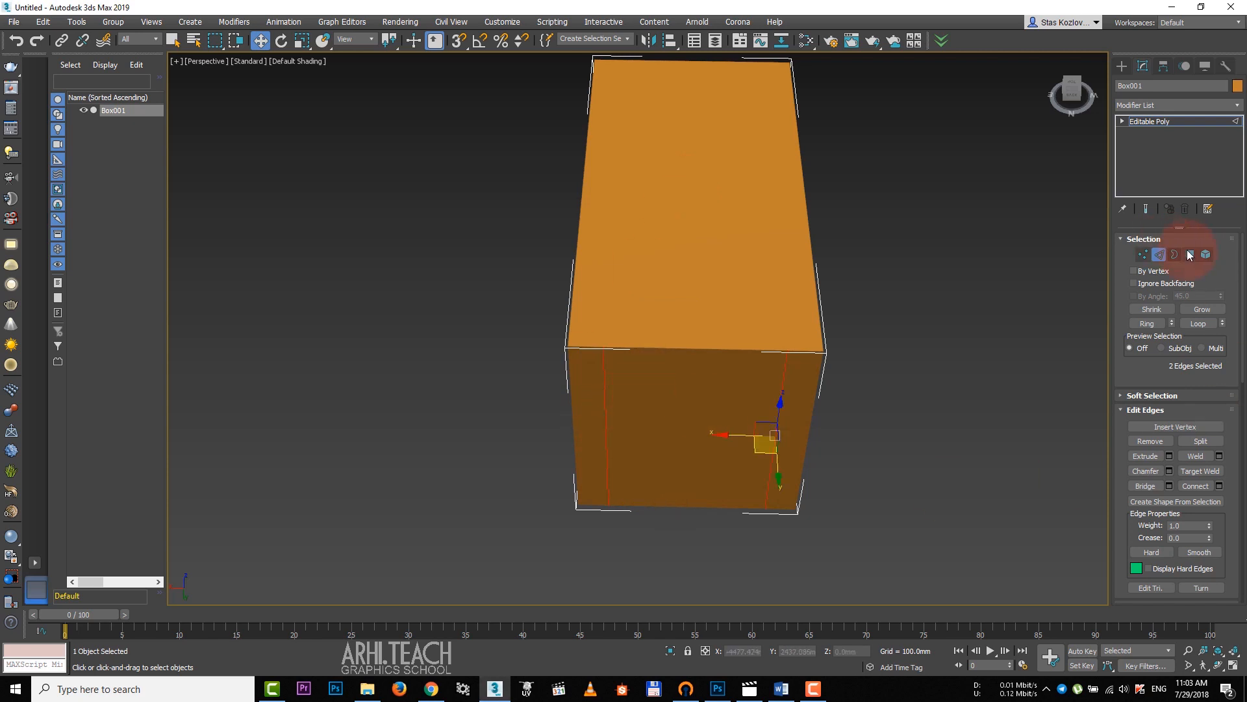
{"action": "left_click", "coordinate": [1175, 255]}
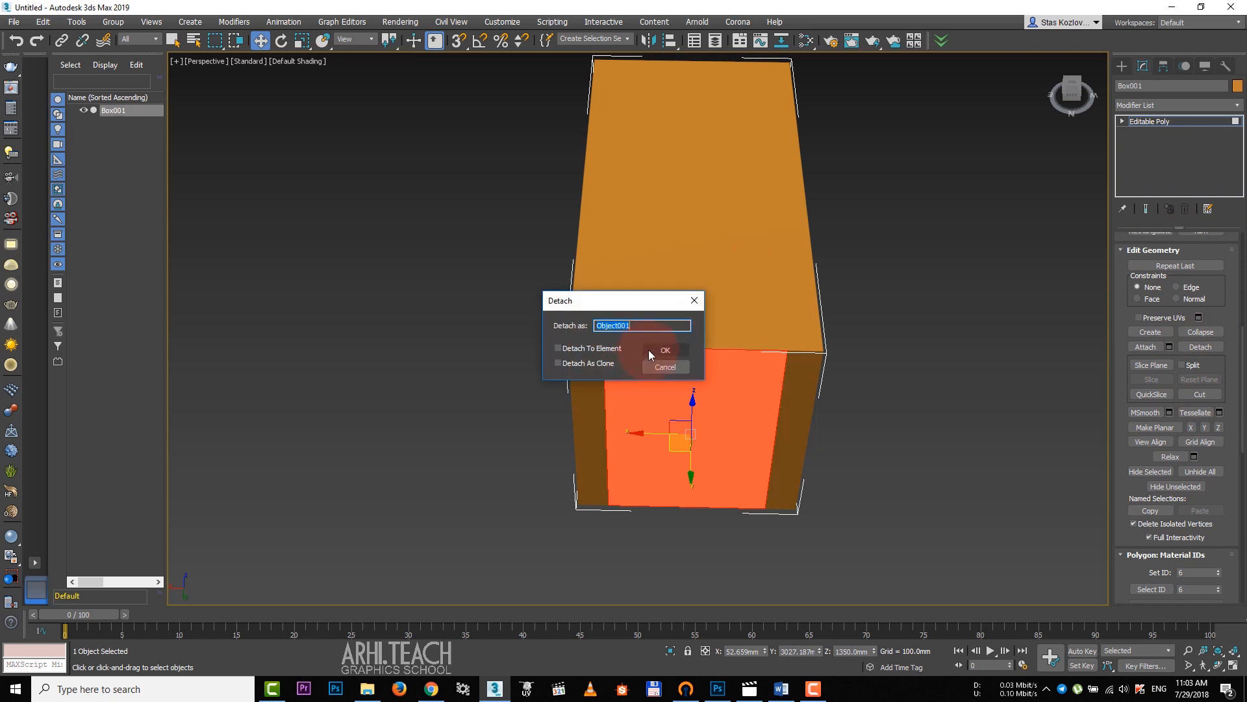
- Detach the front panels as Object001 and Object002 and leave sub-object mode
{"action": "left_click", "coordinate": [665, 349]}
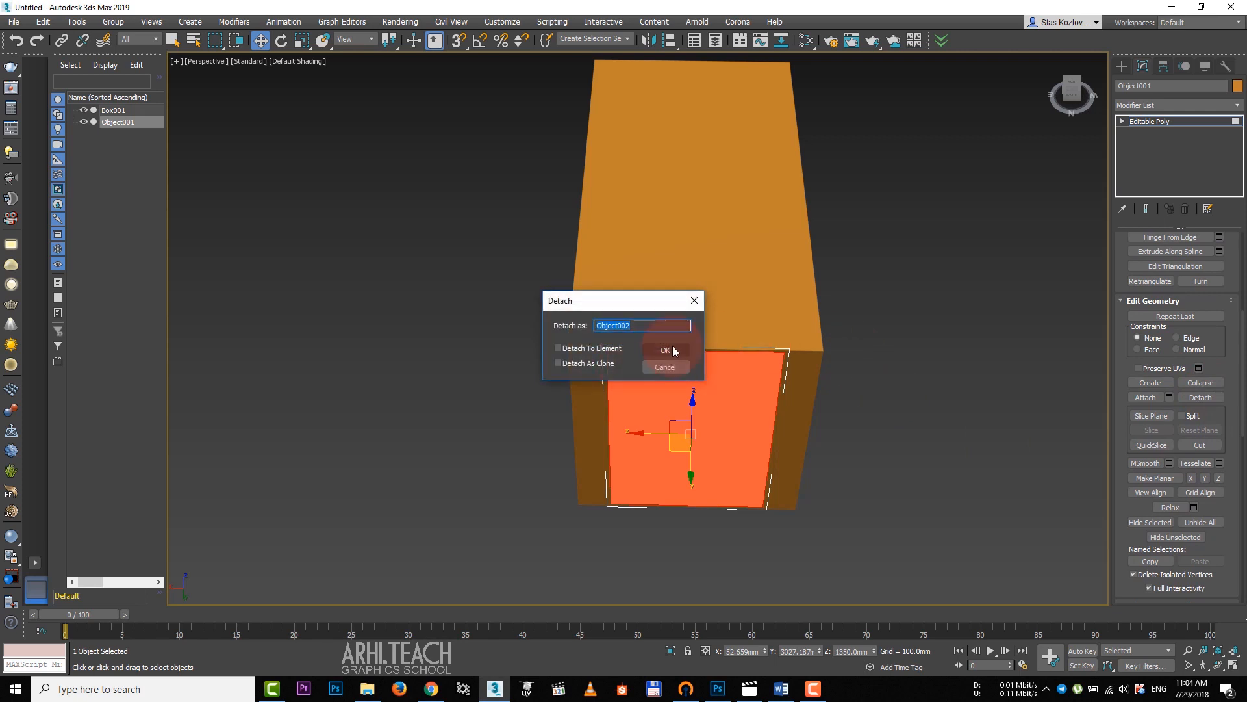
{"action": "left_click", "coordinate": [666, 351]}
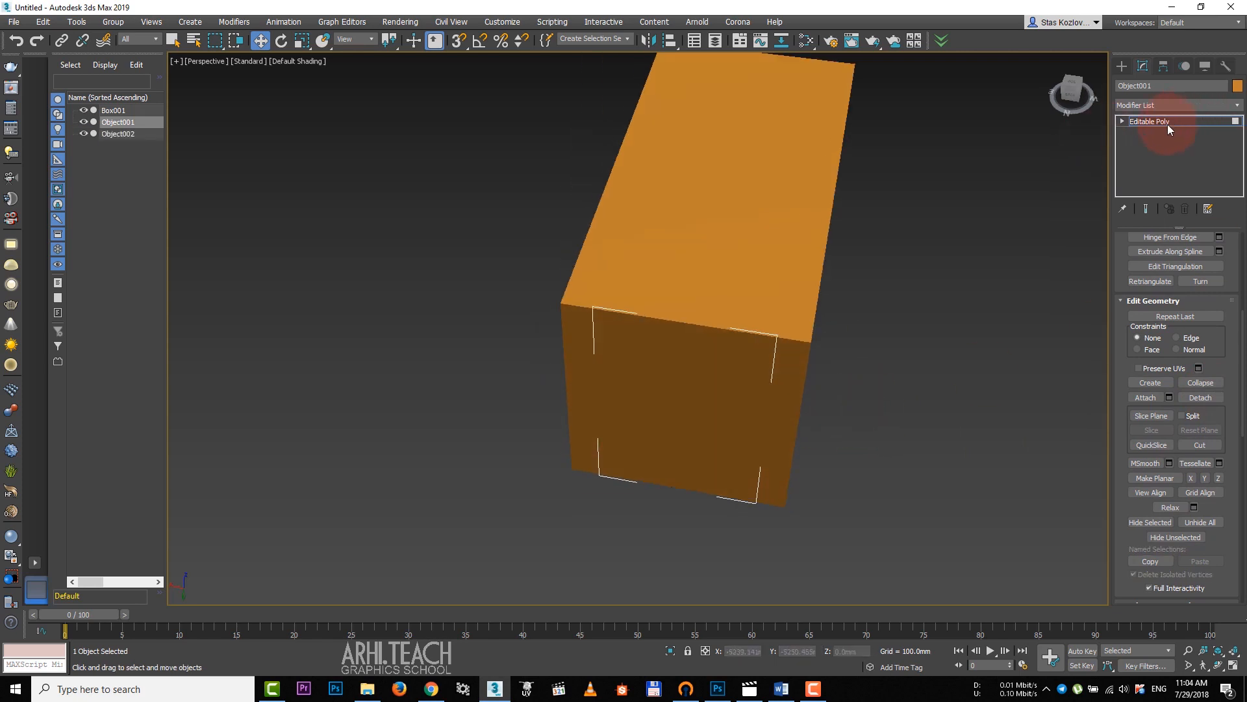
{"action": "left_click", "coordinate": [117, 134]}
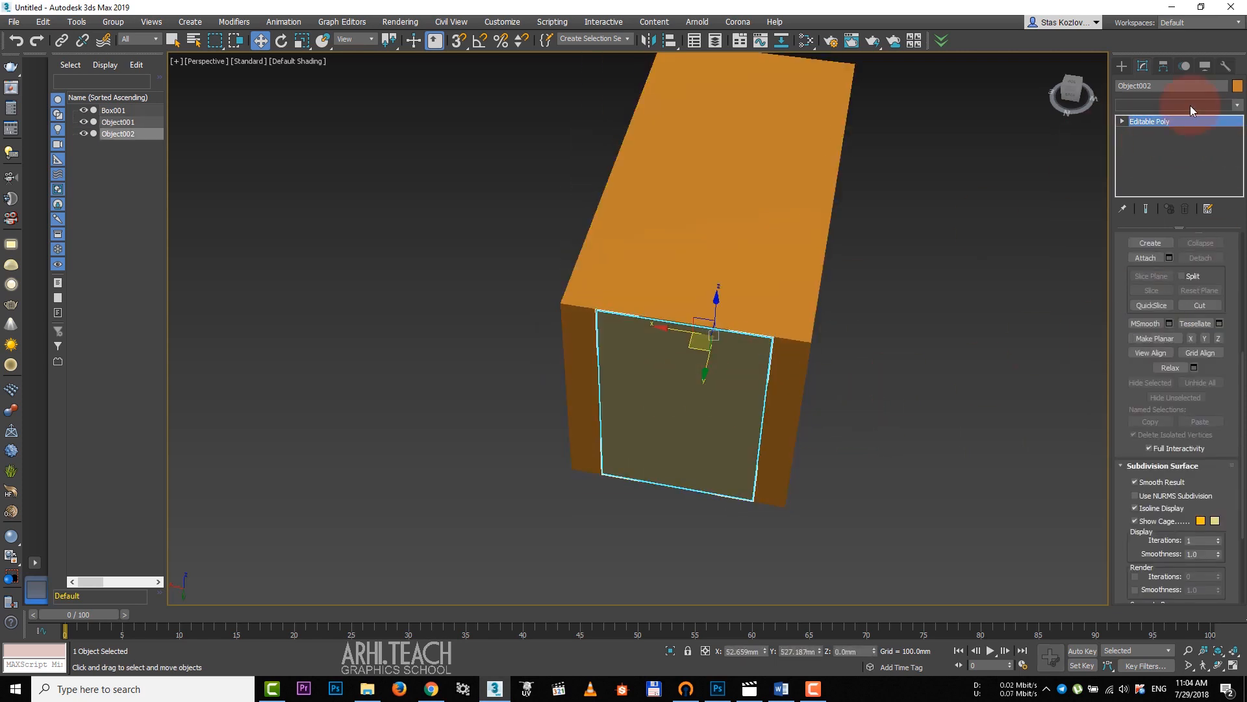
- Add a Shell modifier to Object001
{"action": "left_click", "coordinate": [1235, 104]}
{"action": "type", "text": "Shell"}
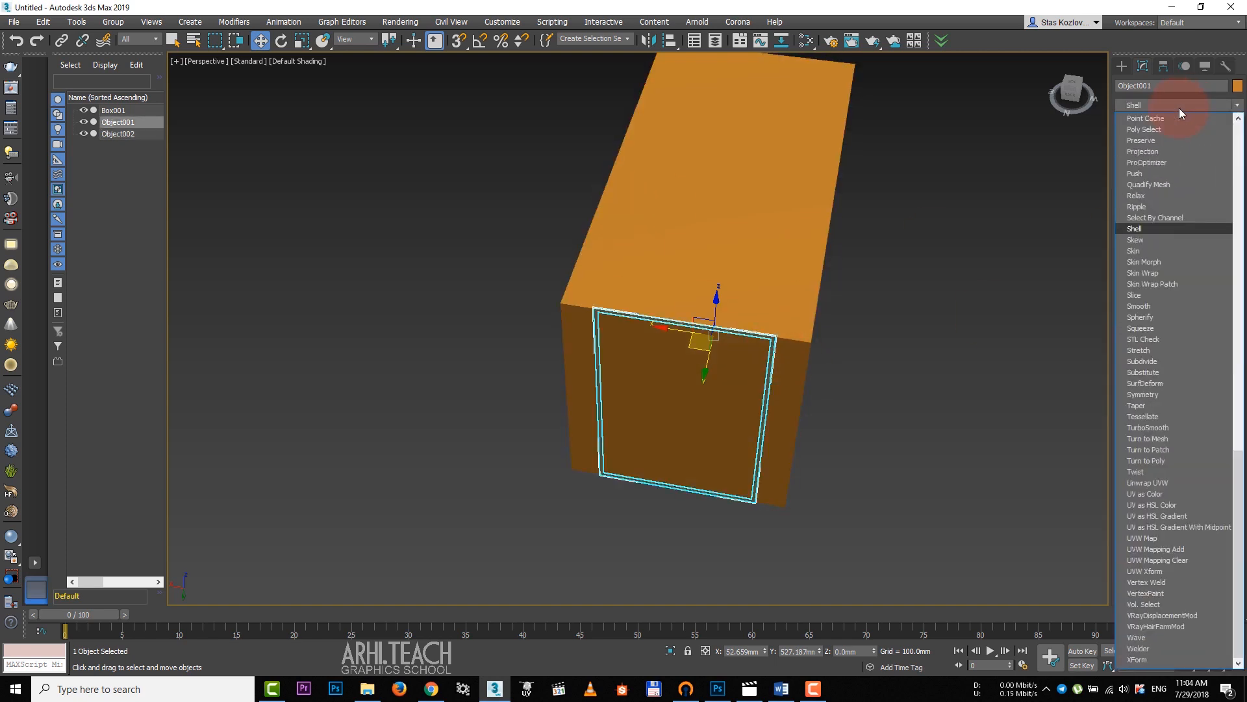
{"action": "left_click", "coordinate": [1134, 229]}
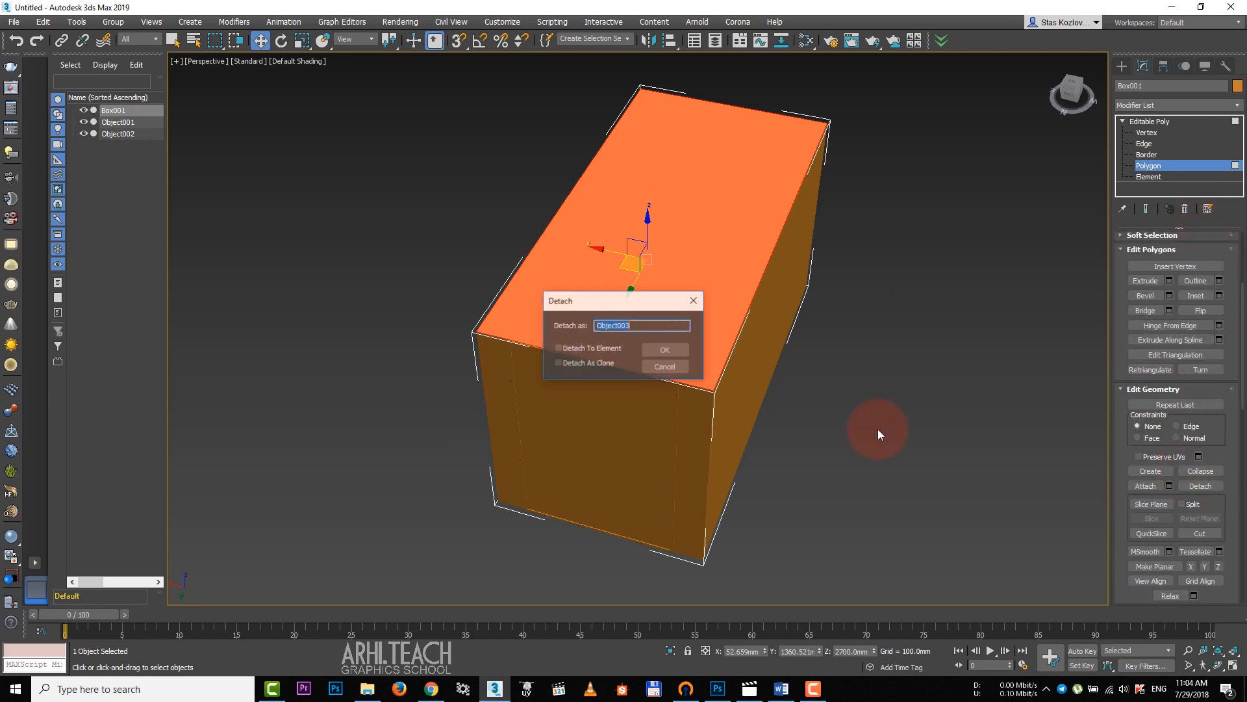
- Detach the top face as the ceiling, isolate the floor and reach its modifier list
{"action": "left_click", "coordinate": [663, 349]}
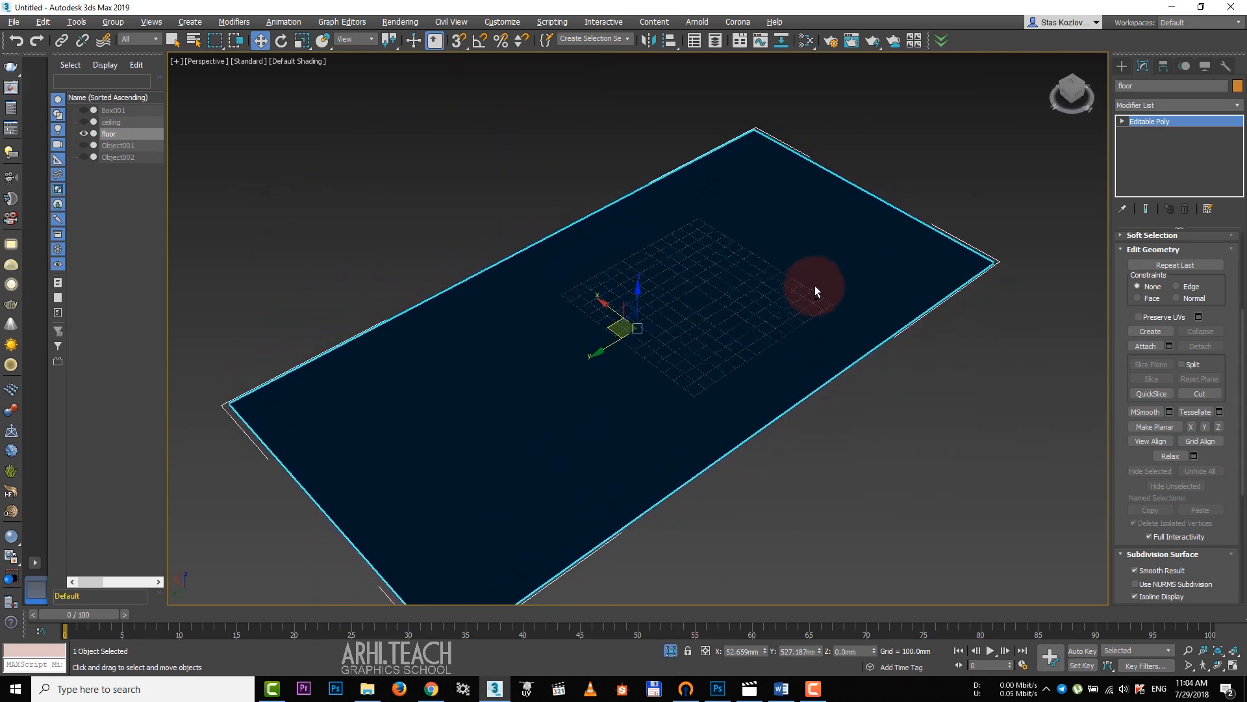
{"action": "key", "text": "Alt+q"}
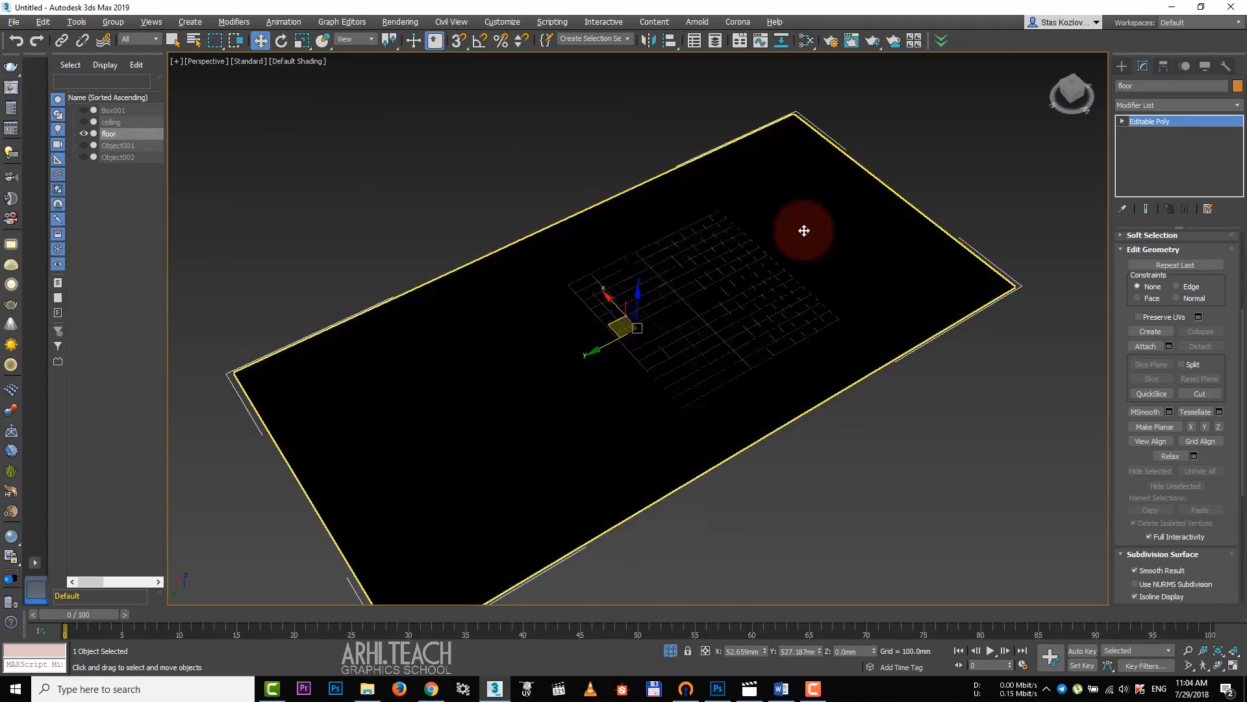
{"action": "left_click_drag", "start_coordinate": [803, 232], "coordinate": [764, 310]}
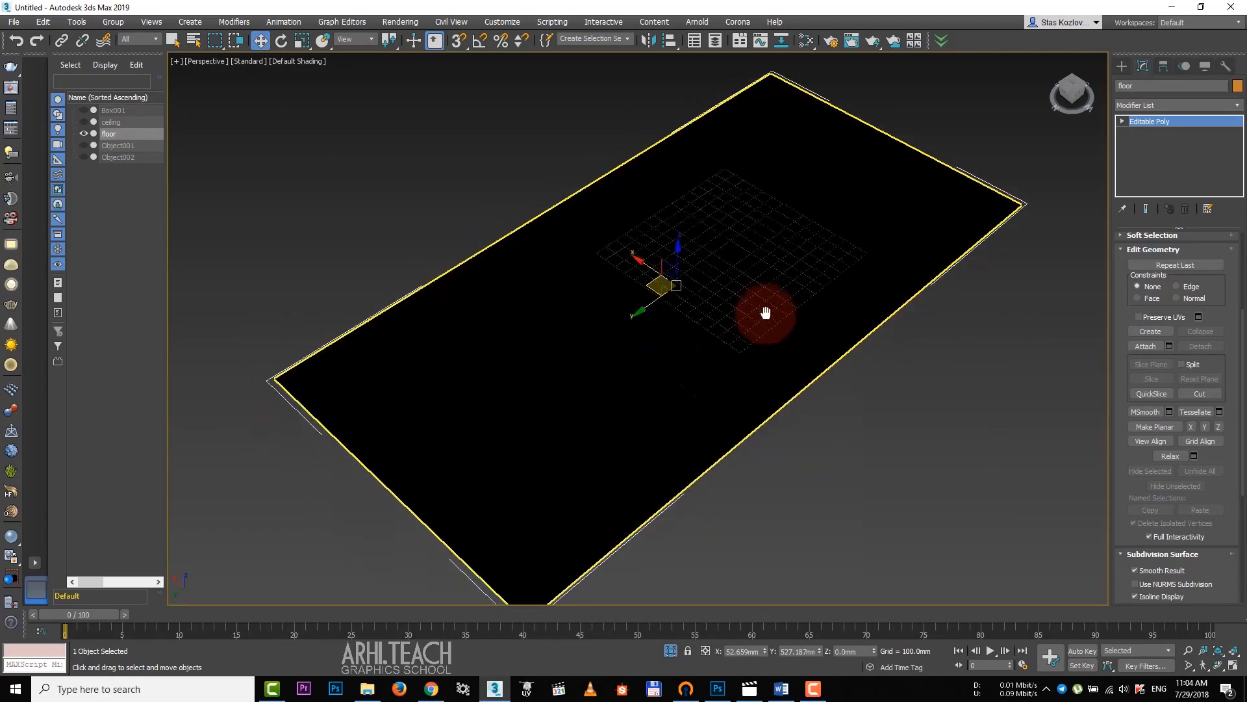
{"action": "left_click", "coordinate": [1177, 104]}
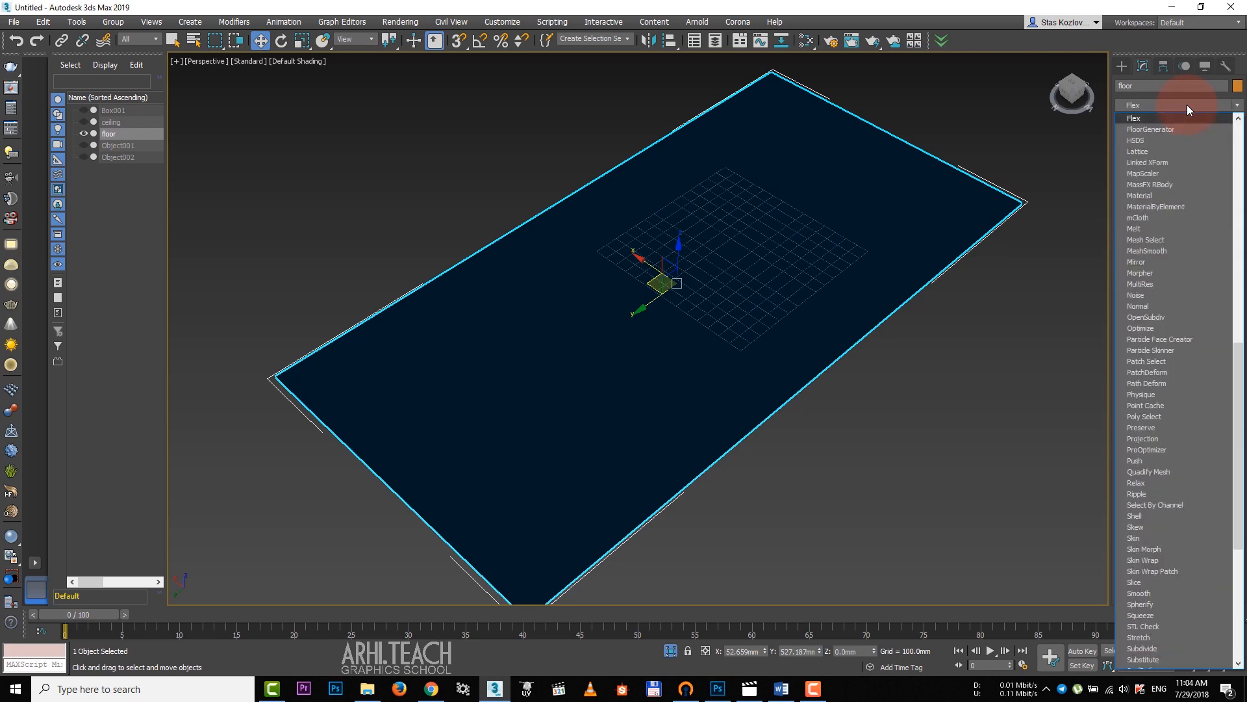
- Cover the floor with FloorGenerator boards and flip its normals with a Normal modifier
{"action": "left_click", "coordinate": [1150, 129]}
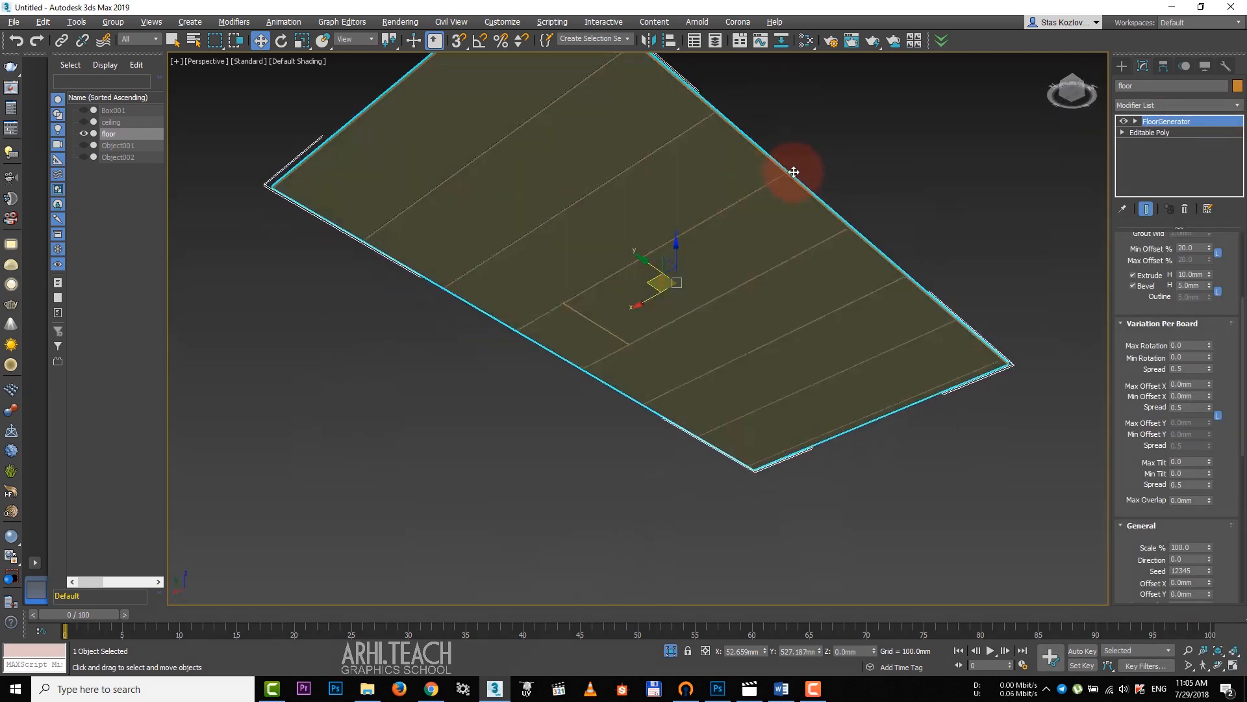
{"action": "left_click", "coordinate": [1167, 121]}
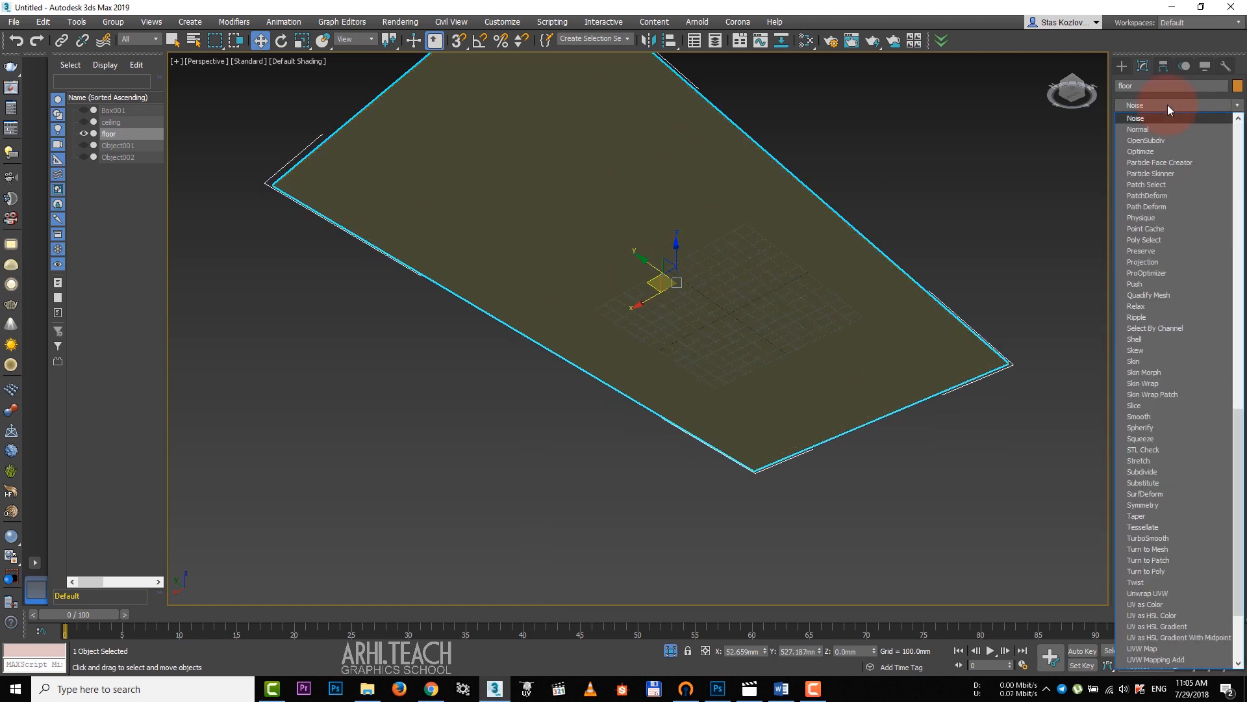
{"action": "left_click", "coordinate": [1138, 129]}
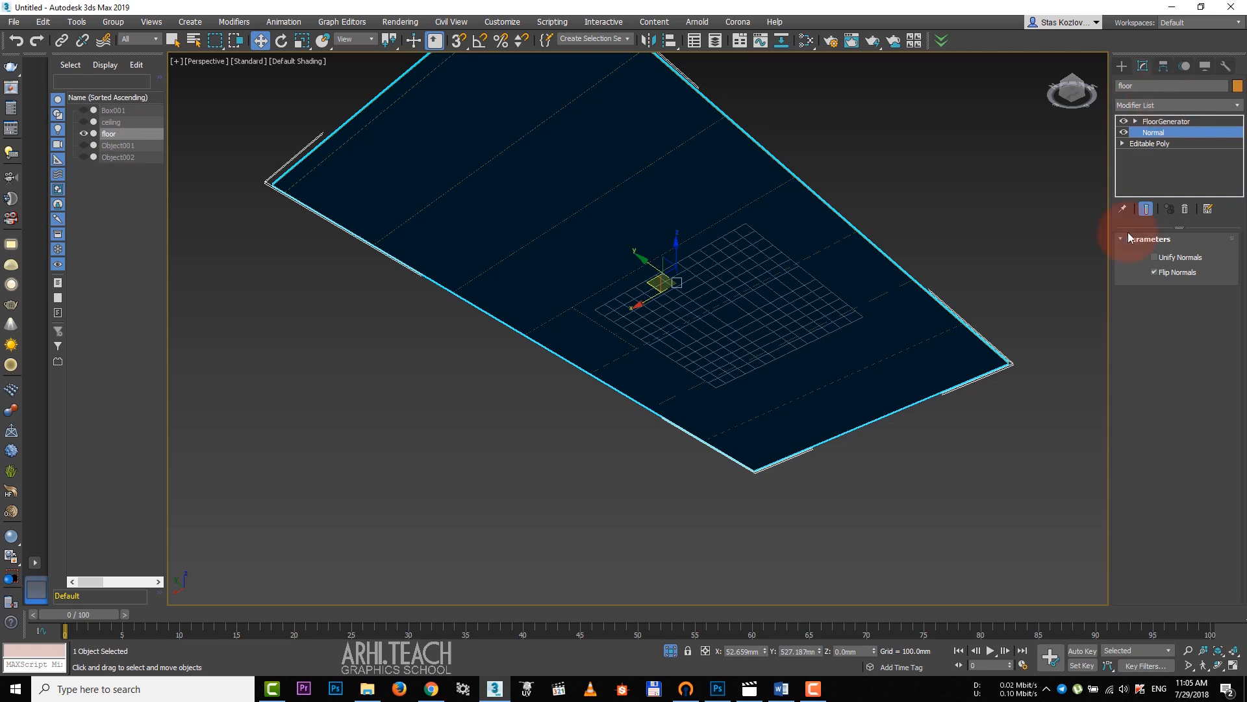
{"action": "left_click", "coordinate": [1168, 120]}
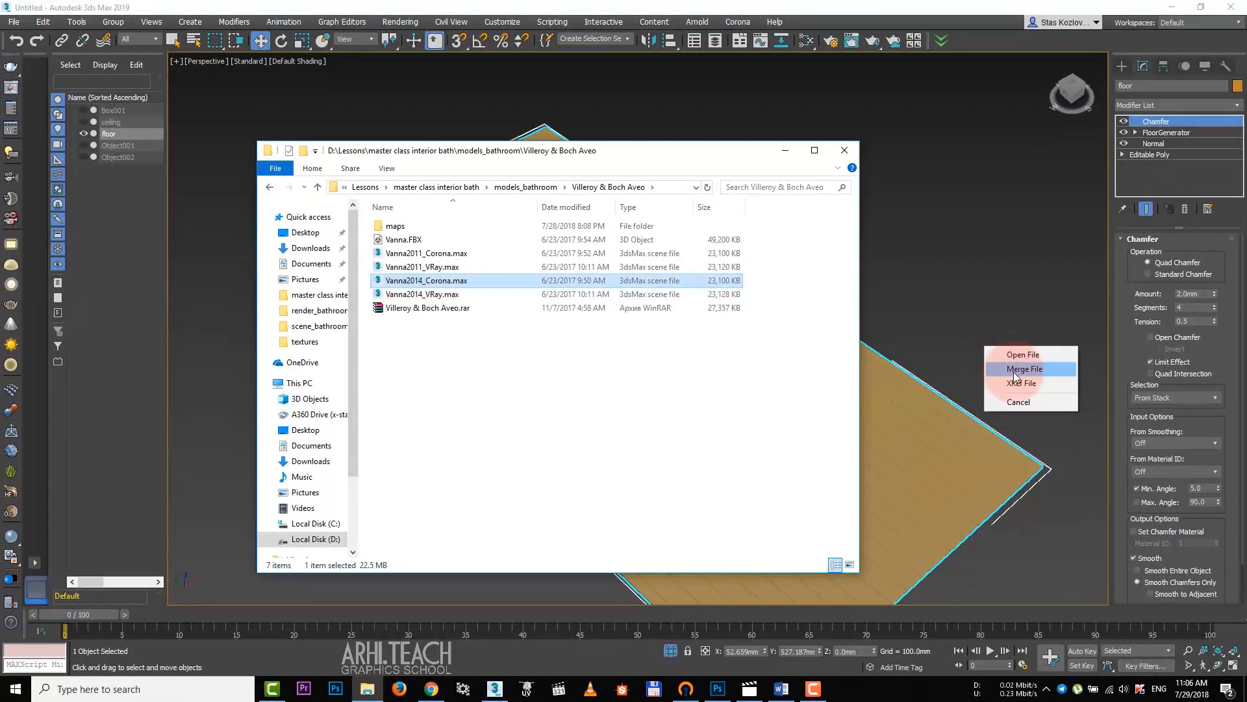
- Merge Vanna2014_Corona.max into the scene and open the tub group
{"action": "left_click", "coordinate": [1025, 367]}
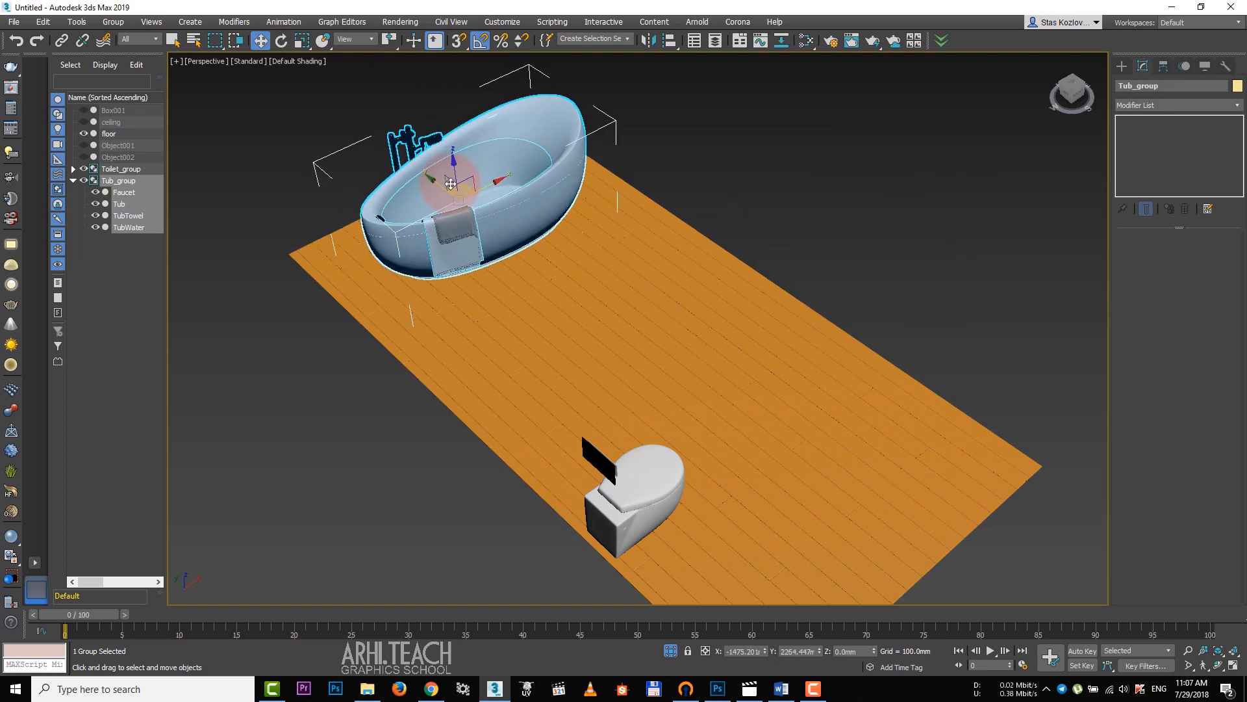
{"action": "left_click", "coordinate": [113, 22]}
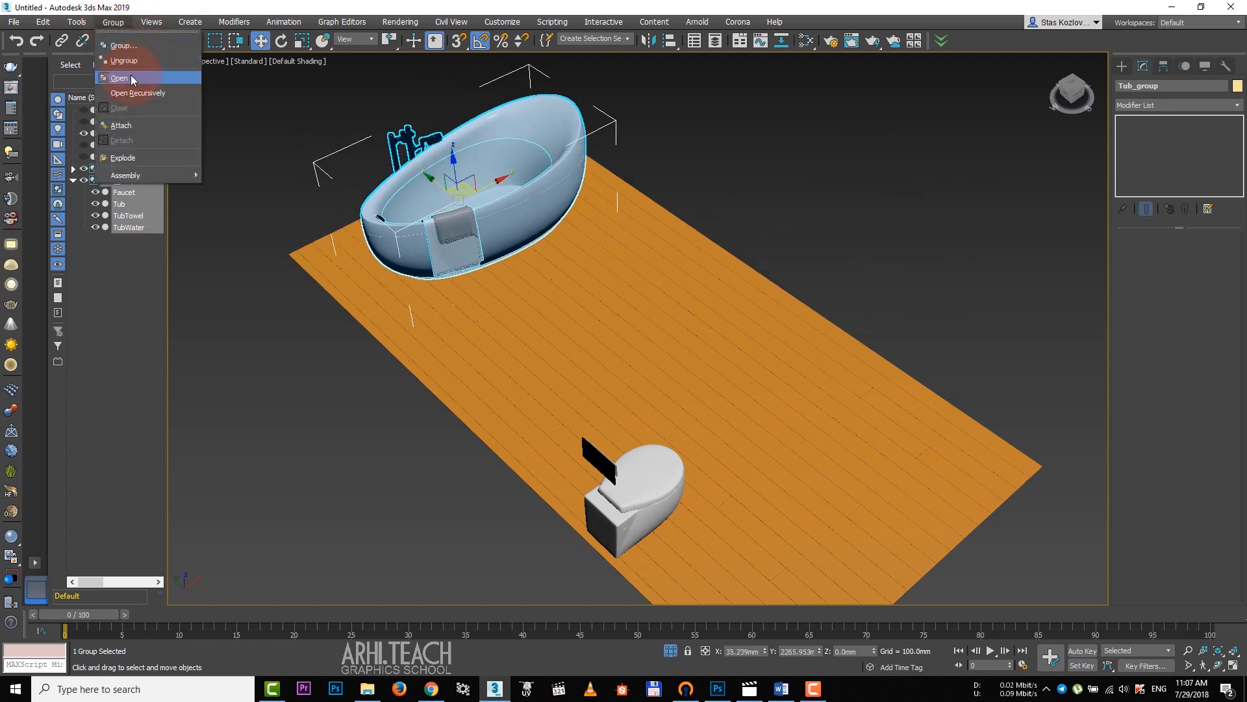
{"action": "left_click", "coordinate": [119, 77]}
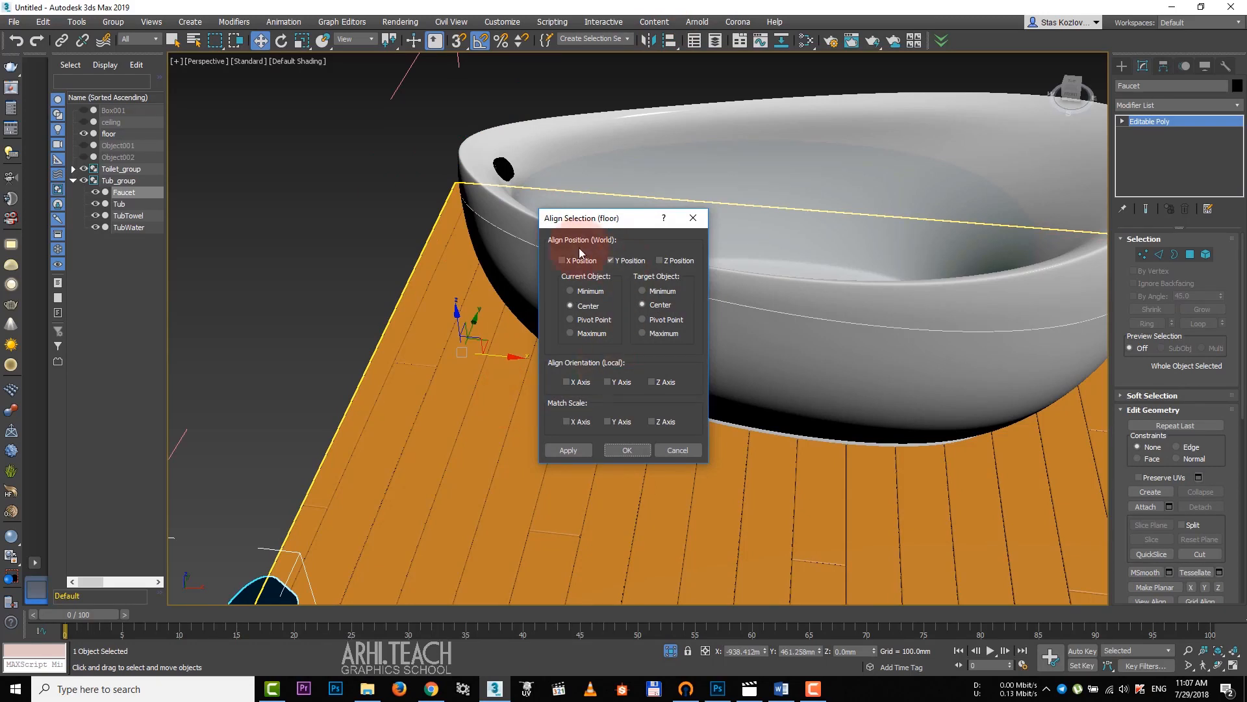
- Align the tub to the floor along X and pull back to see the whole floor
{"action": "left_click", "coordinate": [660, 260]}
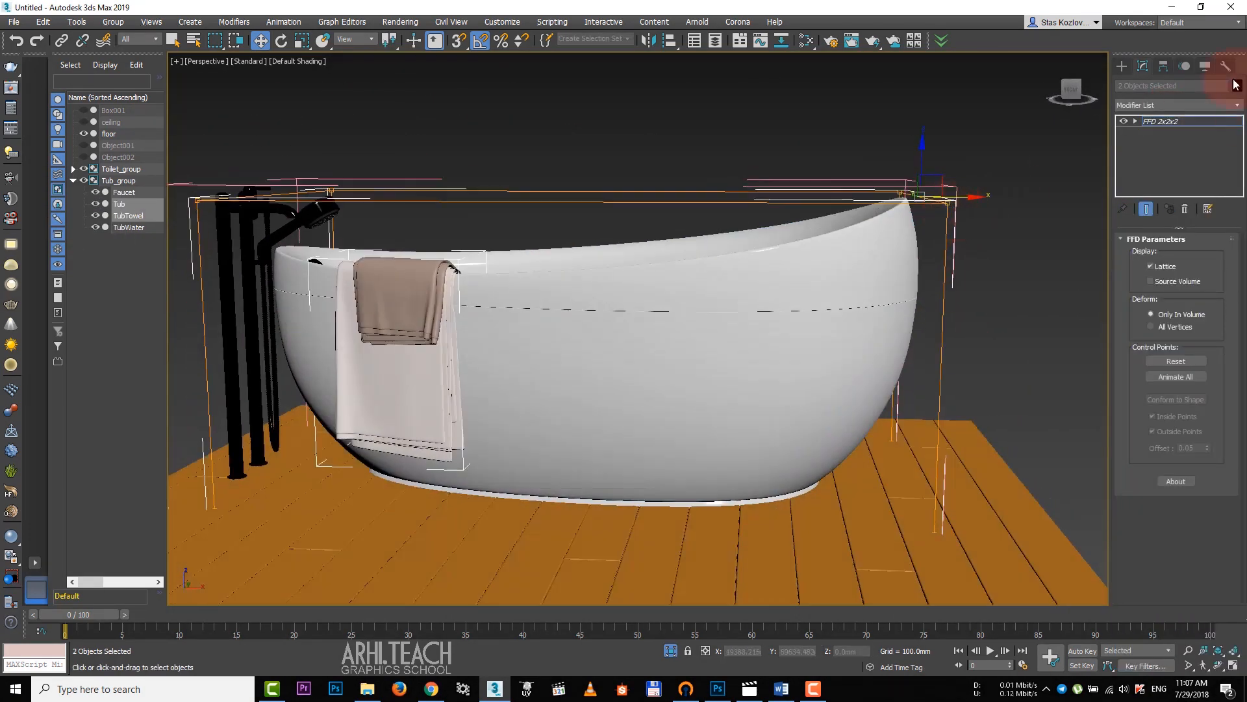
{"action": "left_click_drag", "start_coordinate": [920, 195], "coordinate": [919, 217]}
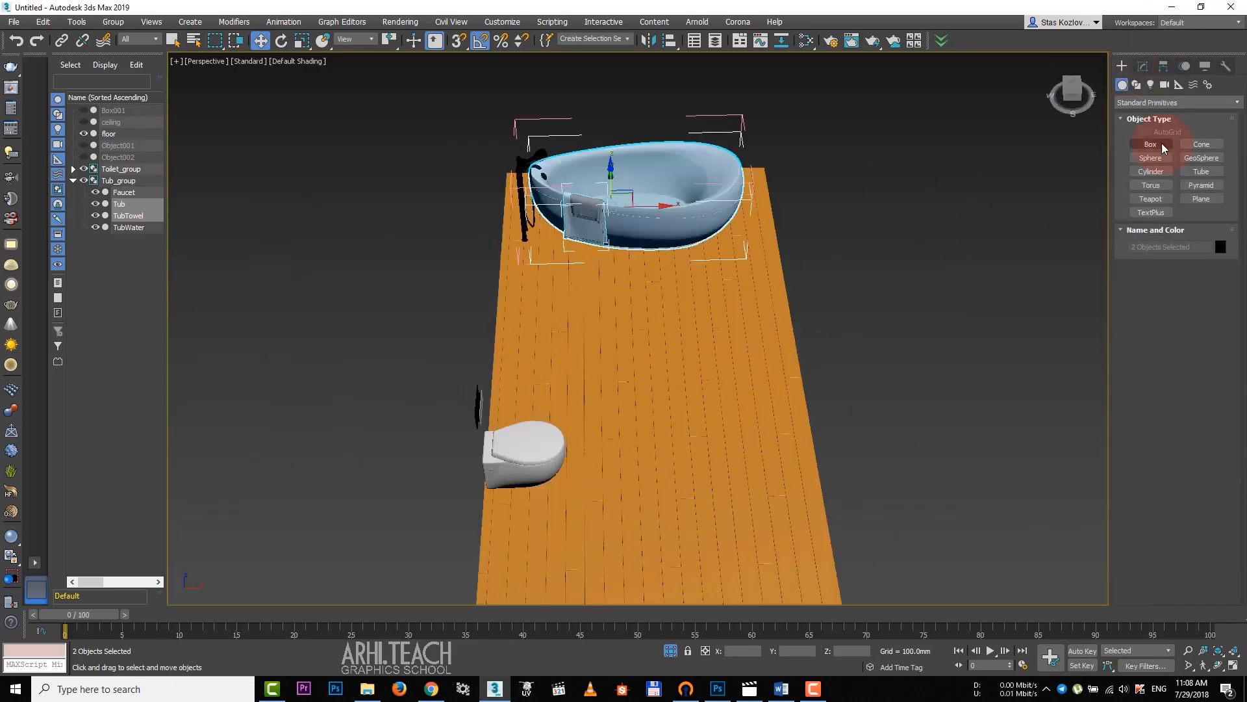
- Draw box panels for the vanity and move the right side panel under the top
{"action": "left_click", "coordinate": [1150, 144]}
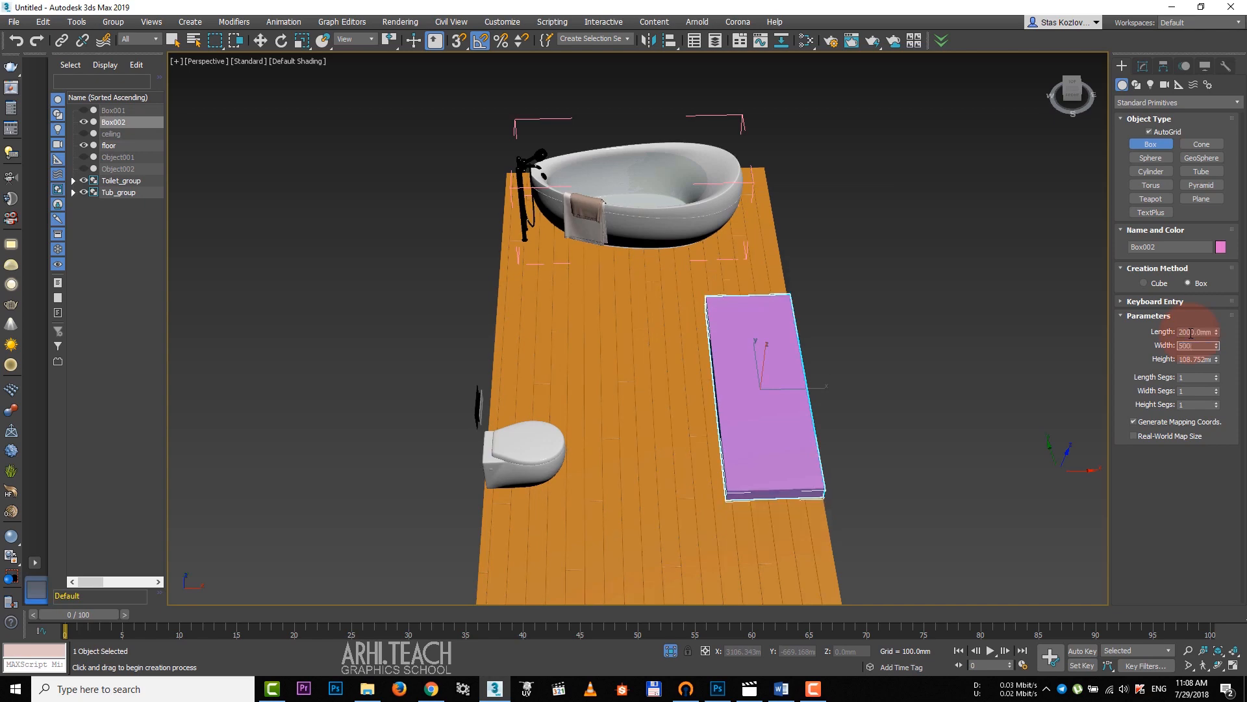
{"action": "scroll", "scroll_direction": "down", "scroll_amount": 3}
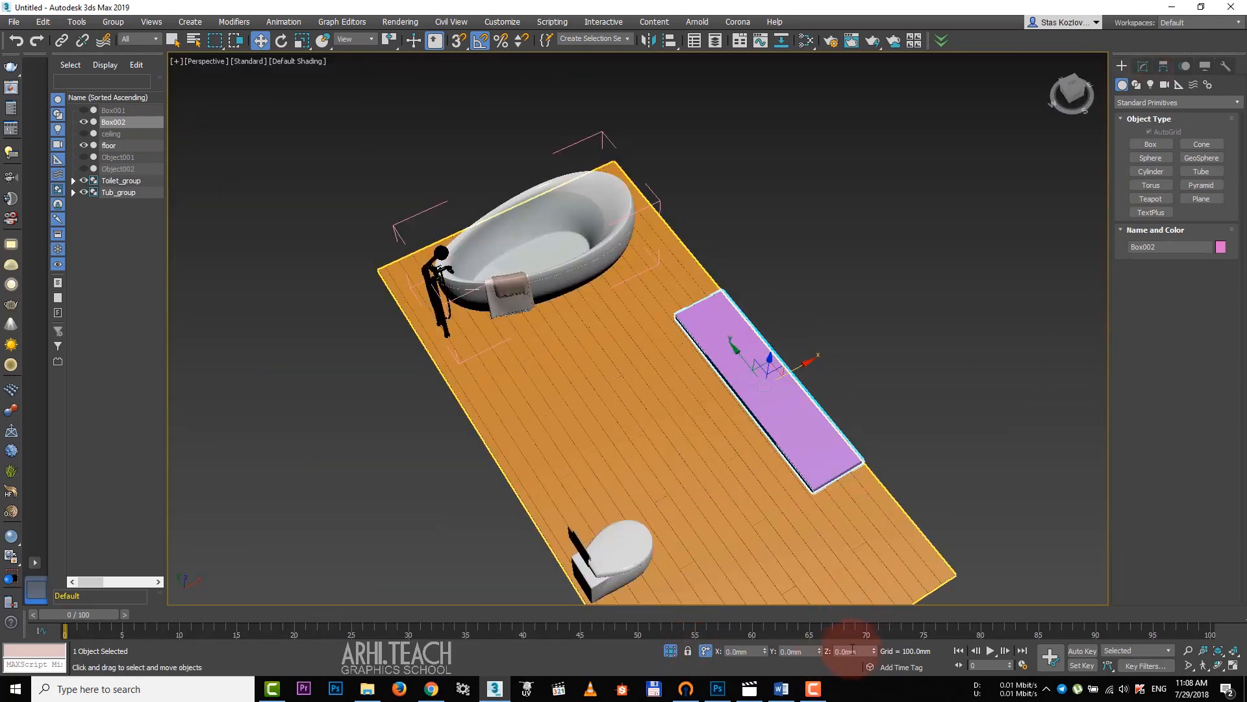
{"action": "left_click", "coordinate": [1150, 144]}
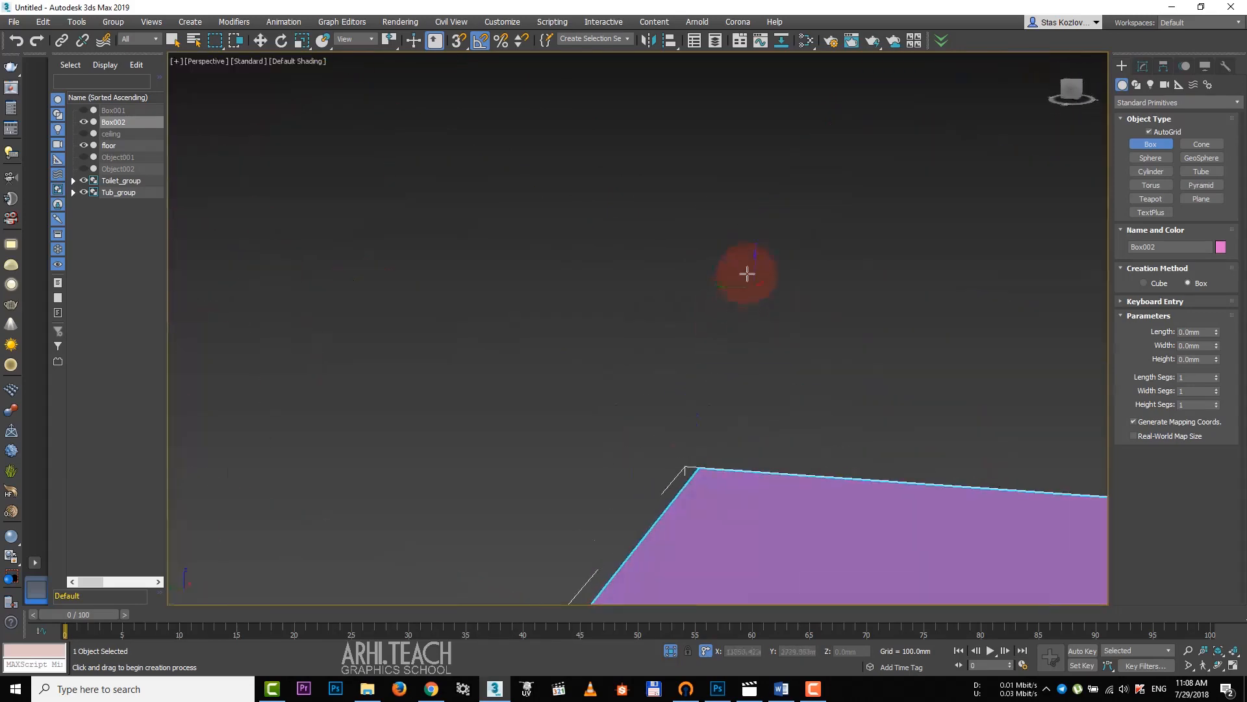
{"action": "left_click_drag", "start_coordinate": [746, 273], "coordinate": [495, 196]}
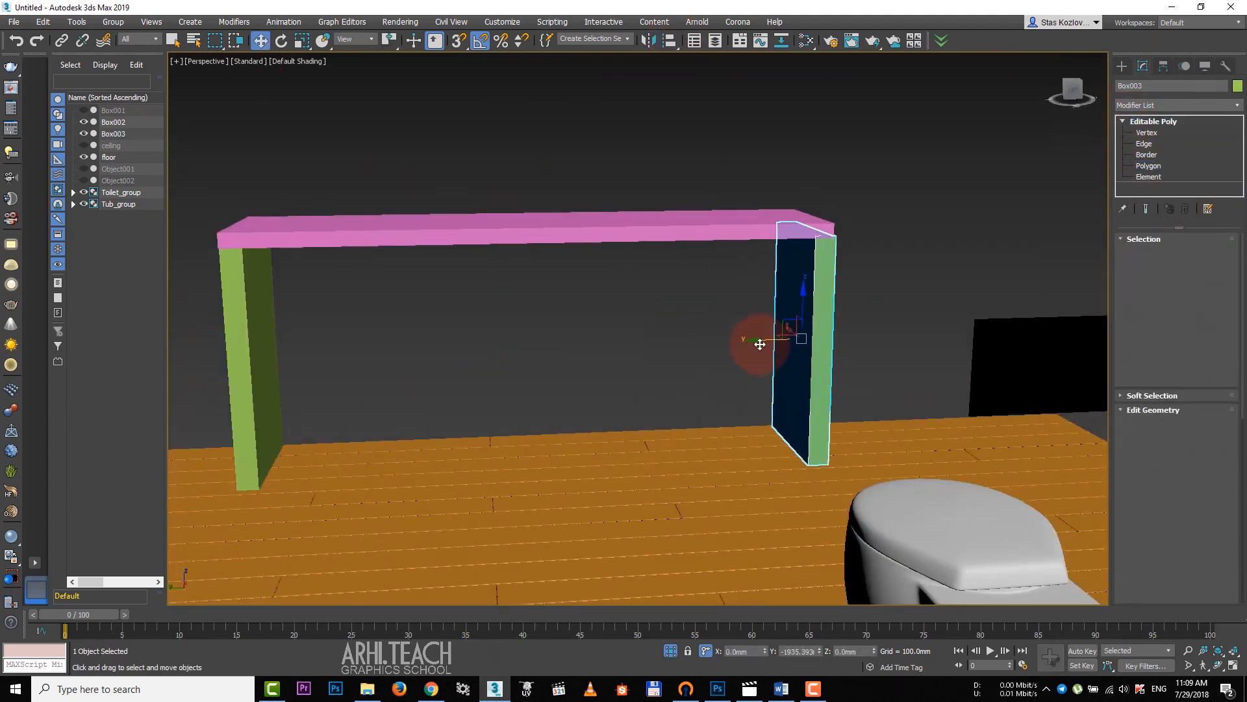
{"action": "left_click_drag", "start_coordinate": [760, 342], "coordinate": [544, 273]}
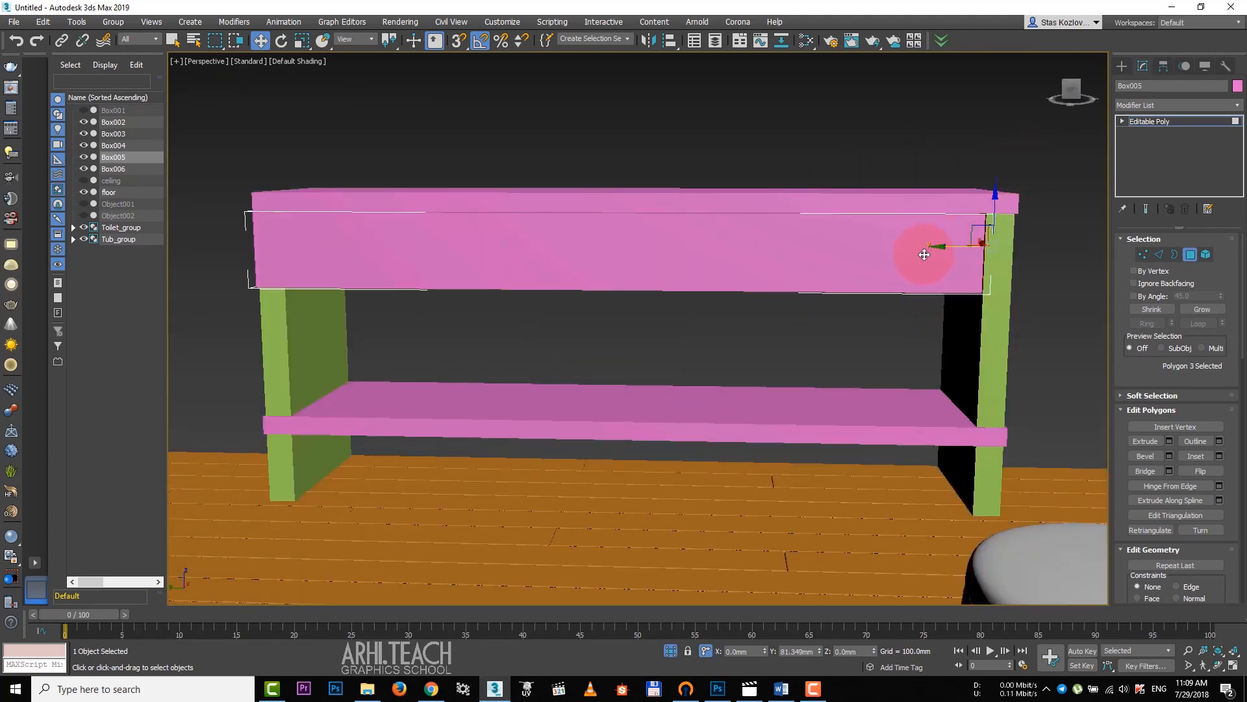
- Detach the vanity's front faces as a cloned object Object003
{"action": "left_click", "coordinate": [1142, 254]}
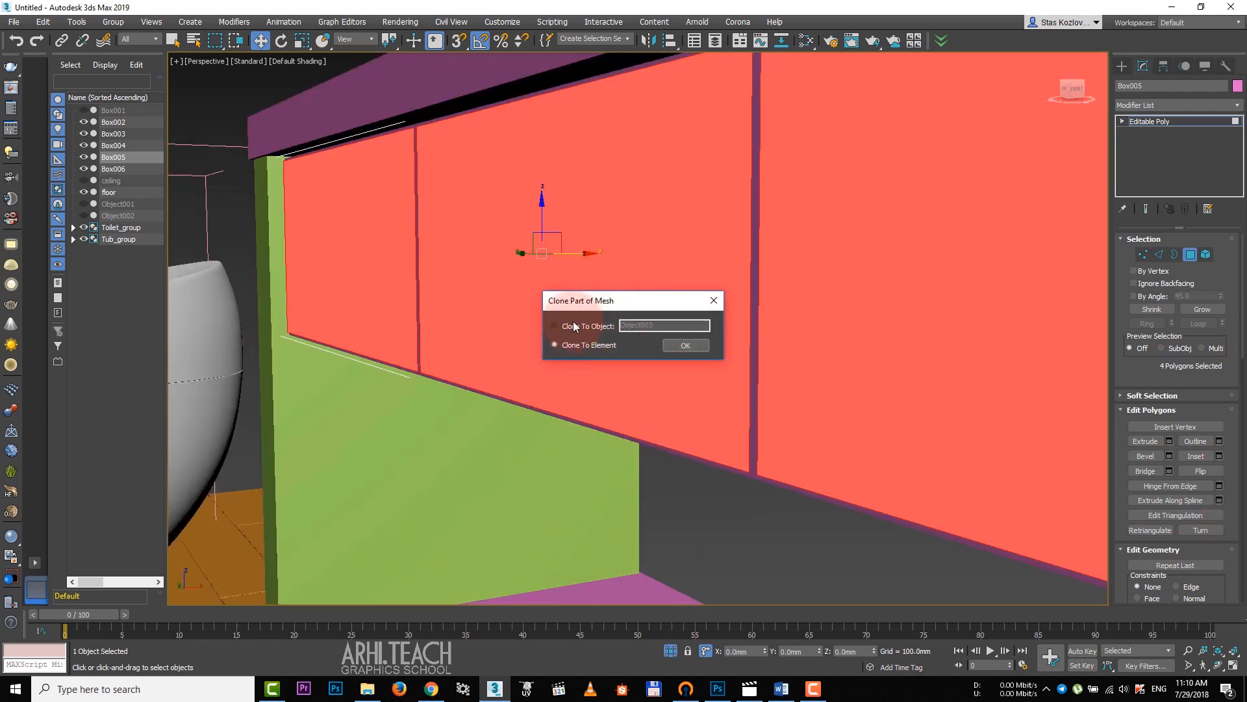
{"action": "left_click", "coordinate": [555, 327]}
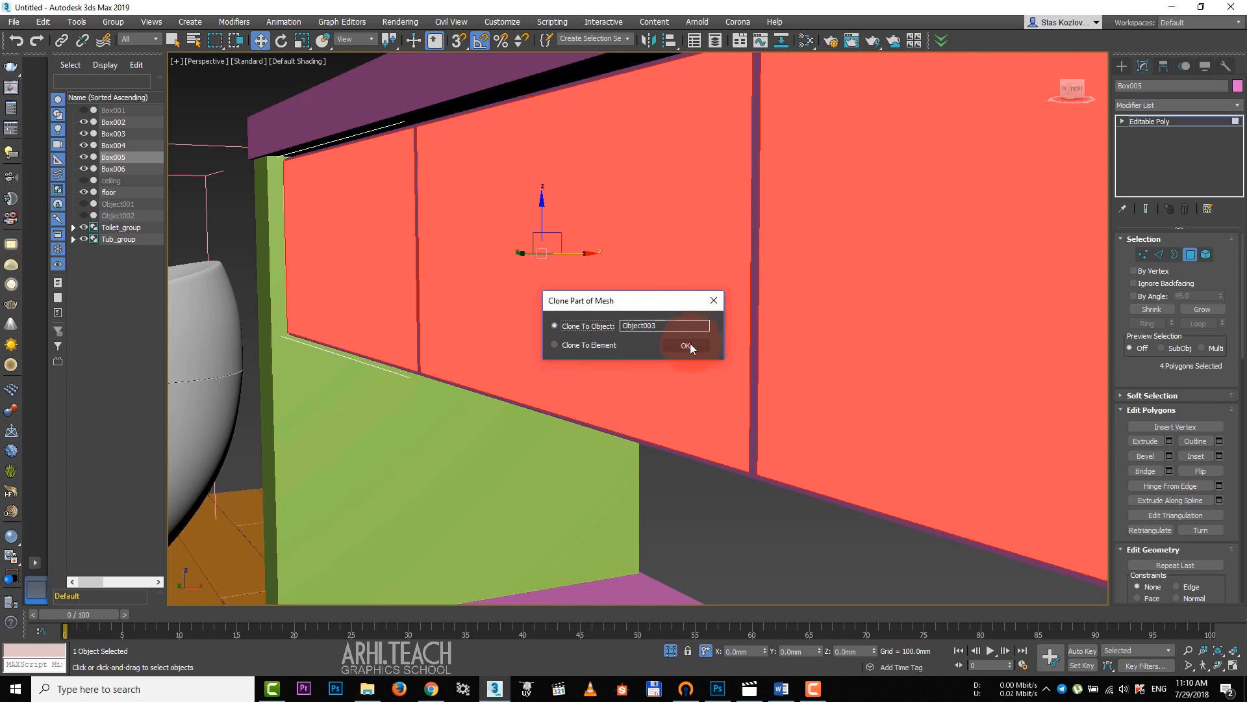
{"action": "left_click", "coordinate": [689, 345]}
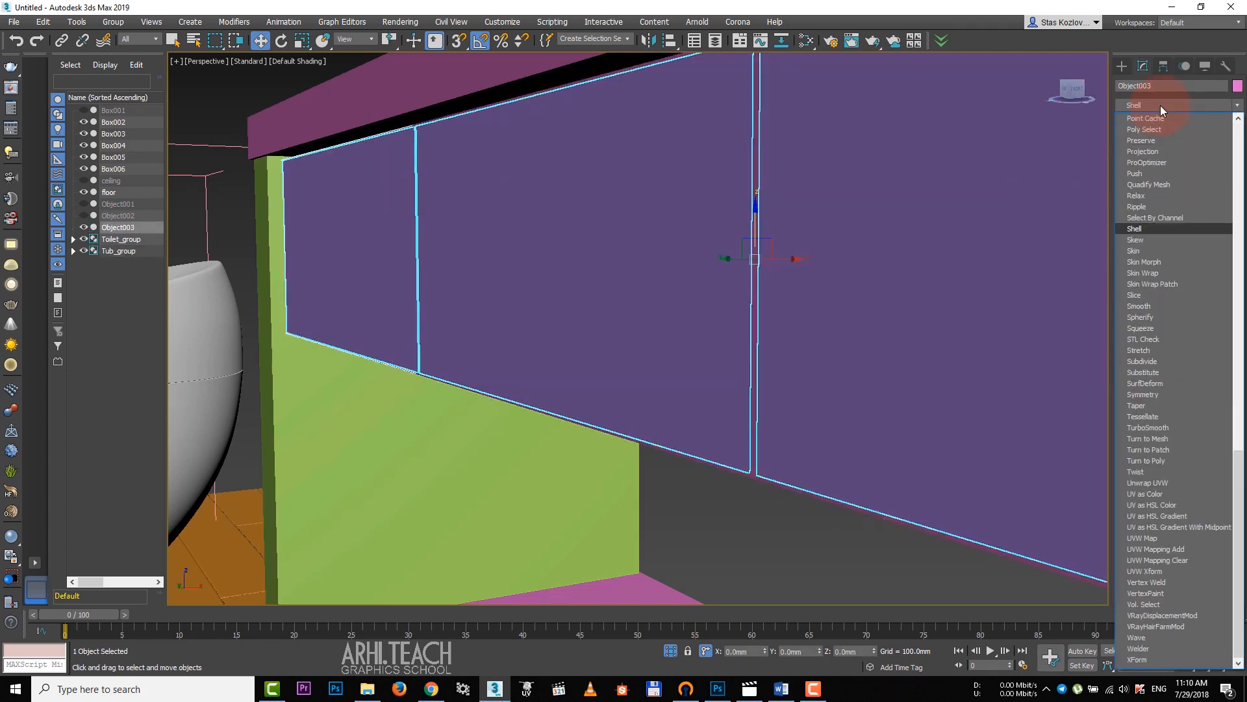
- Give the cloned drawer fronts thickness with a 15 mm Shell modifier
{"action": "left_click", "coordinate": [1134, 229]}
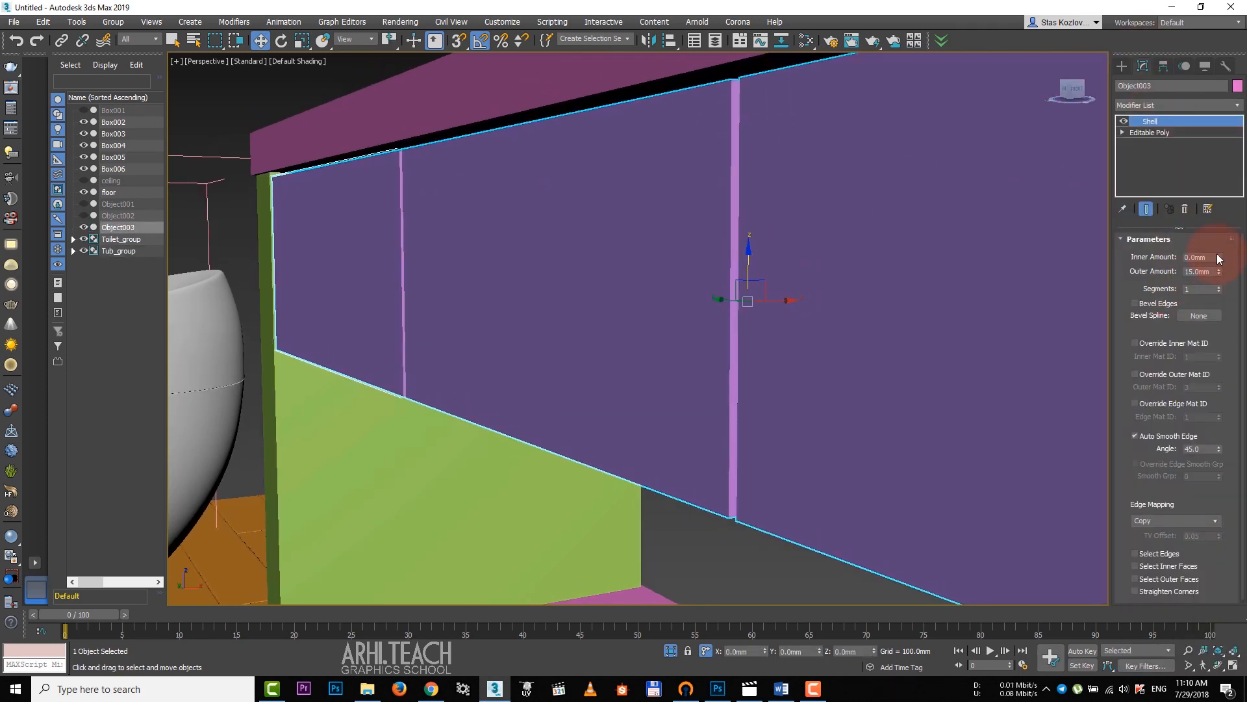
{"action": "left_click_drag", "start_coordinate": [1217, 269], "coordinate": [1217, 274]}
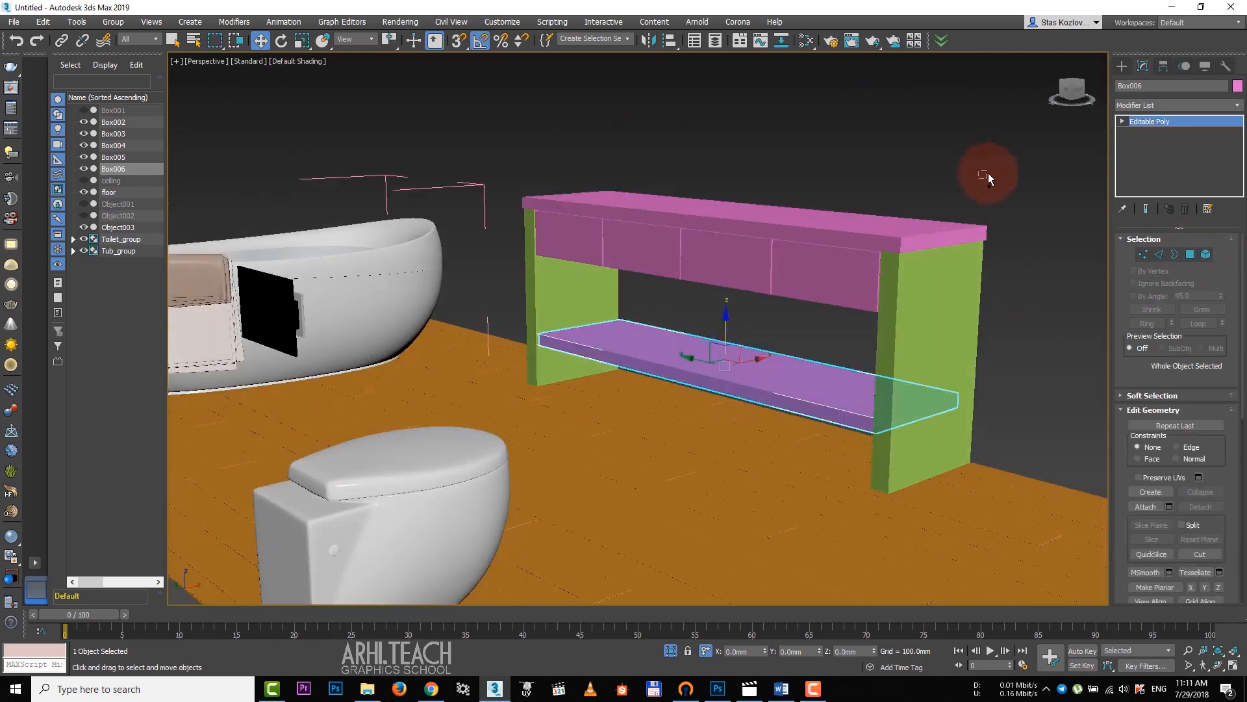
- Group the vanity parts as Group001 and add a 2 mm Chamfer modifier
{"action": "left_click", "coordinate": [113, 22]}
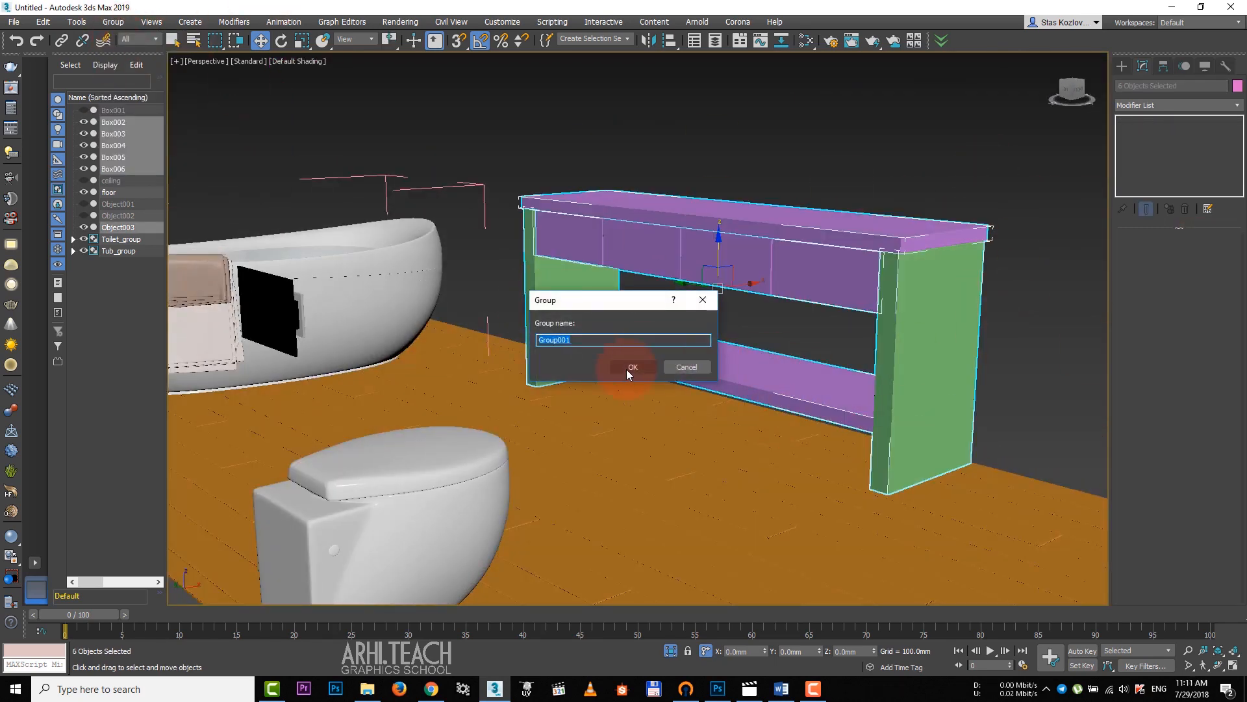
{"action": "left_click", "coordinate": [633, 366]}
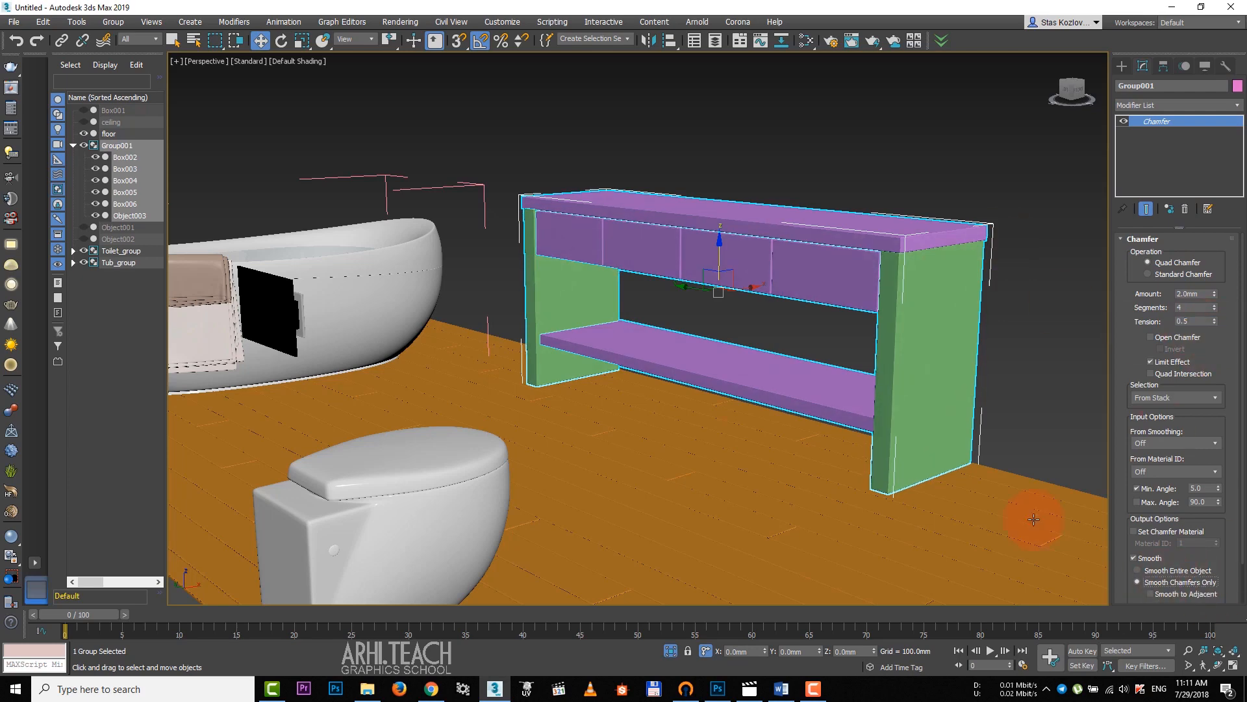
{"action": "left_click", "coordinate": [367, 688]}
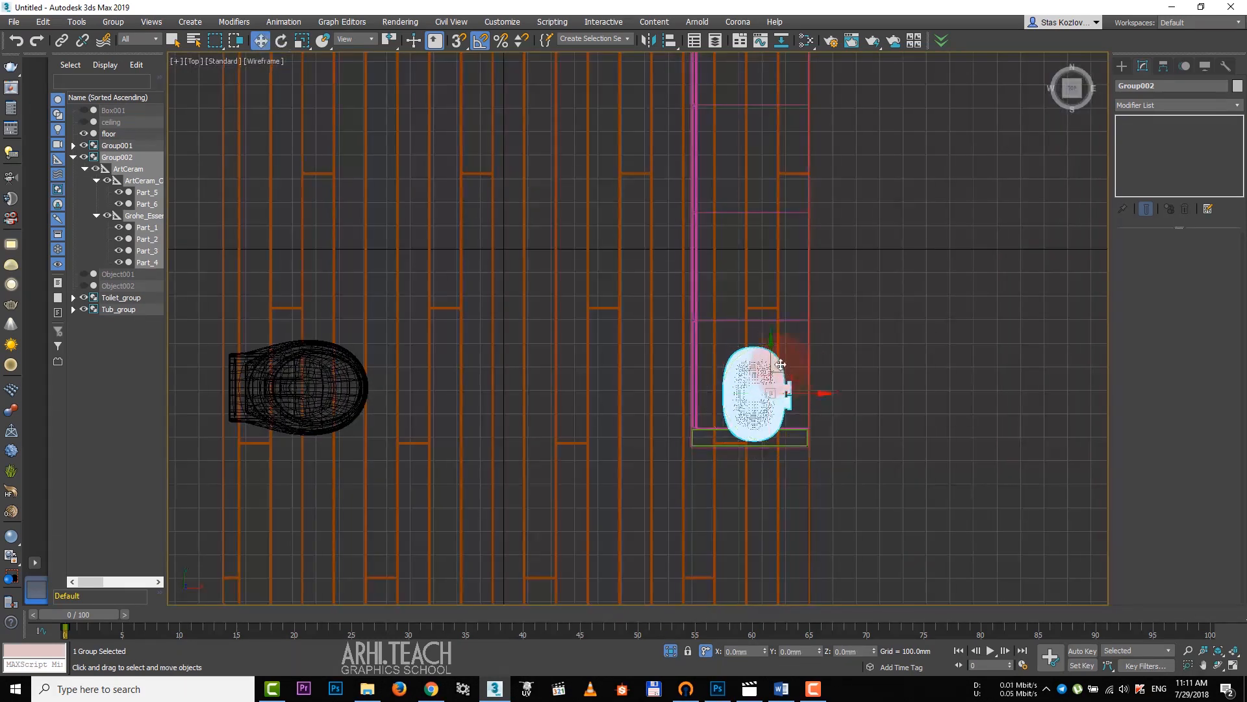
- Place the basin group on the vanity, close the basket group and resize the mirror lights
{"action": "left_click_drag", "start_coordinate": [780, 367], "coordinate": [795, 318]}
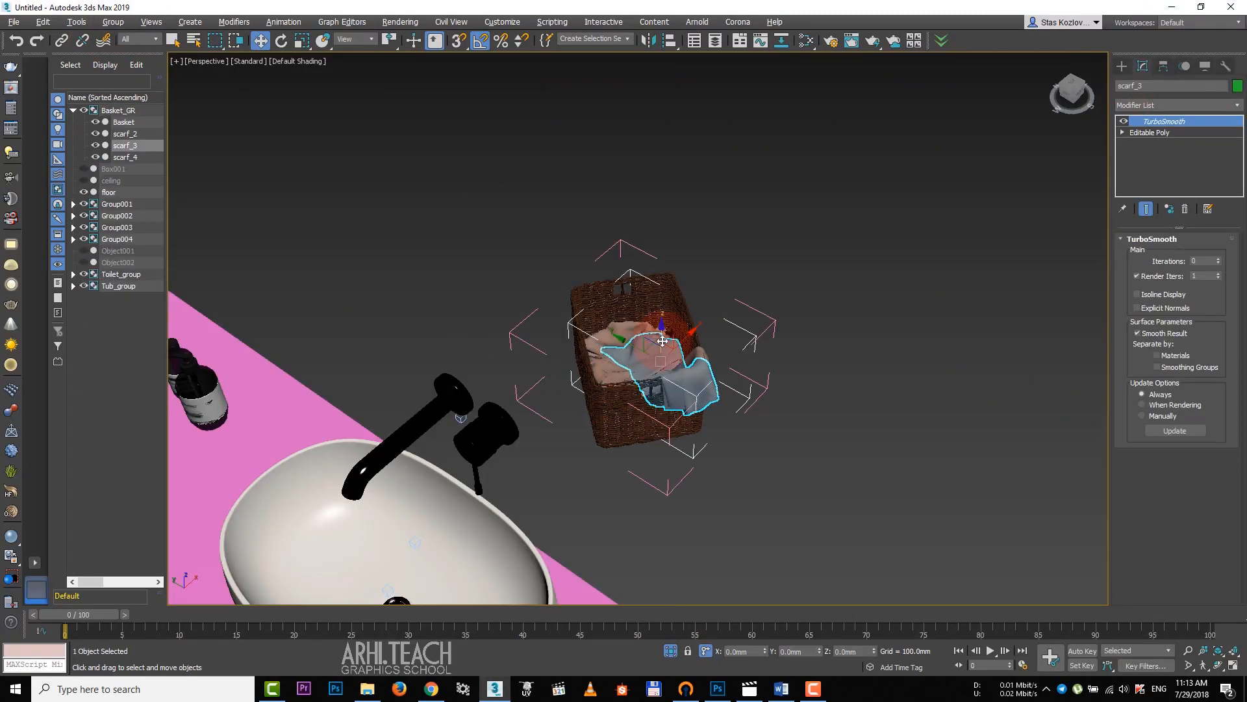
{"action": "left_click", "coordinate": [113, 22]}
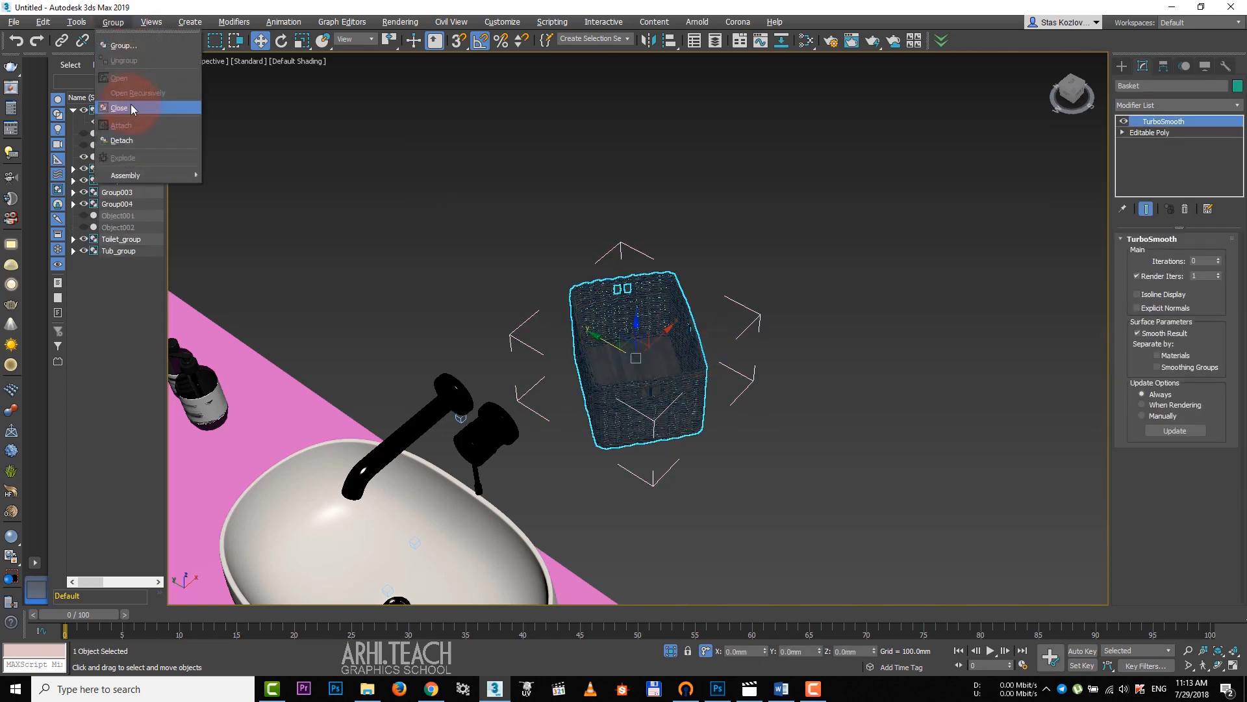
{"action": "left_click", "coordinate": [118, 108]}
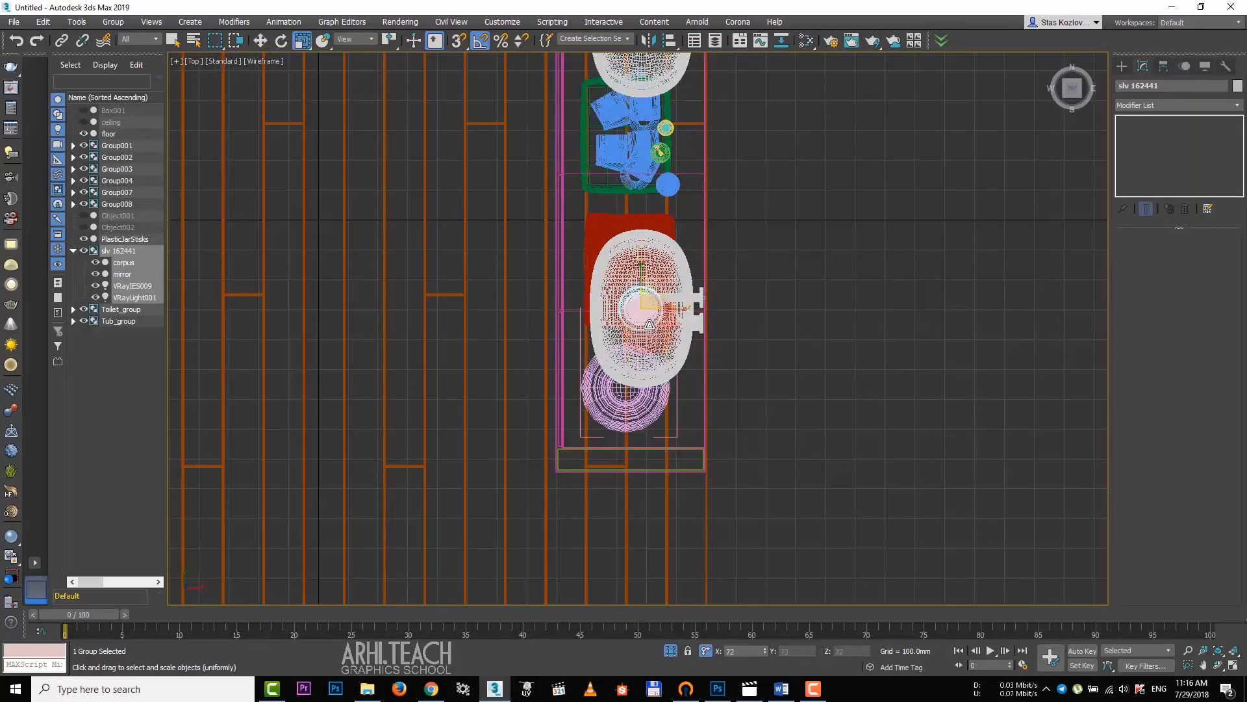
{"action": "left_click_drag", "start_coordinate": [644, 299], "coordinate": [616, 108]}
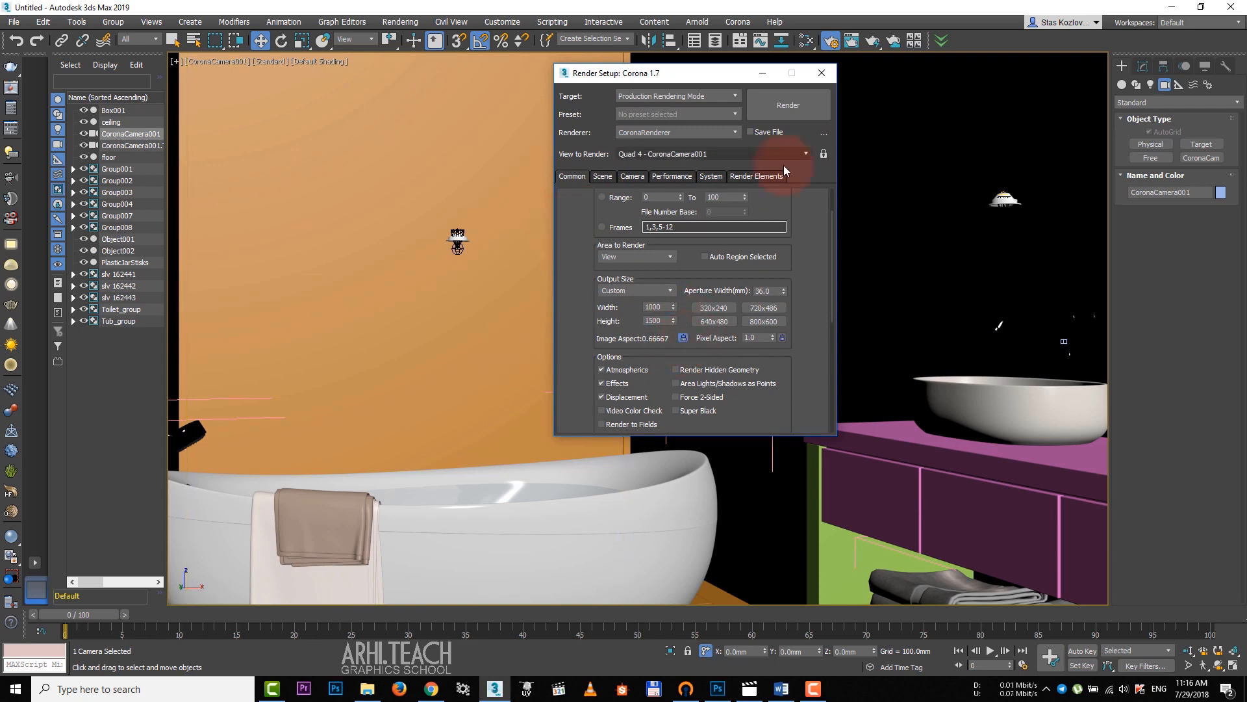
- Close Render Setup and reposition the toilet group via the Move Transform Type-In
{"action": "key", "text": "shift+f"}
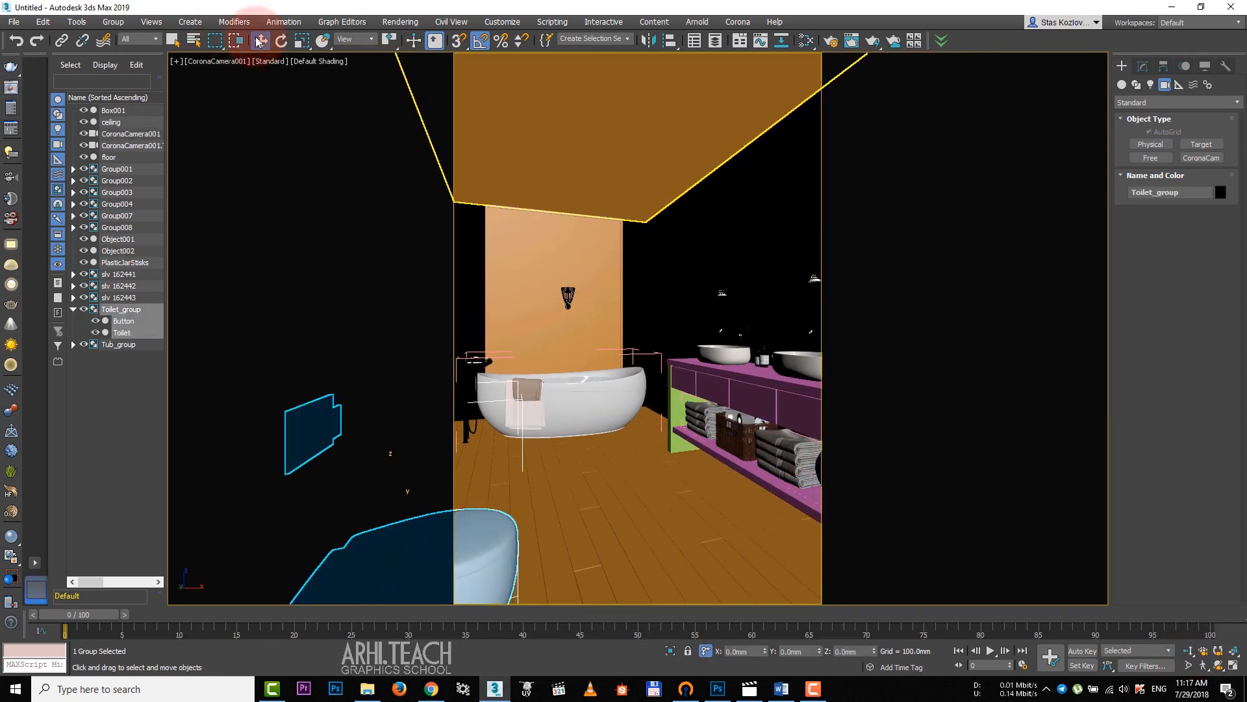
{"action": "left_click", "coordinate": [260, 40]}
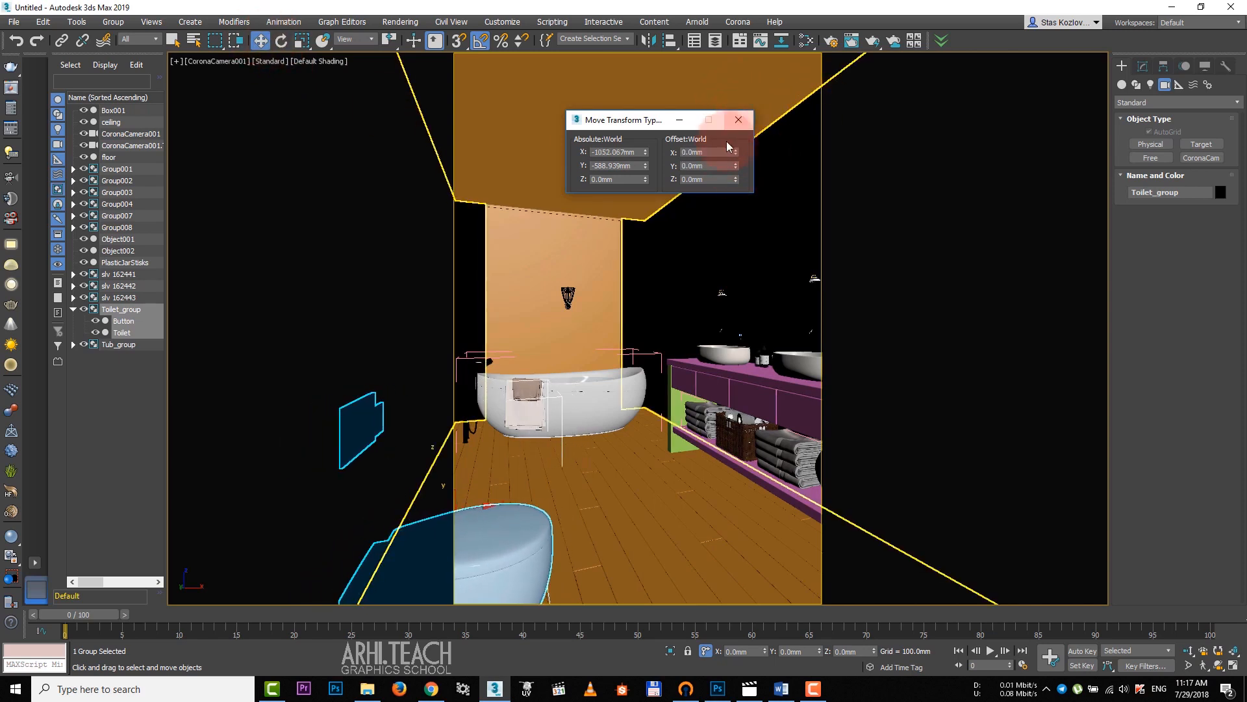
{"action": "left_click", "coordinate": [738, 119]}
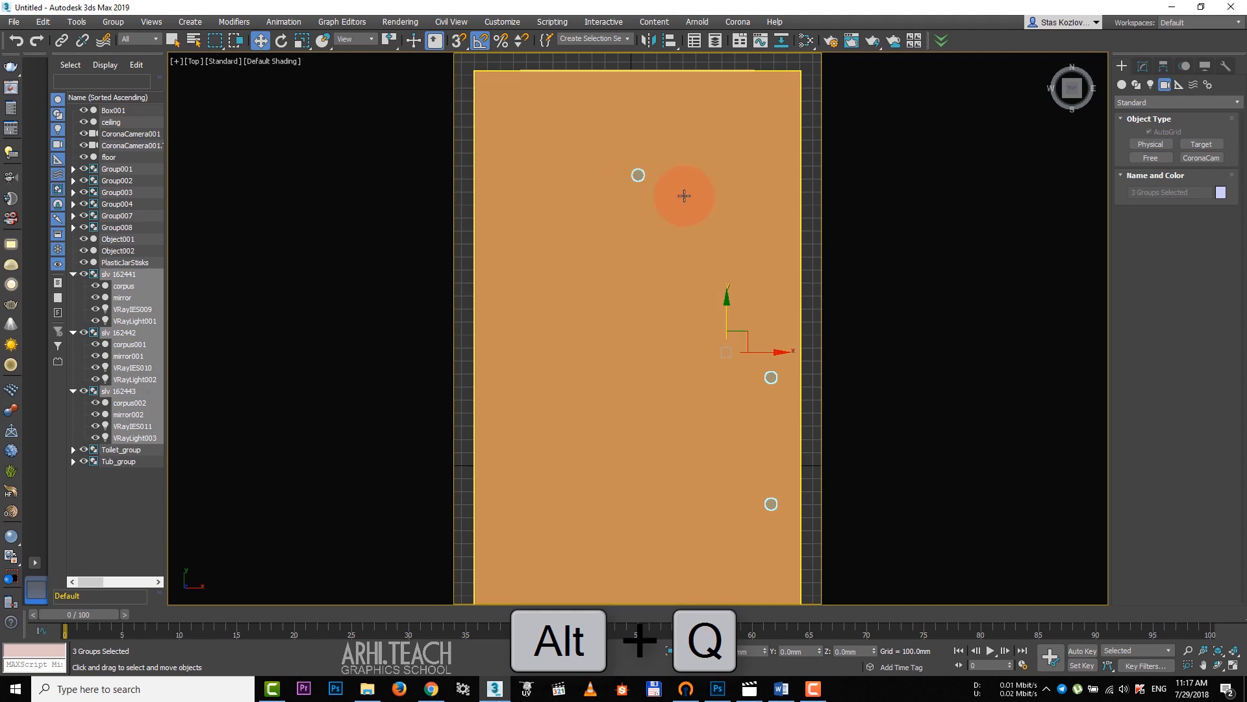
- Isolate and move the three light groups, then convert the ceiling to Editable Poly
{"action": "key", "text": "f"}
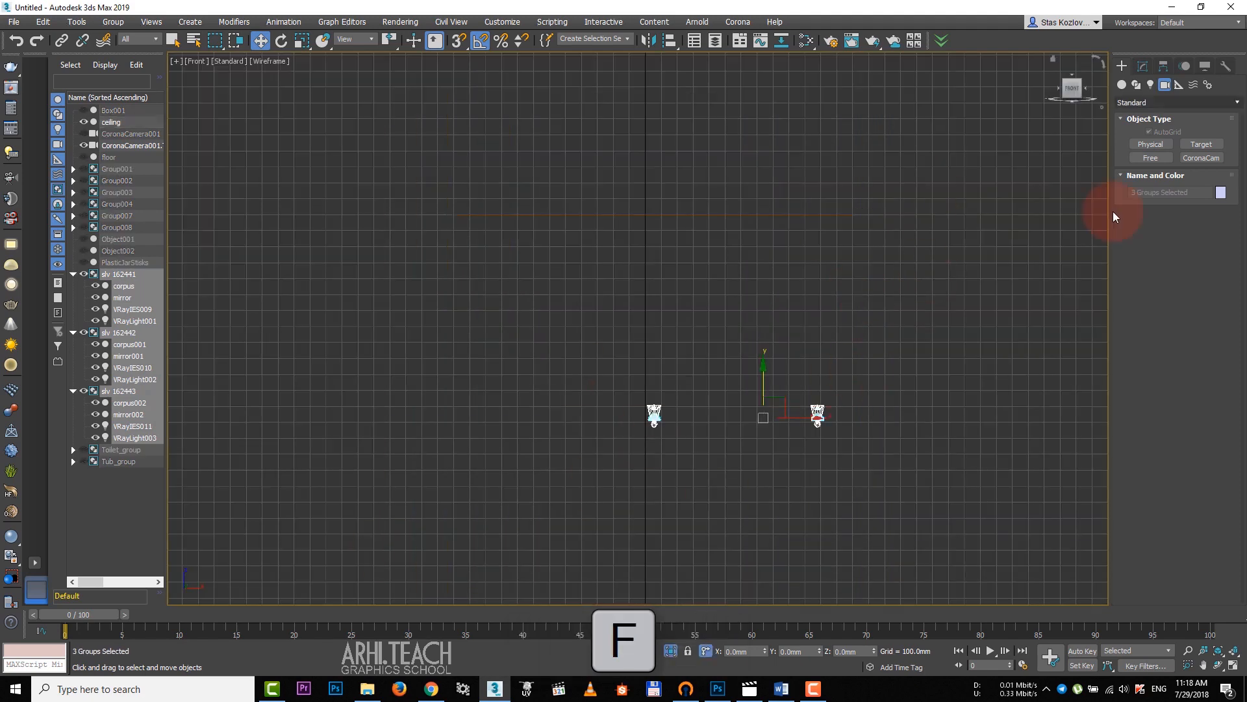
{"action": "key", "text": "t"}
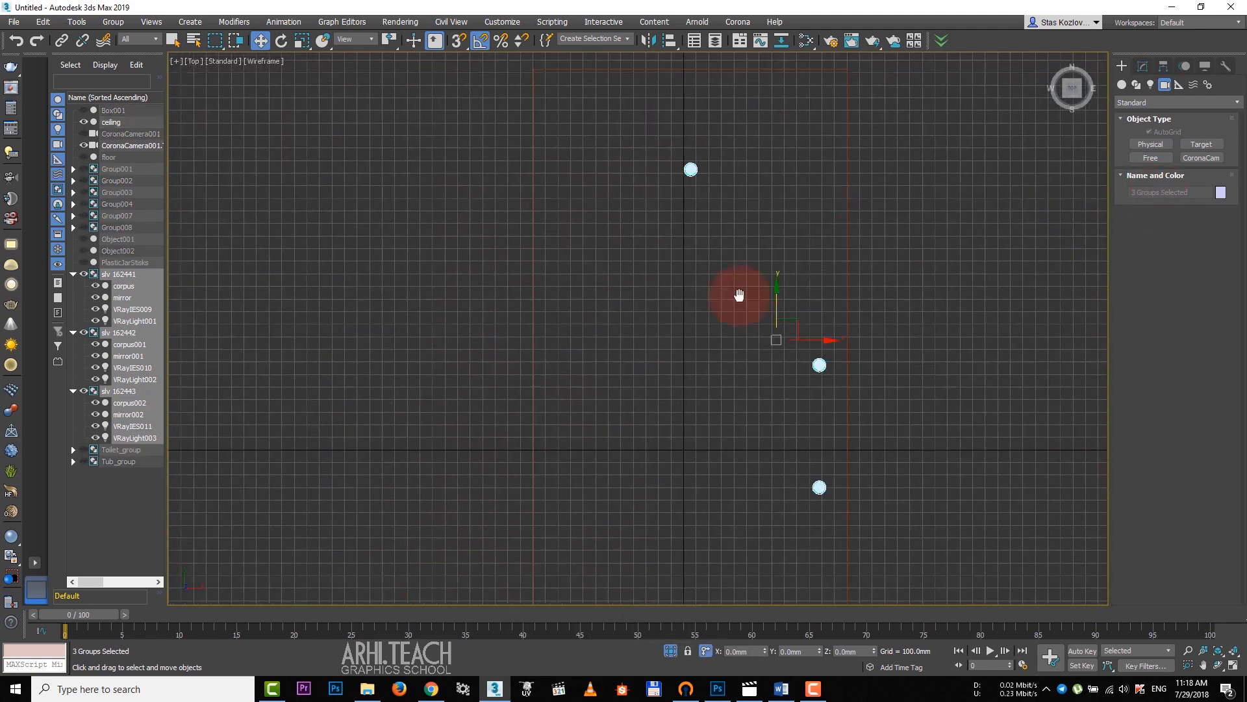
{"action": "left_click", "coordinate": [1149, 172]}
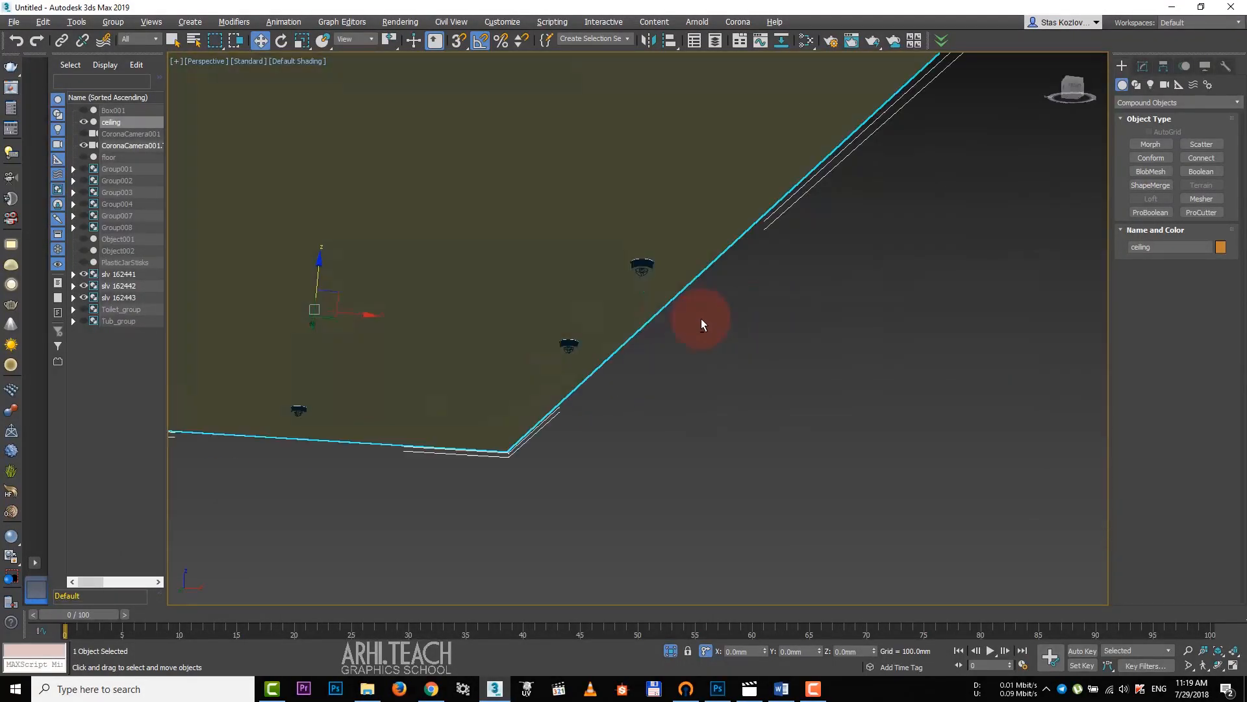
{"action": "right_click", "coordinate": [700, 323]}
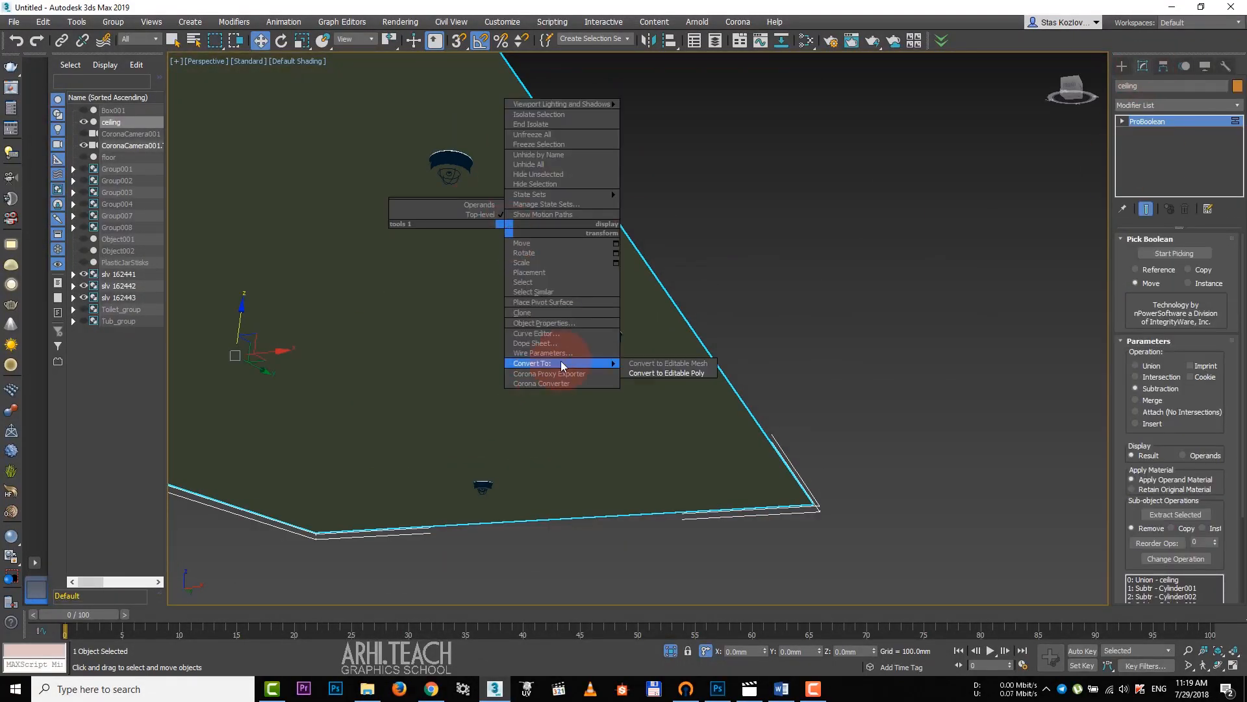
{"action": "left_click", "coordinate": [668, 373]}
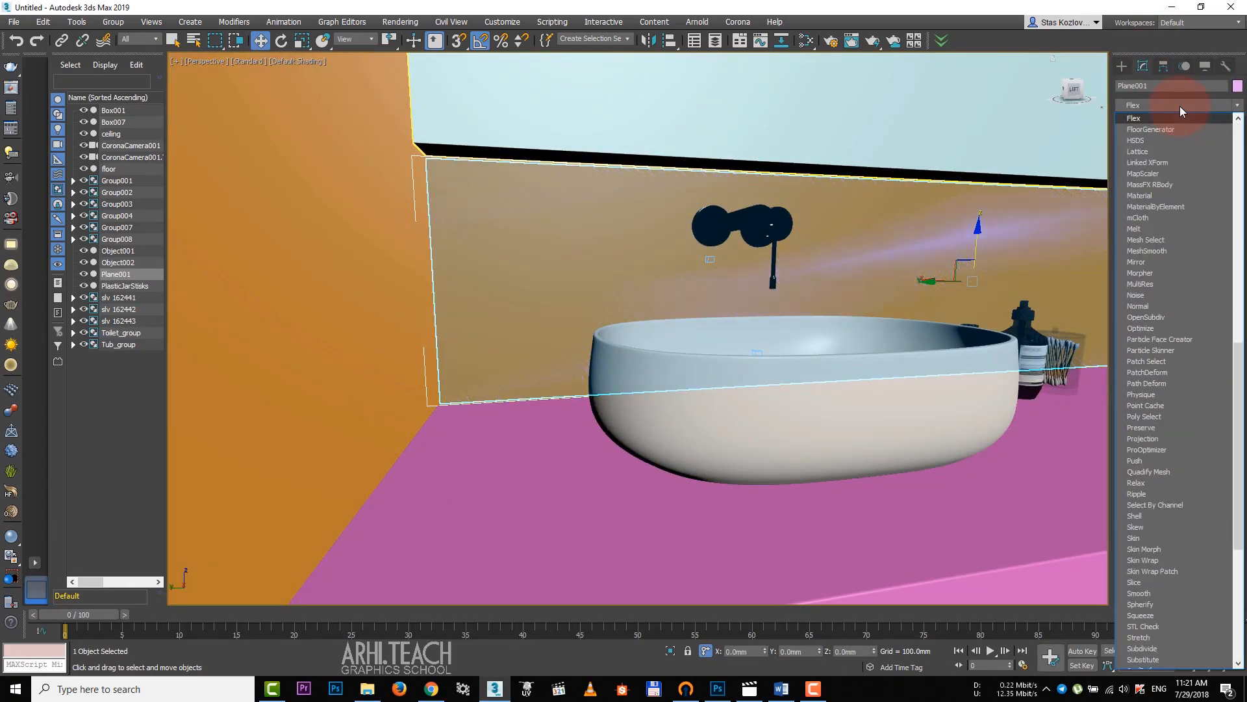
- Add a modifier to Plane001 and extrude Box007's edges 100 mm high, 30 mm wide
{"action": "left_click", "coordinate": [1149, 129]}
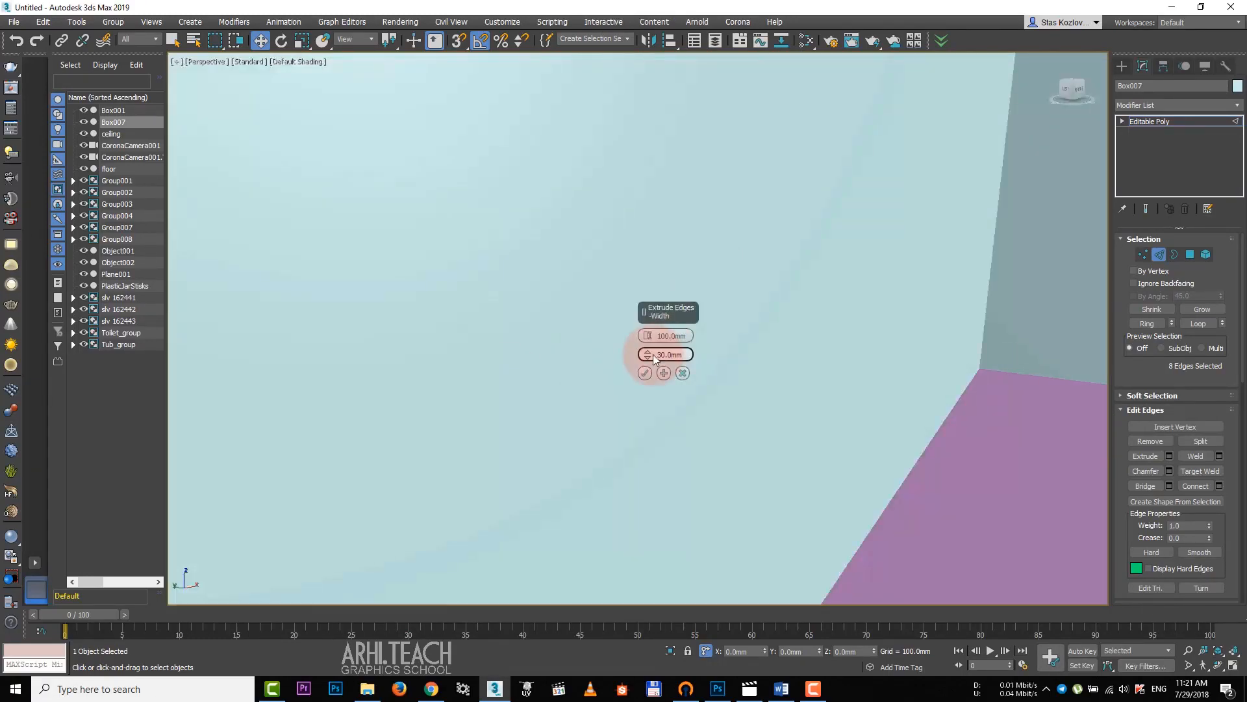
{"action": "left_click_drag", "start_coordinate": [647, 354], "coordinate": [647, 358]}
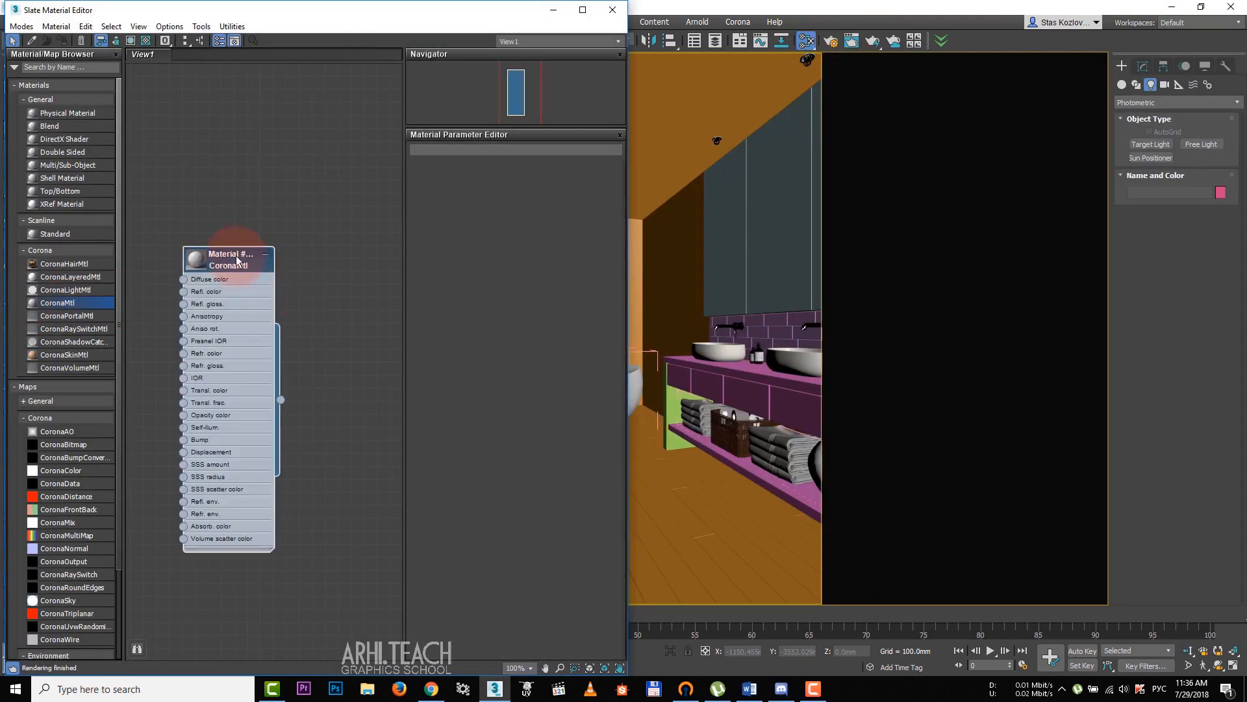
- Select the new CoronaMtl node in the Slate Material Editor view
{"action": "left_click", "coordinate": [195, 260]}
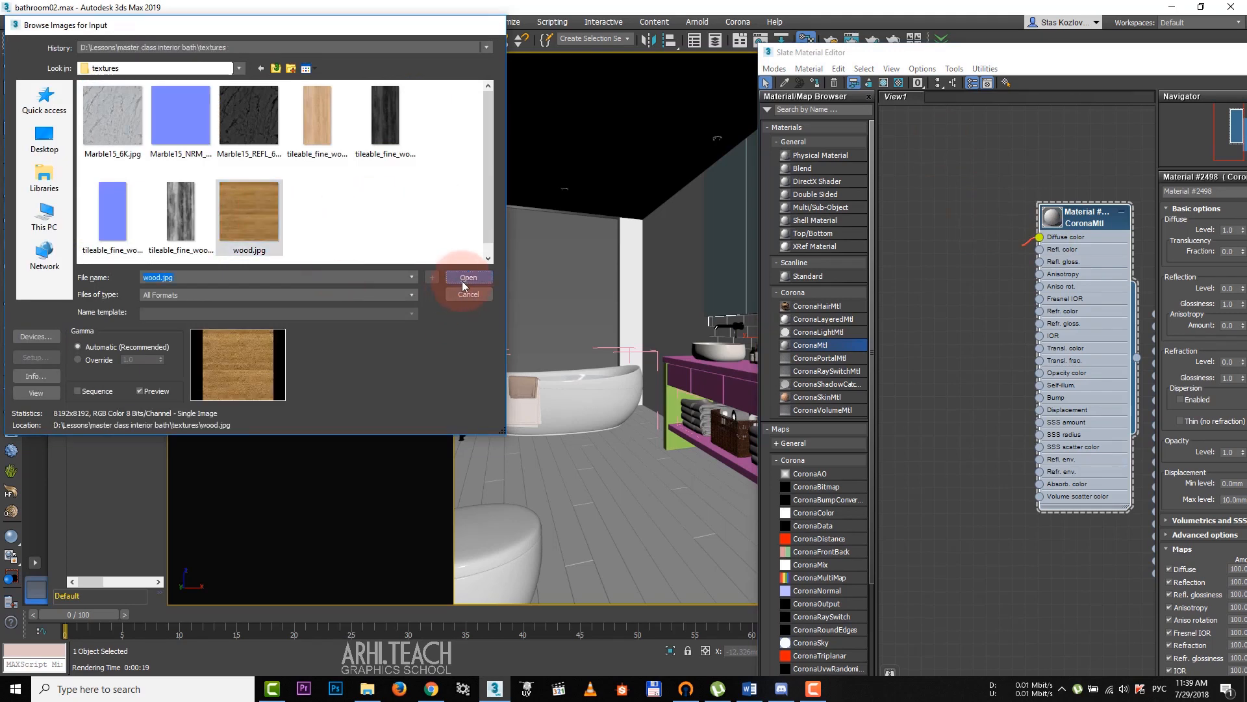
- Load wood.jpg into the CoronaBitmap and review its parameters for the floor material
{"action": "left_click", "coordinate": [468, 277]}
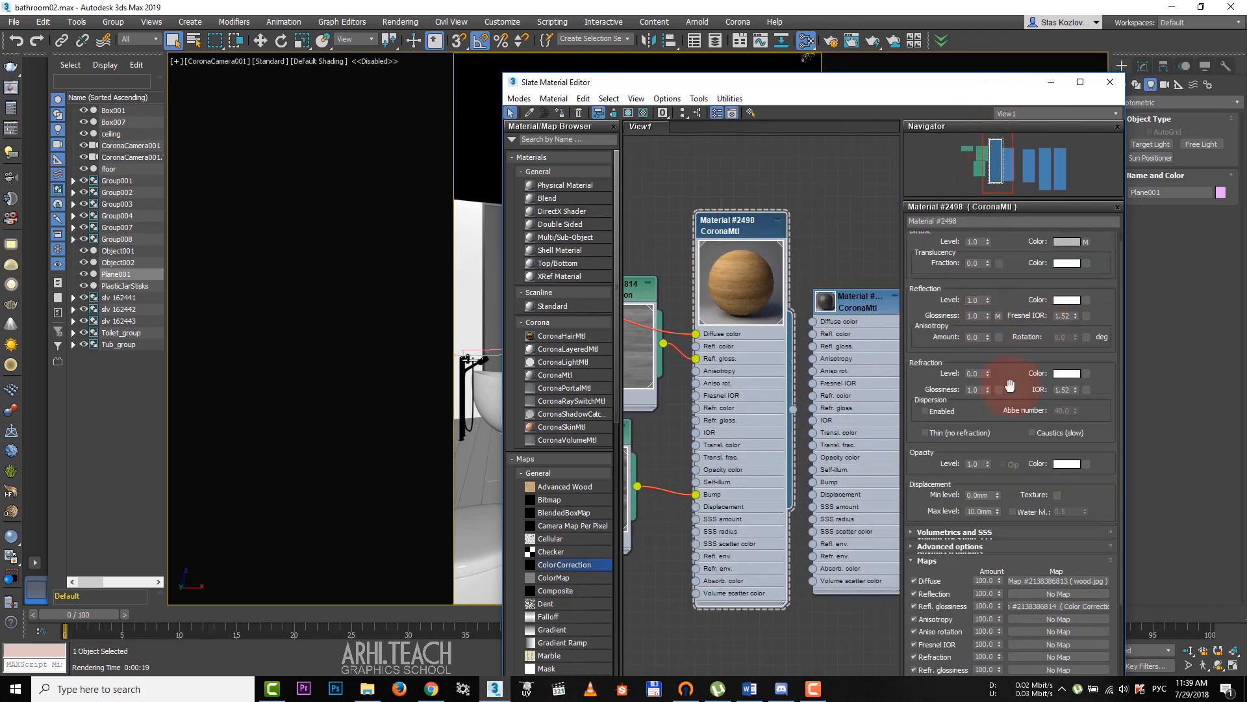
{"action": "scroll", "scroll_direction": "down", "scroll_amount": 3}
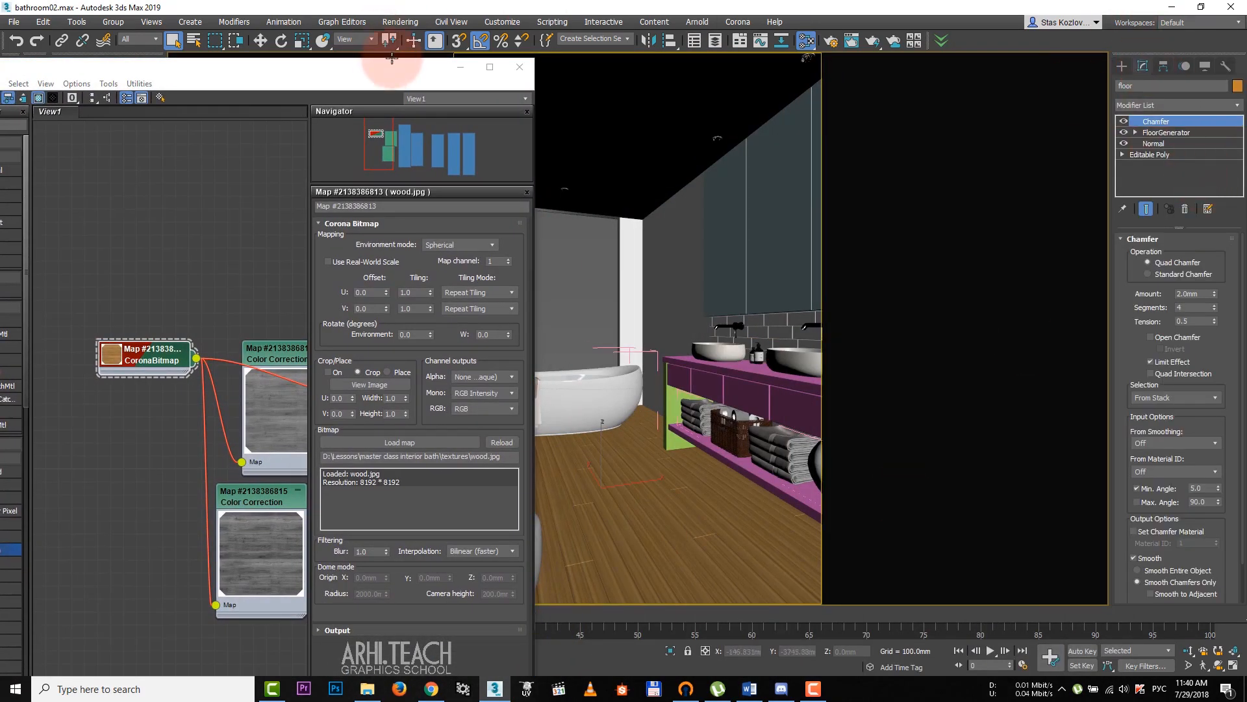
- Save the scene as bathroom03.max and add an Unwrap UVW modifier to the floor
{"action": "left_click", "coordinate": [13, 22]}
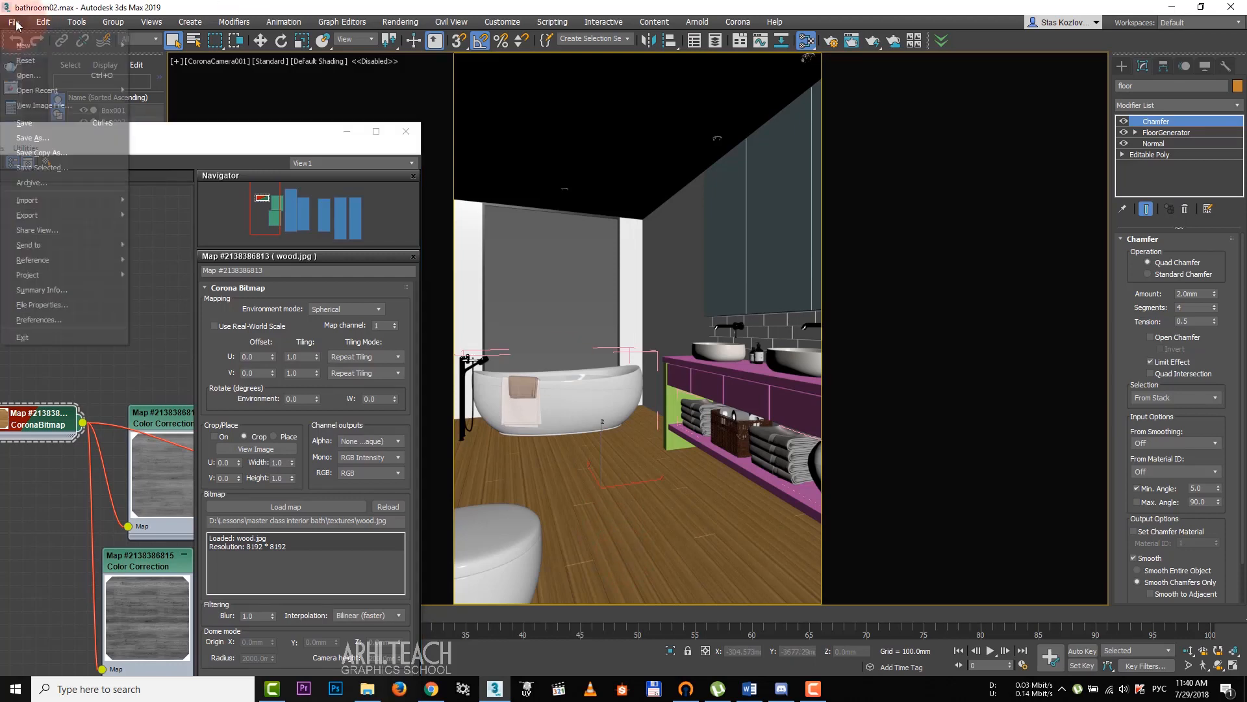
{"action": "left_click", "coordinate": [33, 138]}
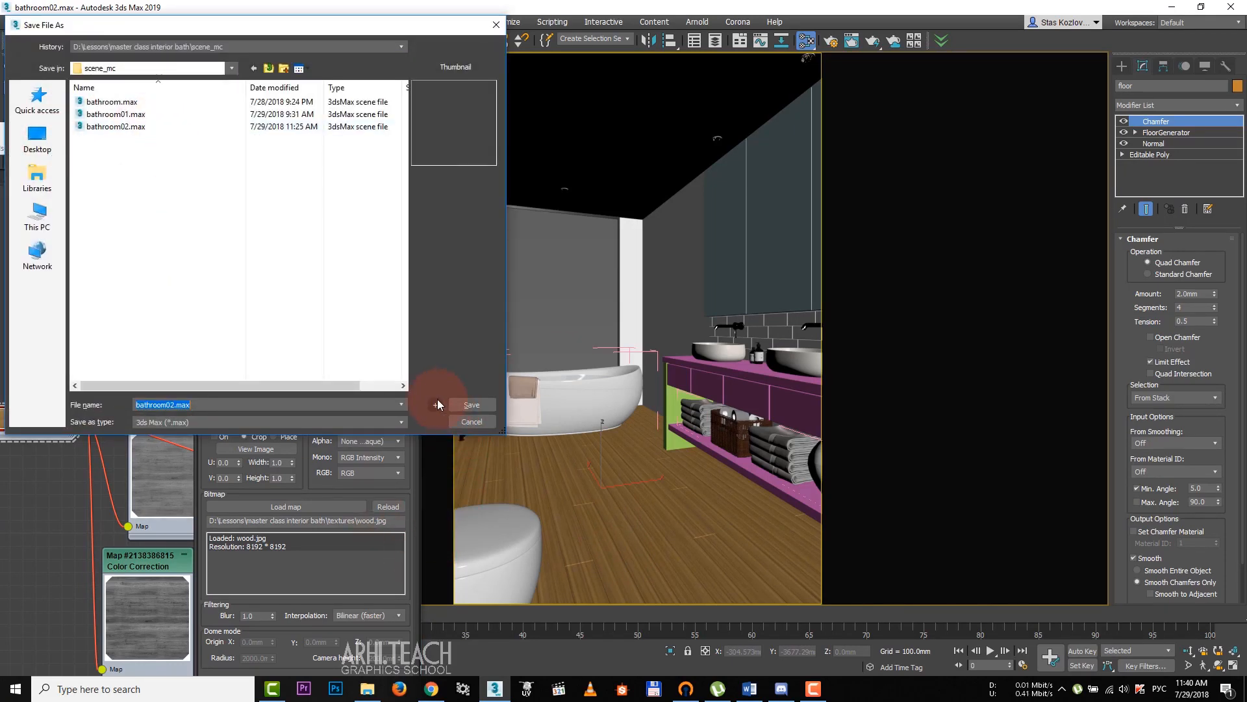
{"action": "left_click", "coordinate": [470, 406]}
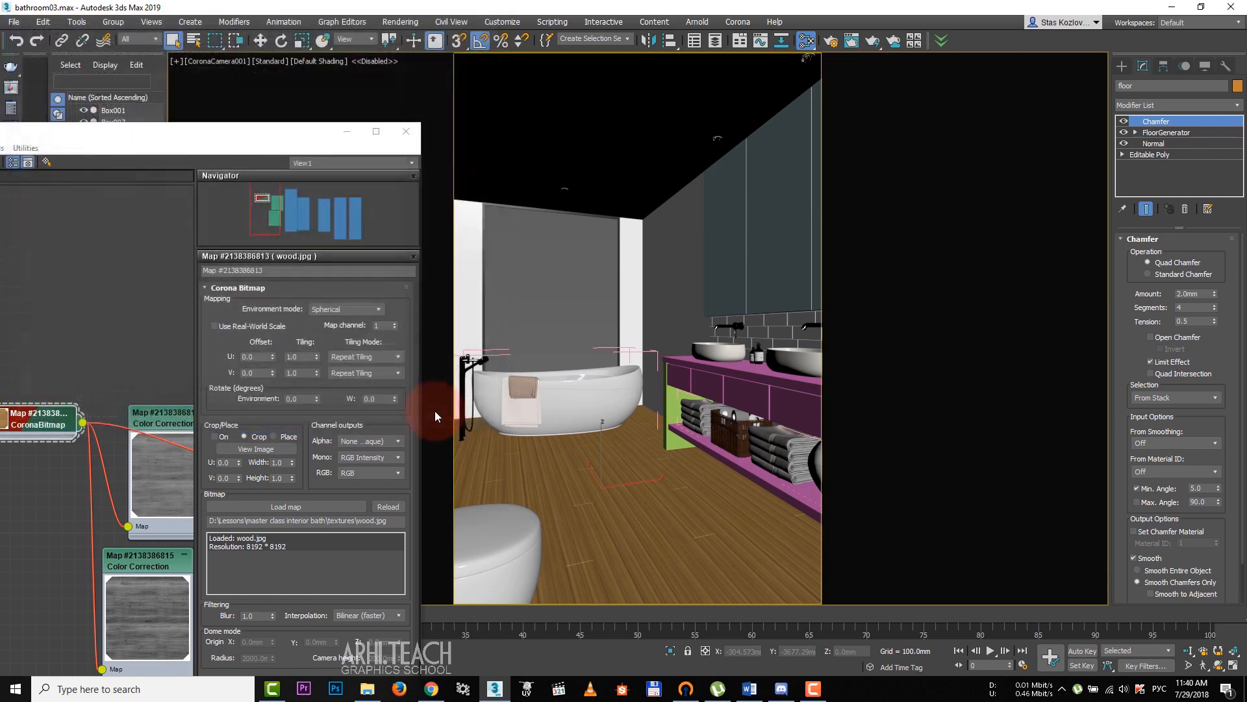
{"action": "left_click", "coordinate": [1167, 133]}
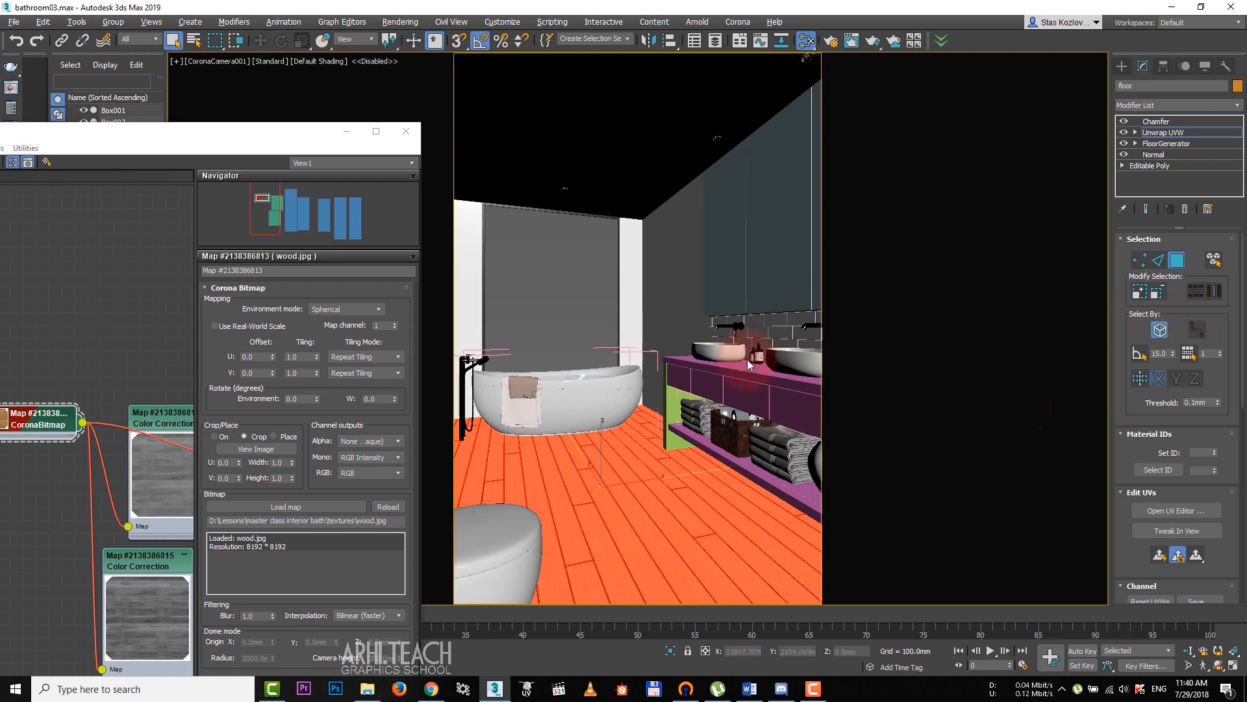
- Flatten the floor's UVs in the UV Editor so the wood texture follows the planks
{"action": "left_click", "coordinate": [125, 77]}
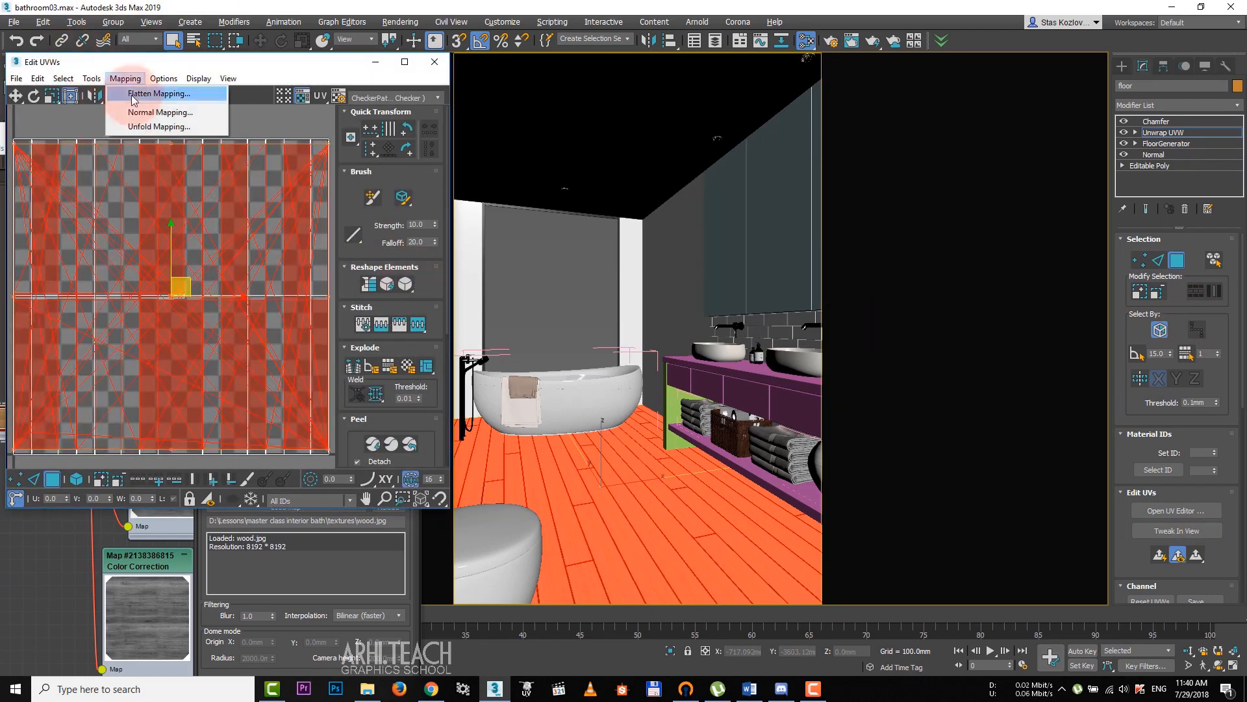
{"action": "left_click", "coordinate": [158, 93]}
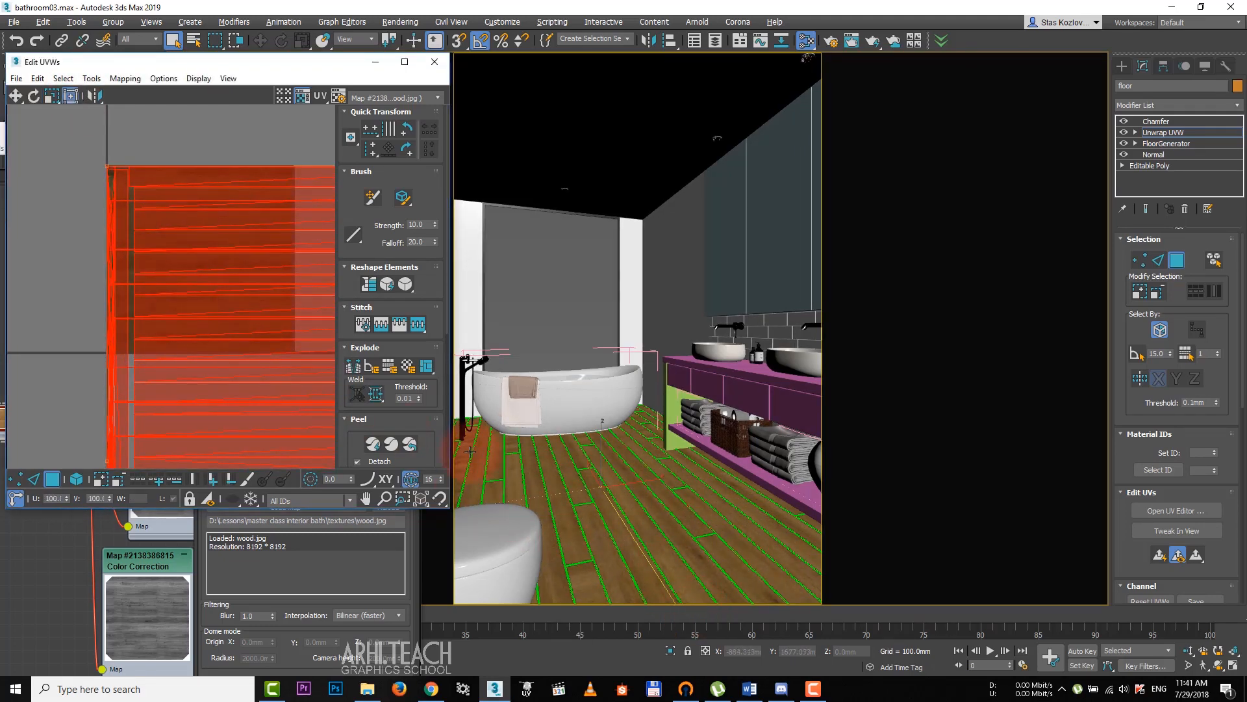
{"action": "right_click", "coordinate": [202, 262]}
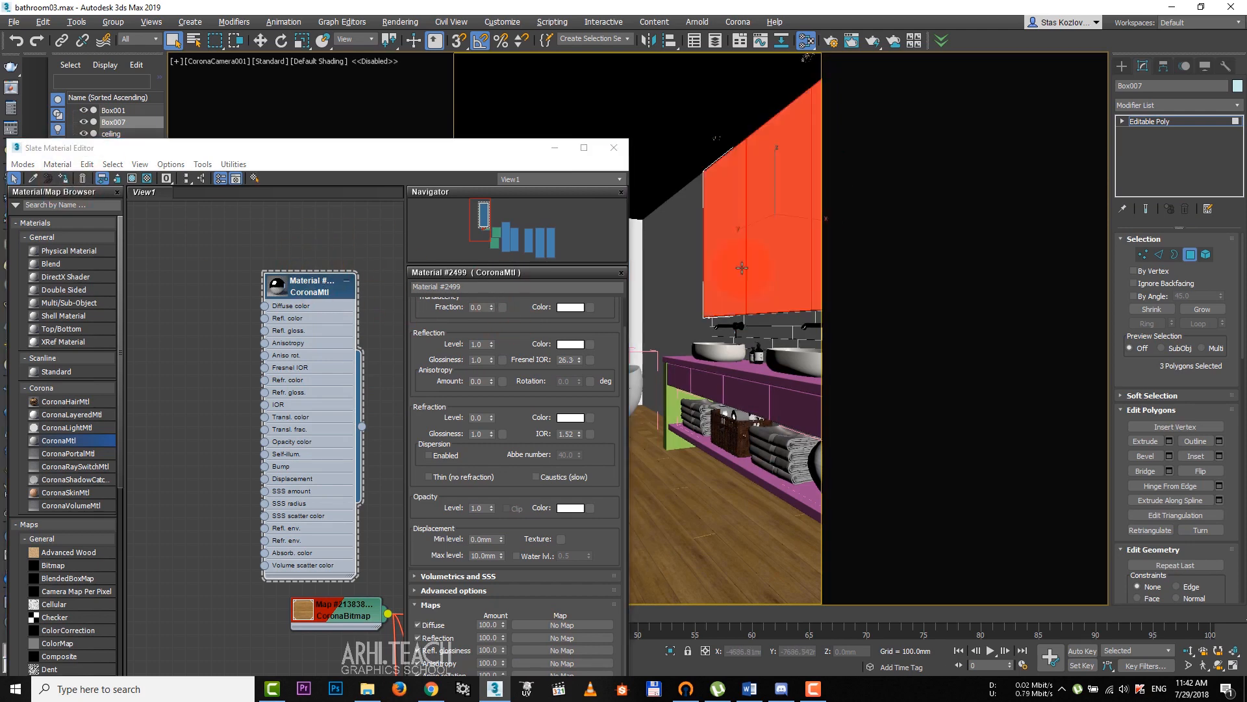
- Load Marble15_REFL_6K.jpg as the reflection bitmap for the new marble CoronaMtl
{"action": "key", "text": "ctrl+i"}
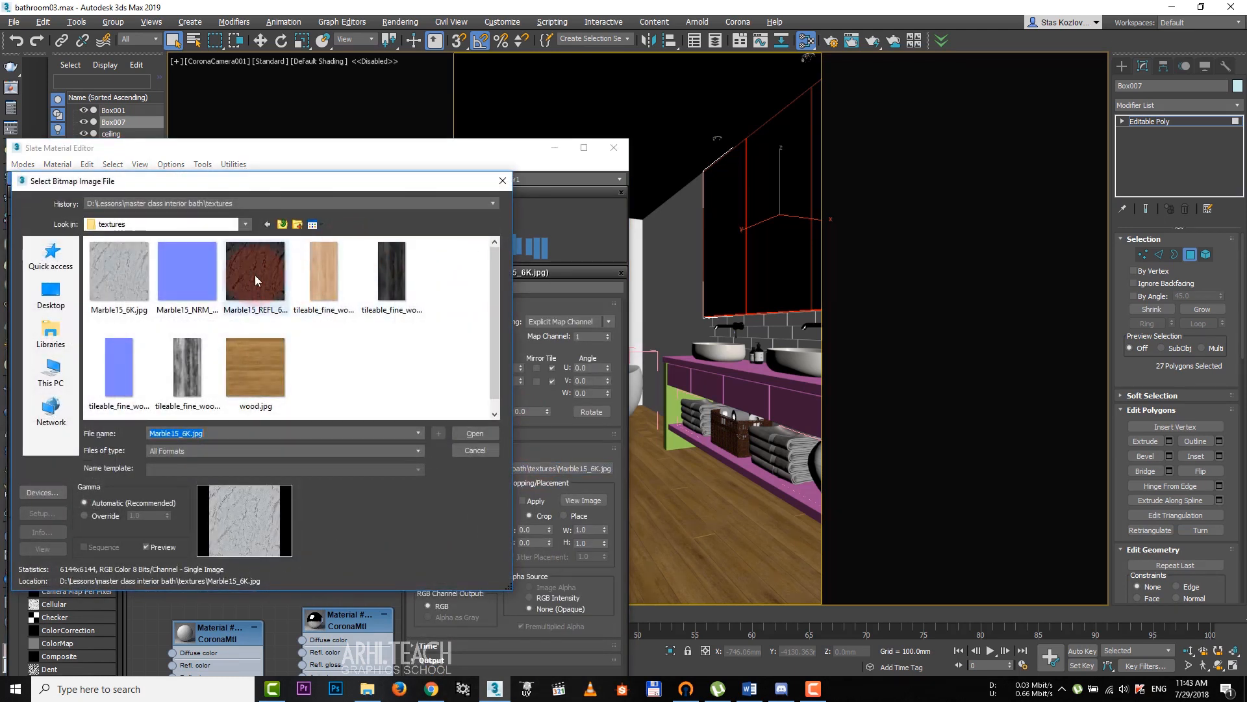
{"action": "left_click", "coordinate": [255, 273]}
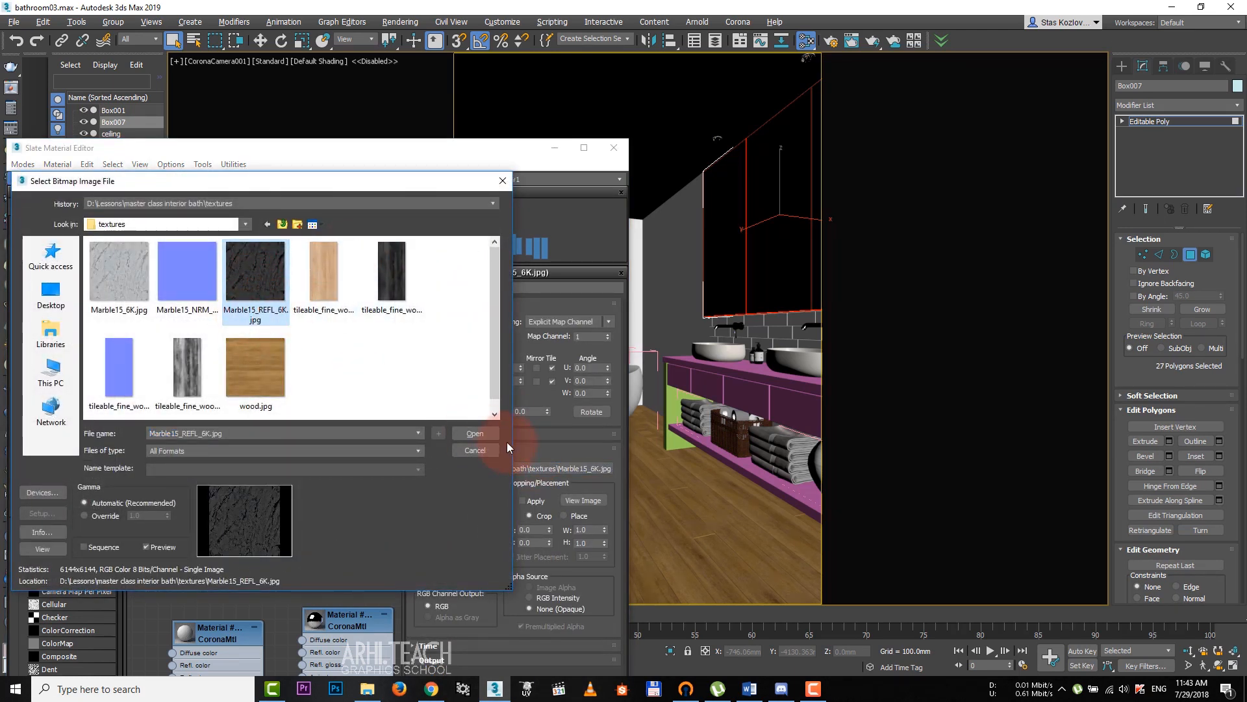
{"action": "left_click", "coordinate": [474, 432]}
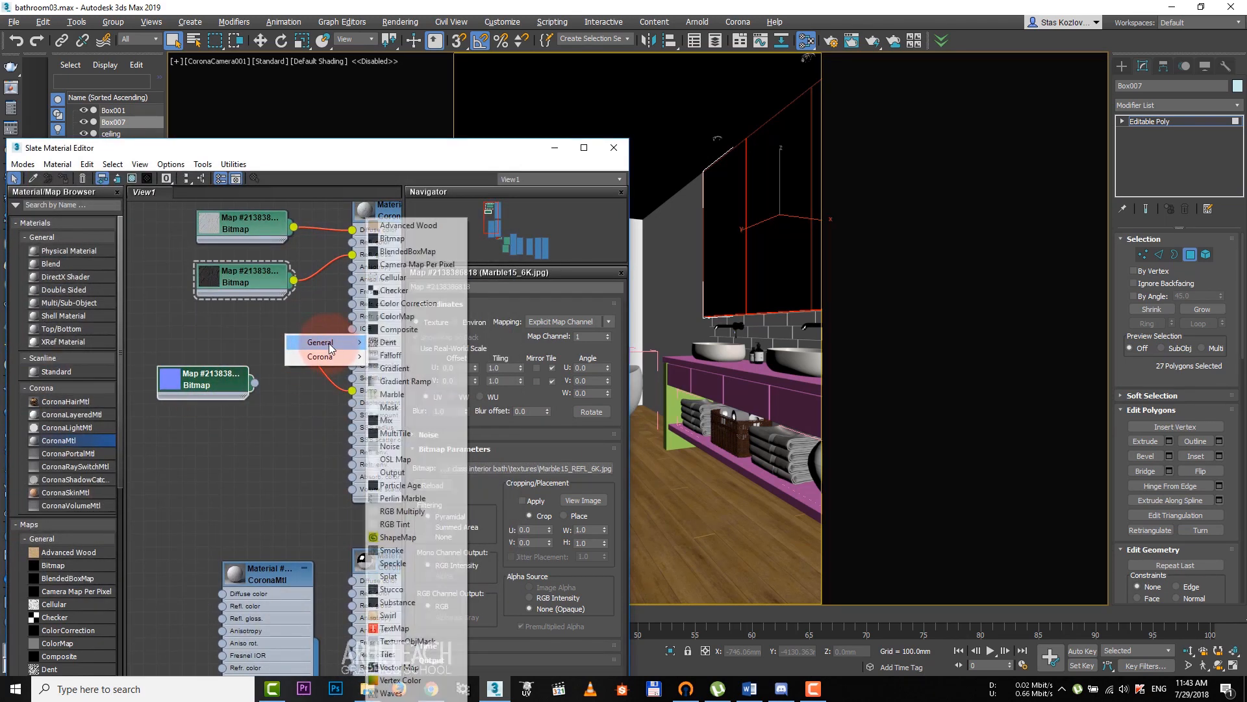
{"action": "mouse_move", "coordinate": [334, 356]}
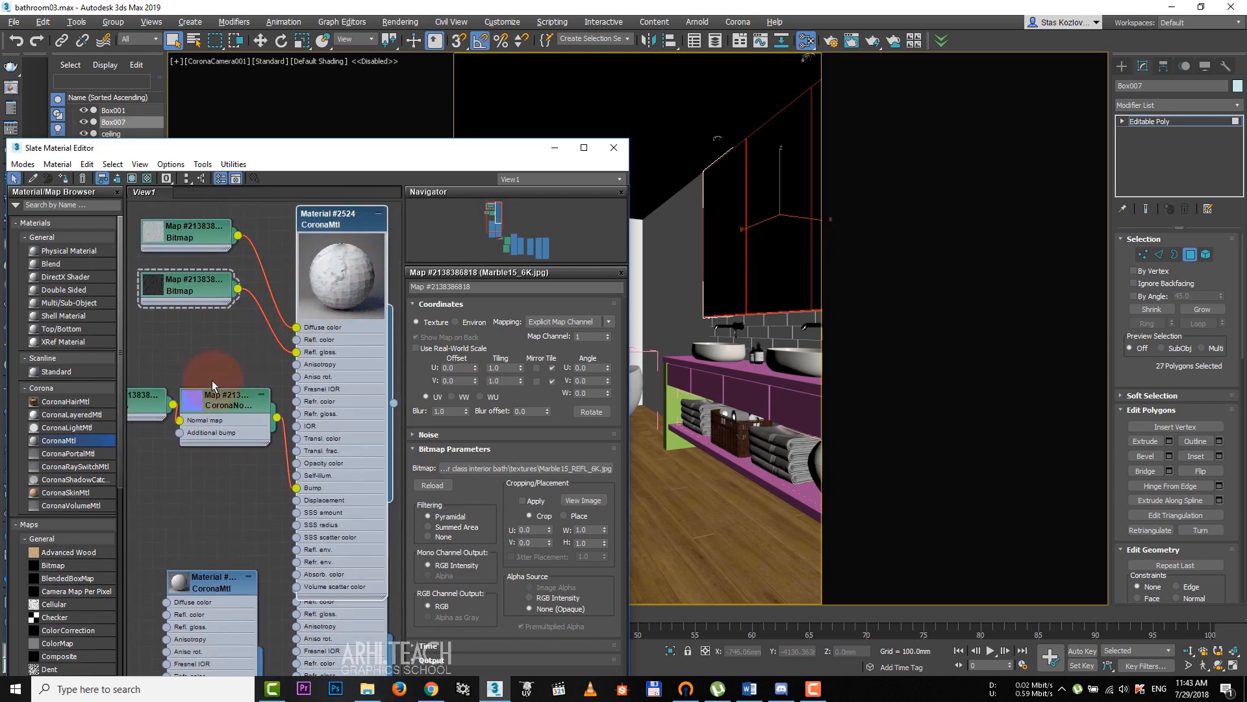
- Feed Marble15_NRM through a CoronaNormal map into Bump with Add gamma to input ticked
{"action": "left_click", "coordinate": [225, 399]}
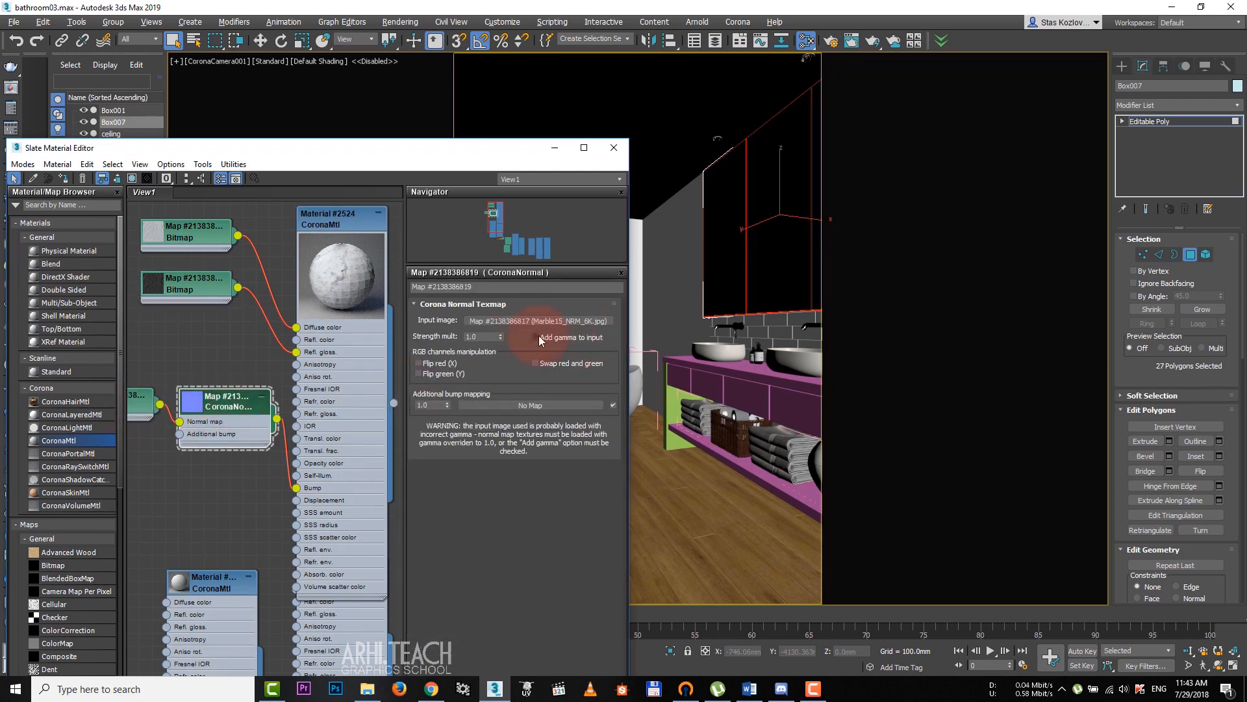
{"action": "left_click", "coordinate": [534, 336]}
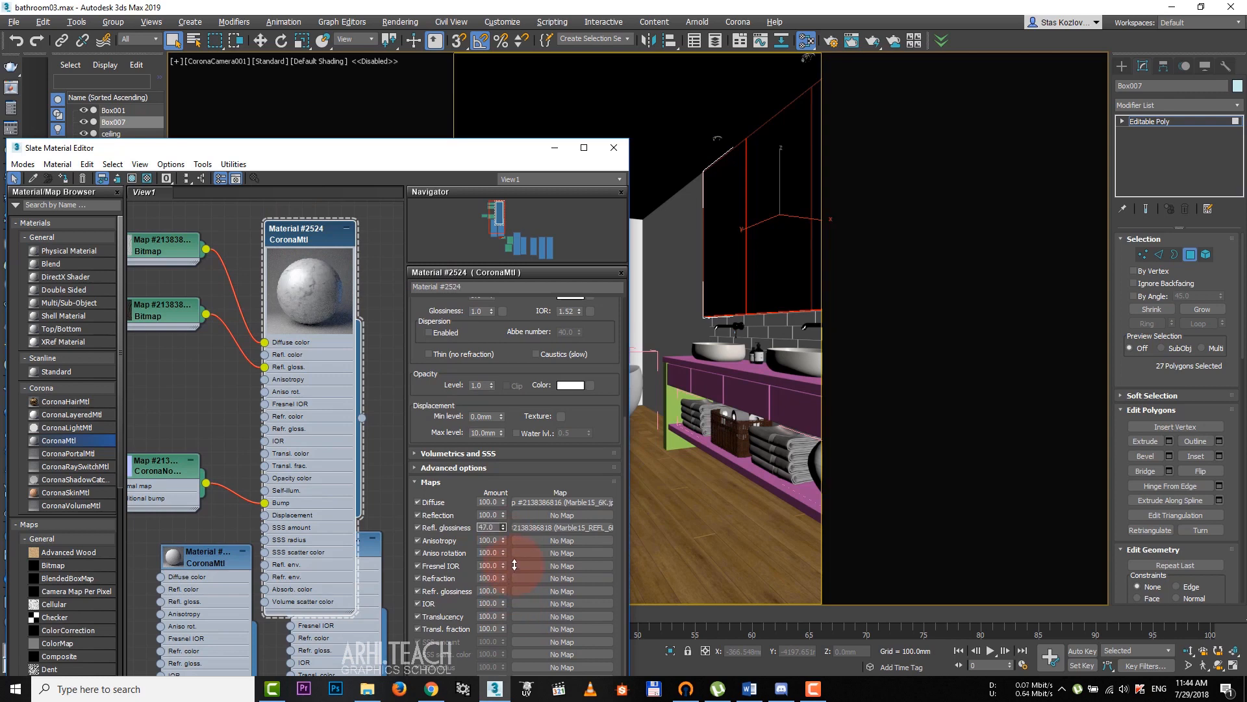
- Lower the Refl. glossiness map amount and select Box002 to view its UVW Map
{"action": "left_click", "coordinate": [611, 147]}
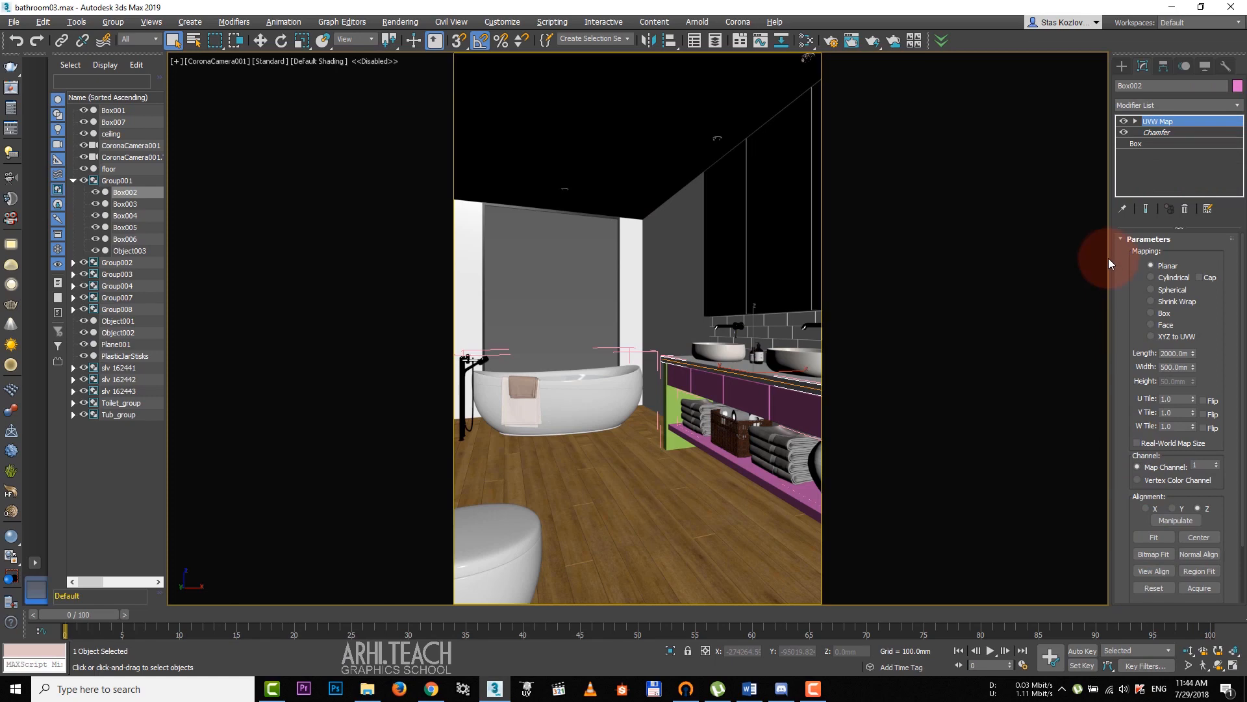
{"action": "left_click", "coordinate": [1149, 313]}
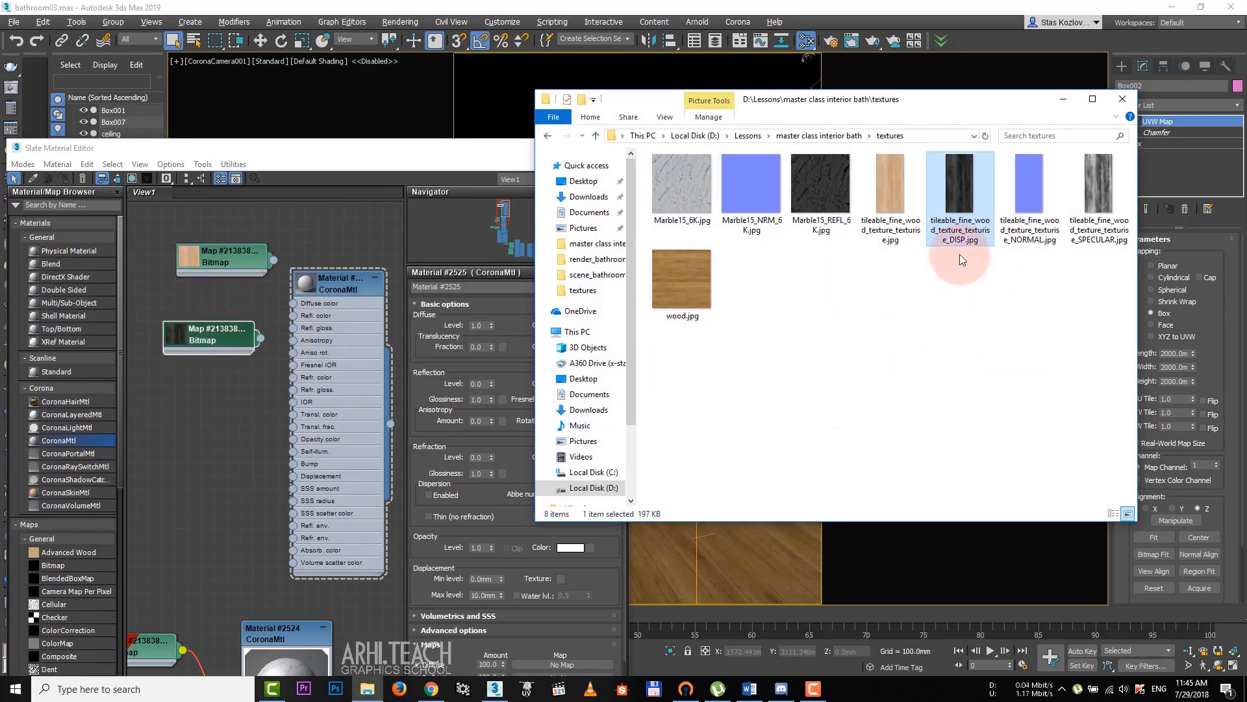
- Wire the tileable wood textures into the Corona material, normal map with DISP as extra bump
{"action": "left_click", "coordinate": [1029, 191]}
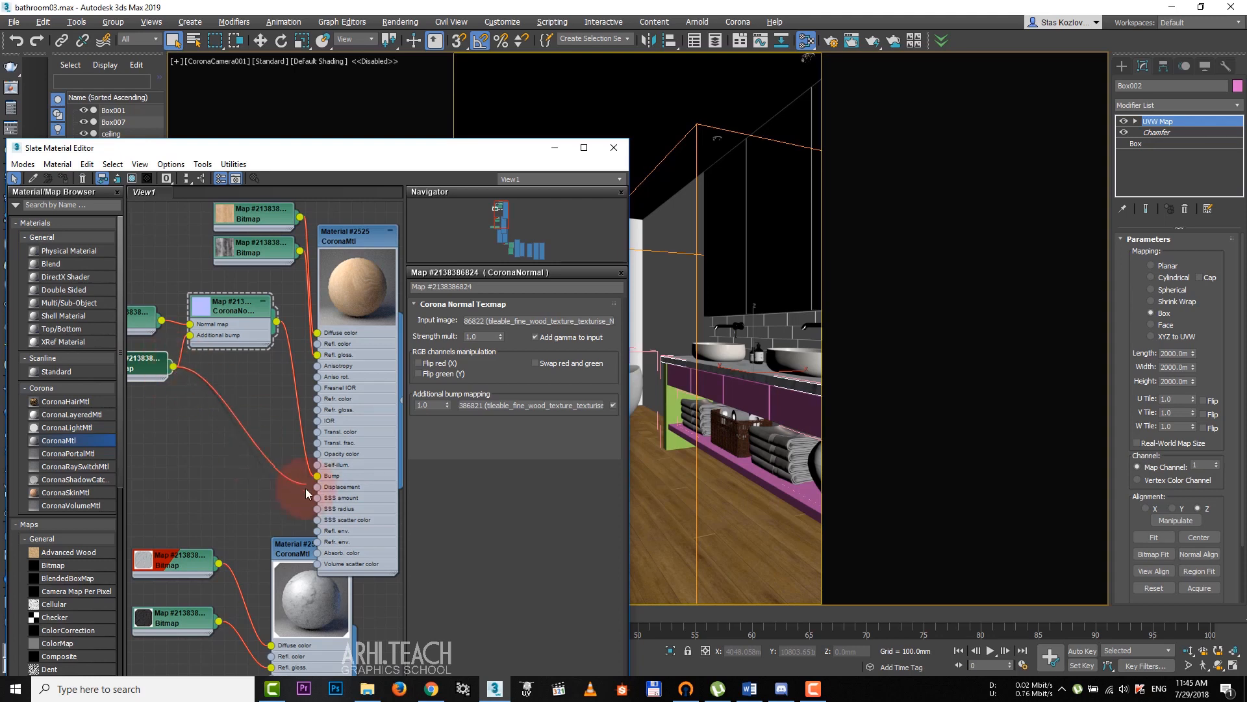
{"action": "left_click", "coordinate": [356, 235]}
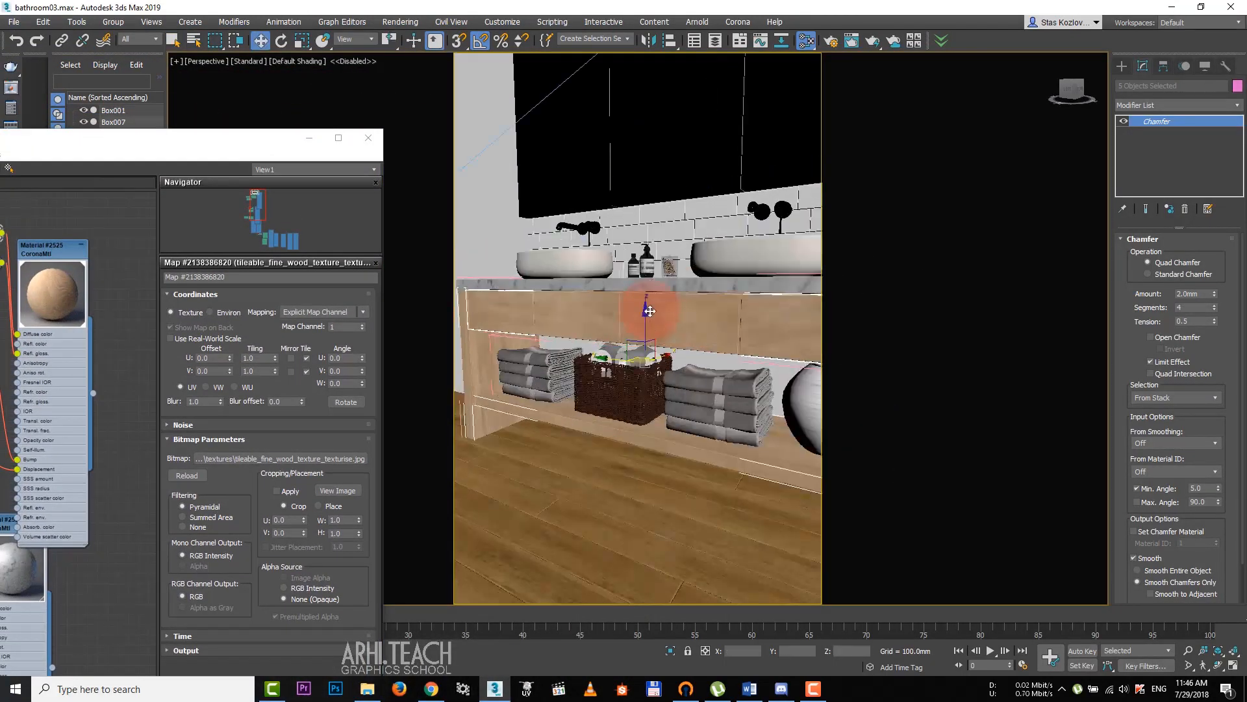
- Add Unwrap UVW to the five vanity panels and apply Flatten Mapping in the UV Editor
{"action": "left_click", "coordinate": [1173, 104]}
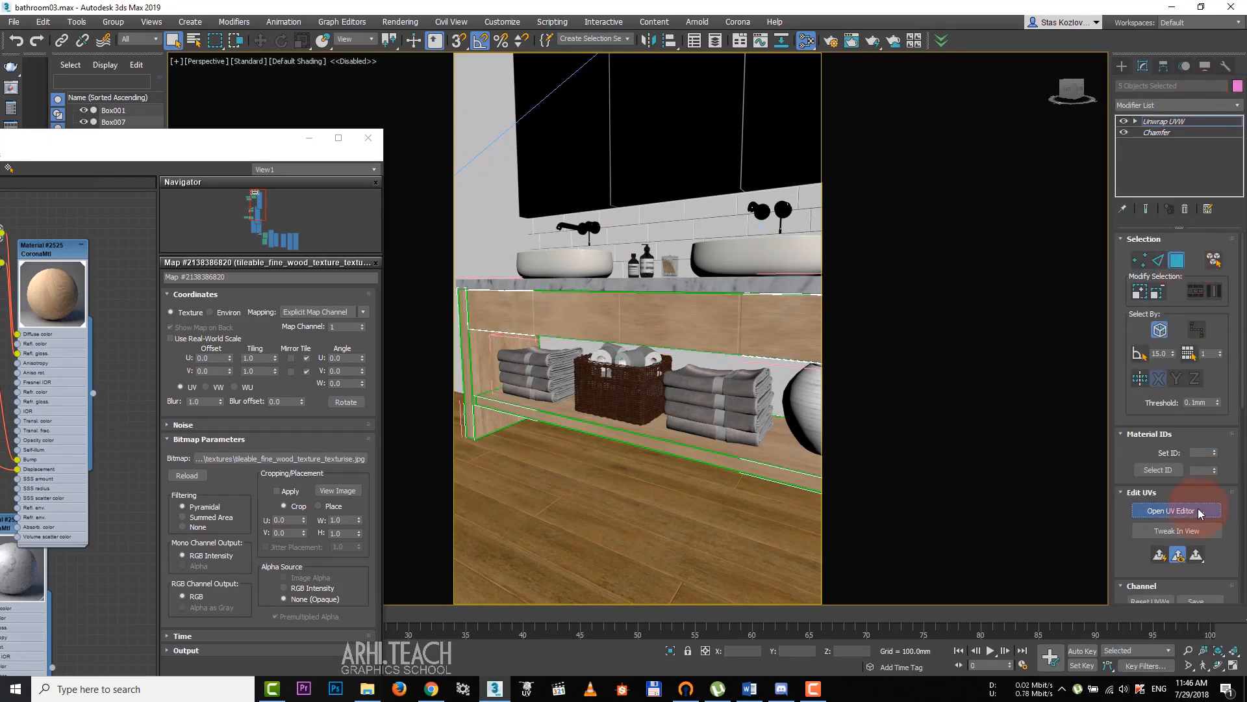
{"action": "left_click", "coordinate": [1169, 509]}
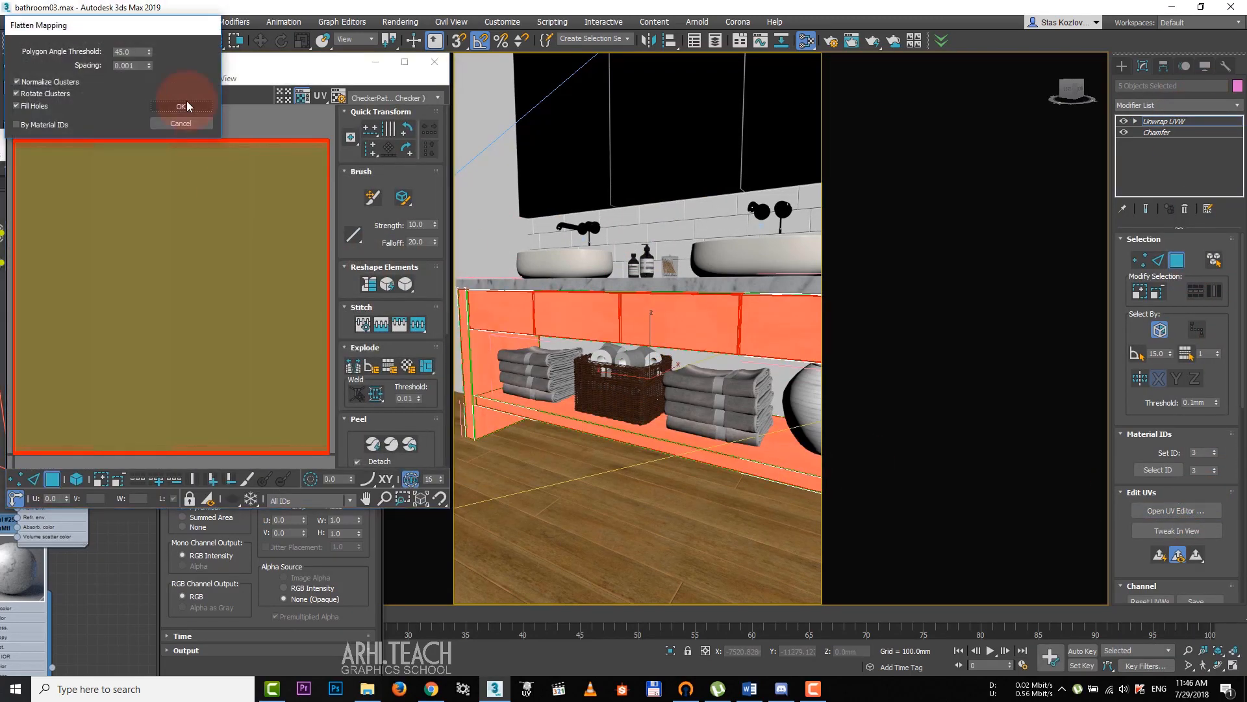
{"action": "left_click", "coordinate": [180, 105]}
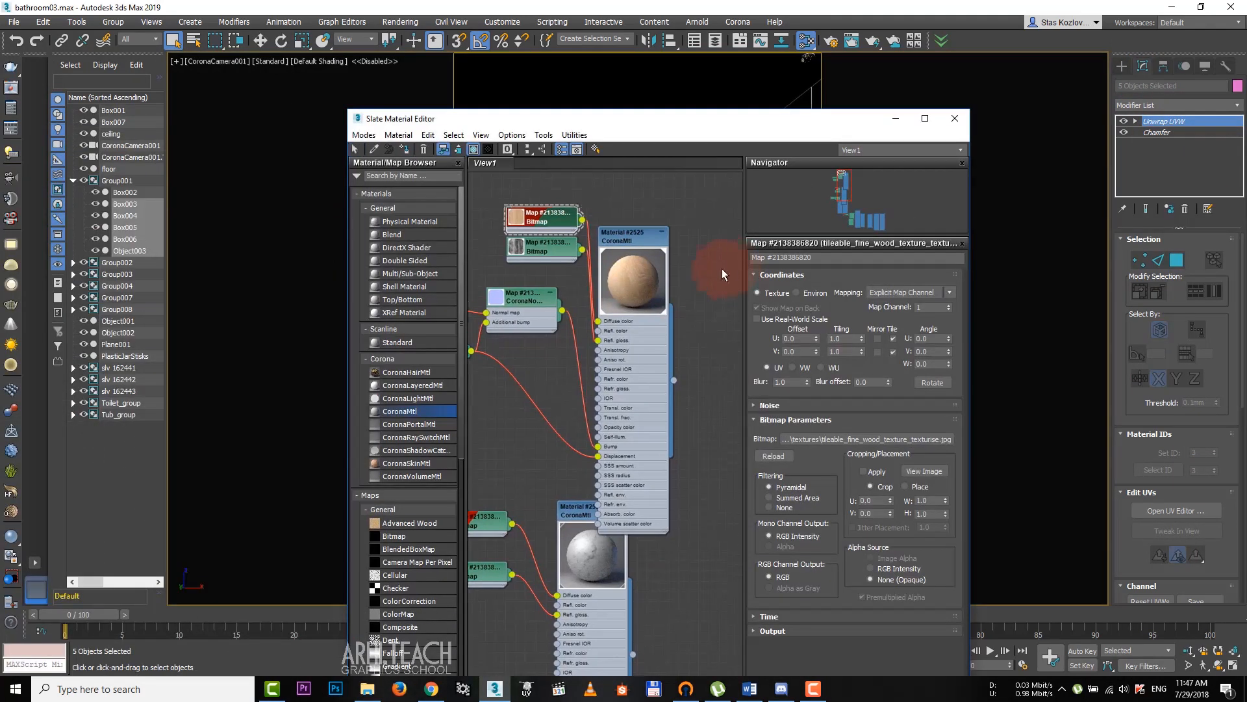
- Start a Corona interactive render of the camera view from Render Setup, showing the VRay error log
{"action": "left_click", "coordinate": [804, 40]}
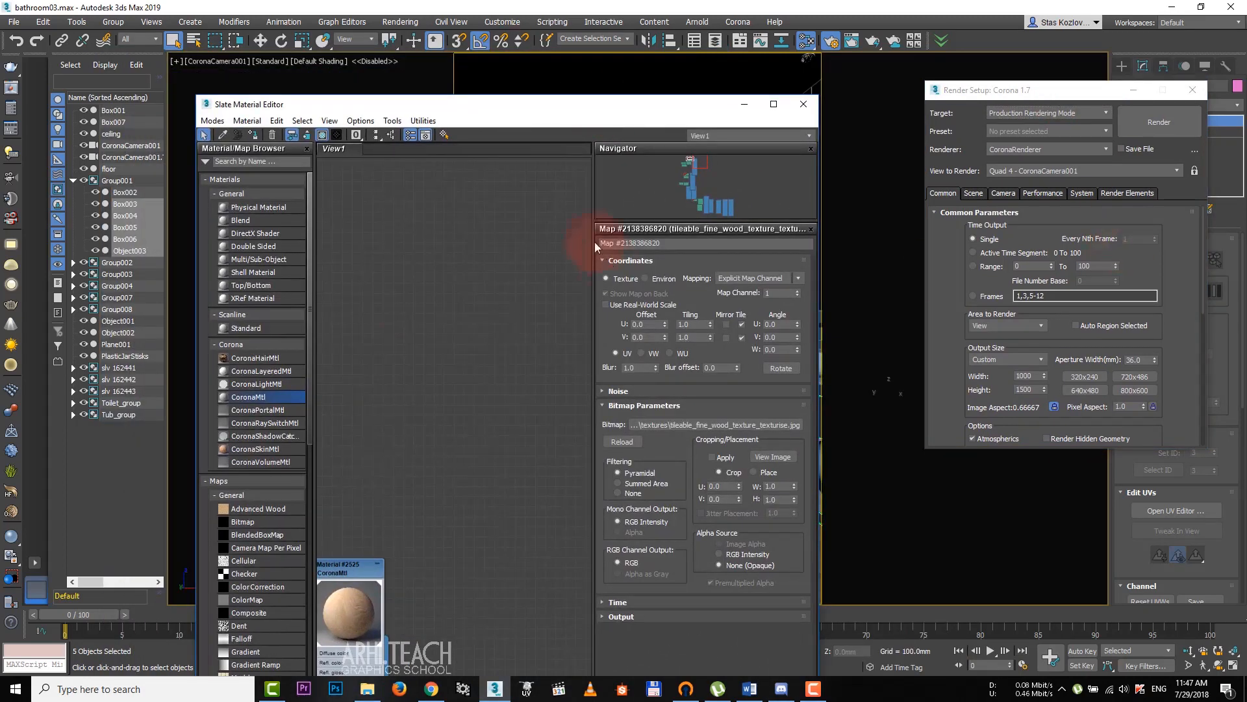
{"action": "left_click", "coordinate": [231, 495]}
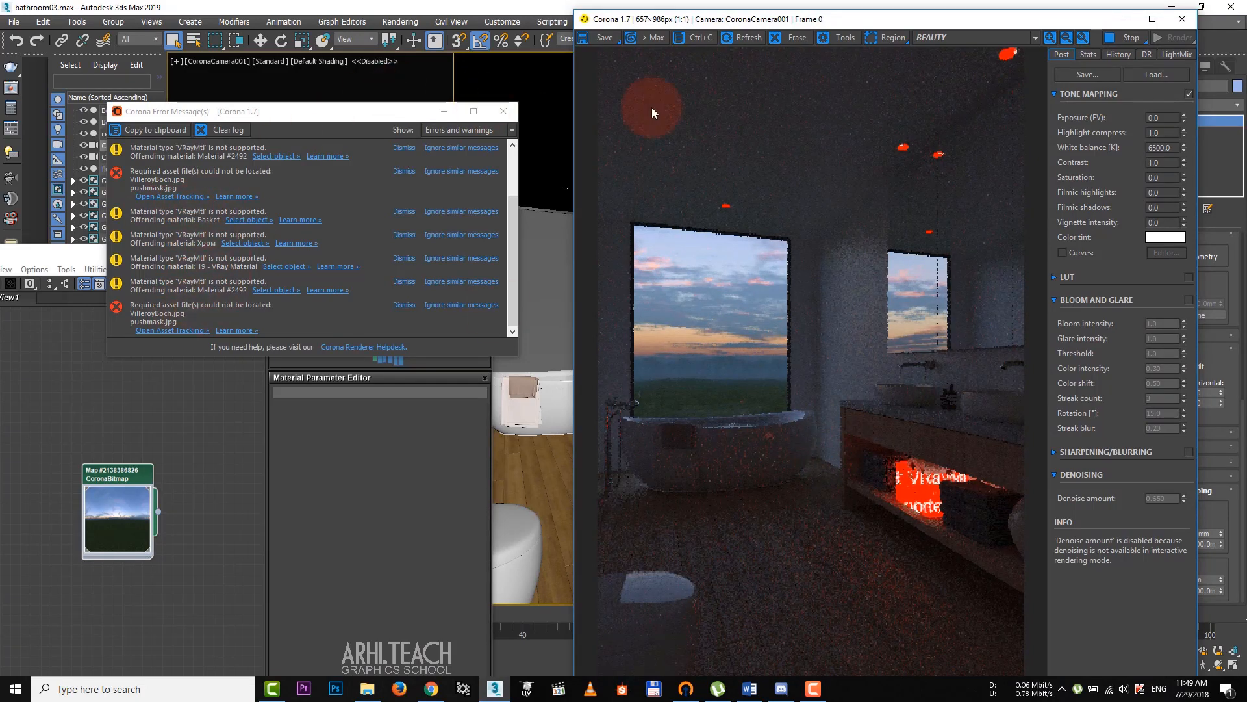
- Run coronaConverter_v1.39.ms from the CoronaRenderer folder via Scripting > Run Script and dismiss its panel
{"action": "left_click", "coordinate": [551, 23]}
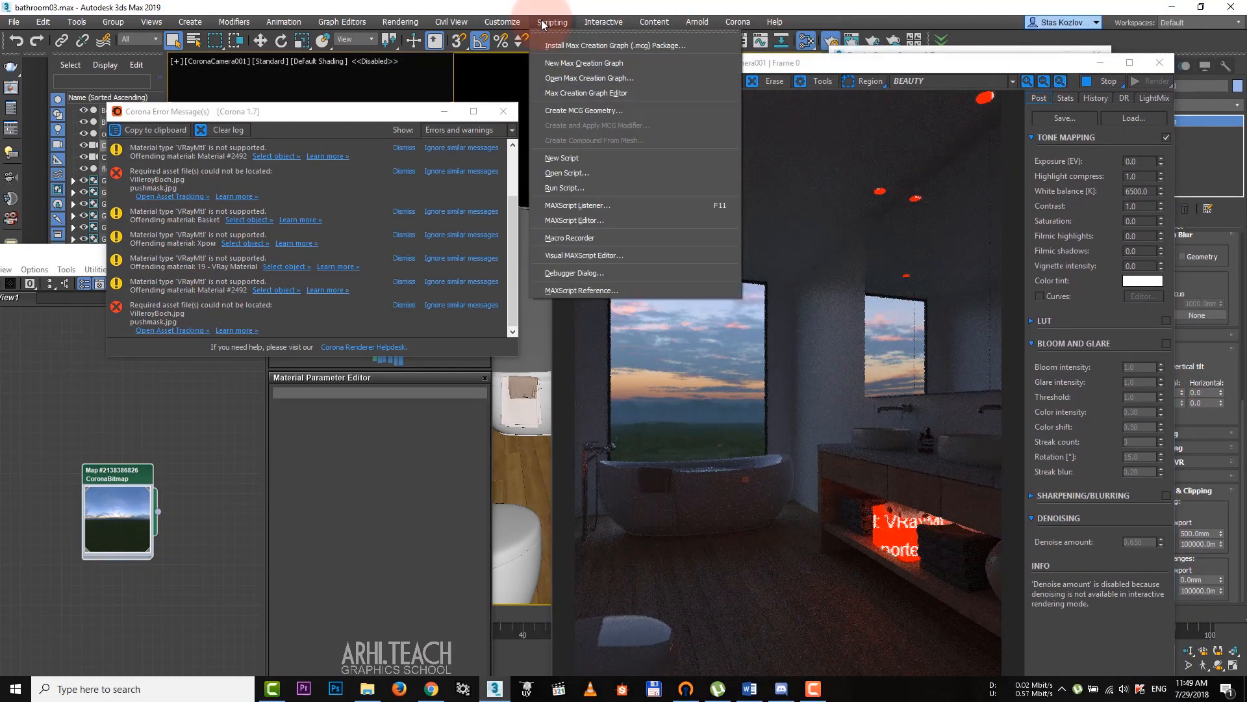
{"action": "left_click", "coordinate": [568, 173]}
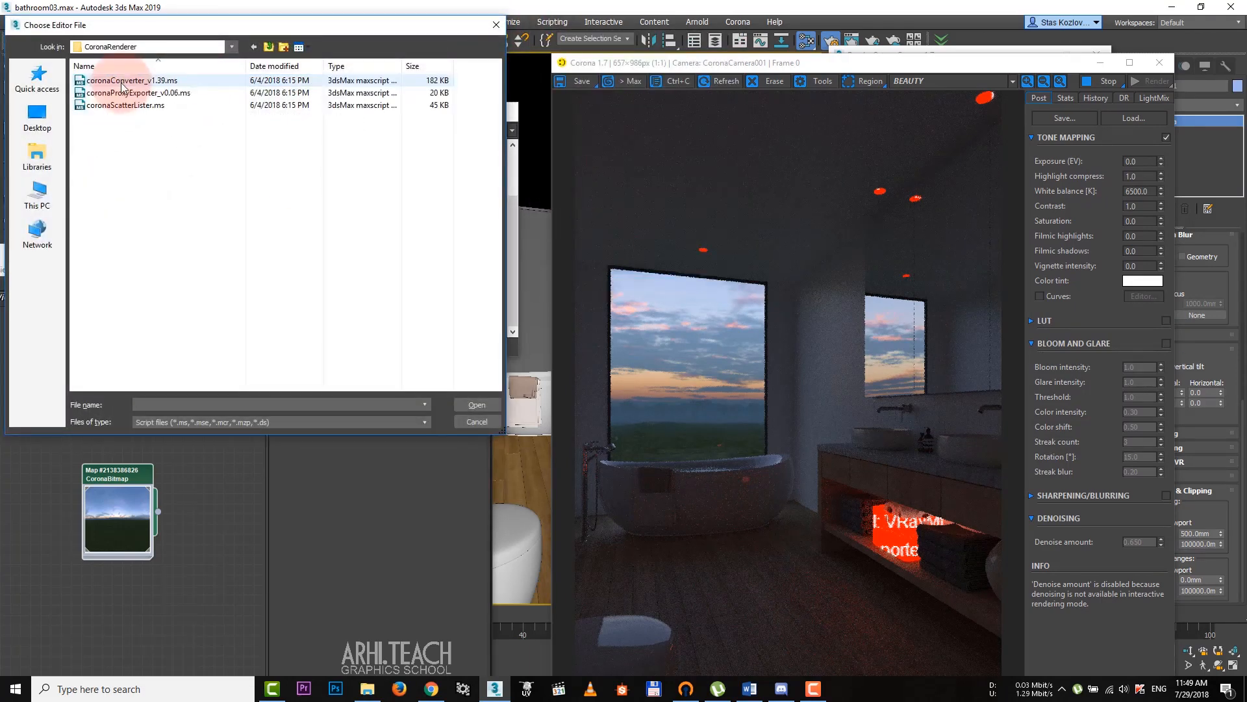
{"action": "double_click", "coordinate": [130, 79]}
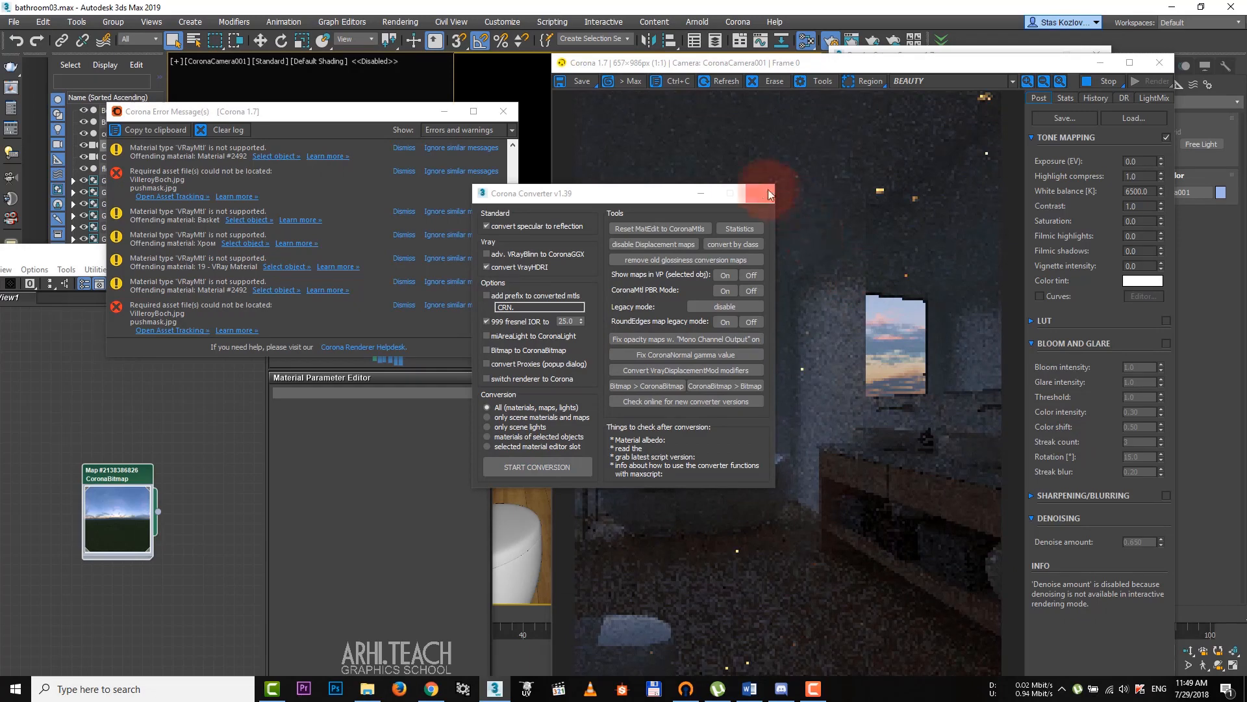
{"action": "left_click", "coordinate": [766, 194]}
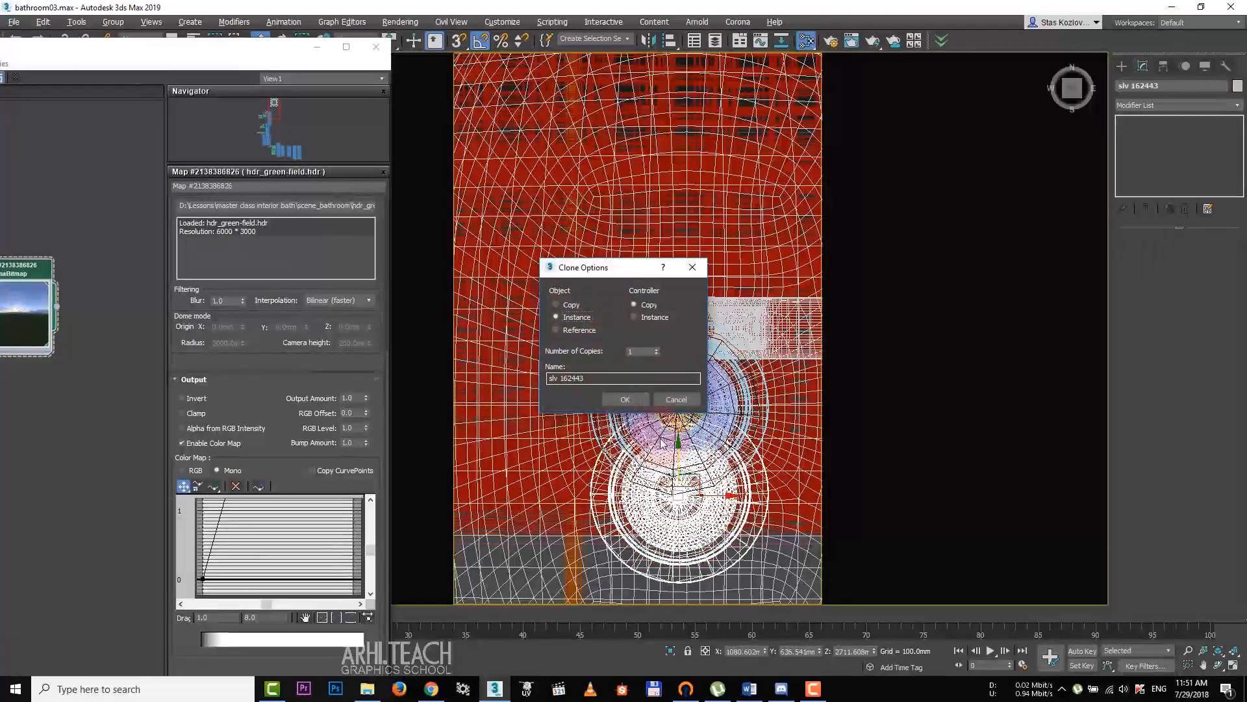
- Instance-copy the 3000 K, 50 mm Corona sphere light into the other lamp fixtures
{"action": "left_click", "coordinate": [624, 399]}
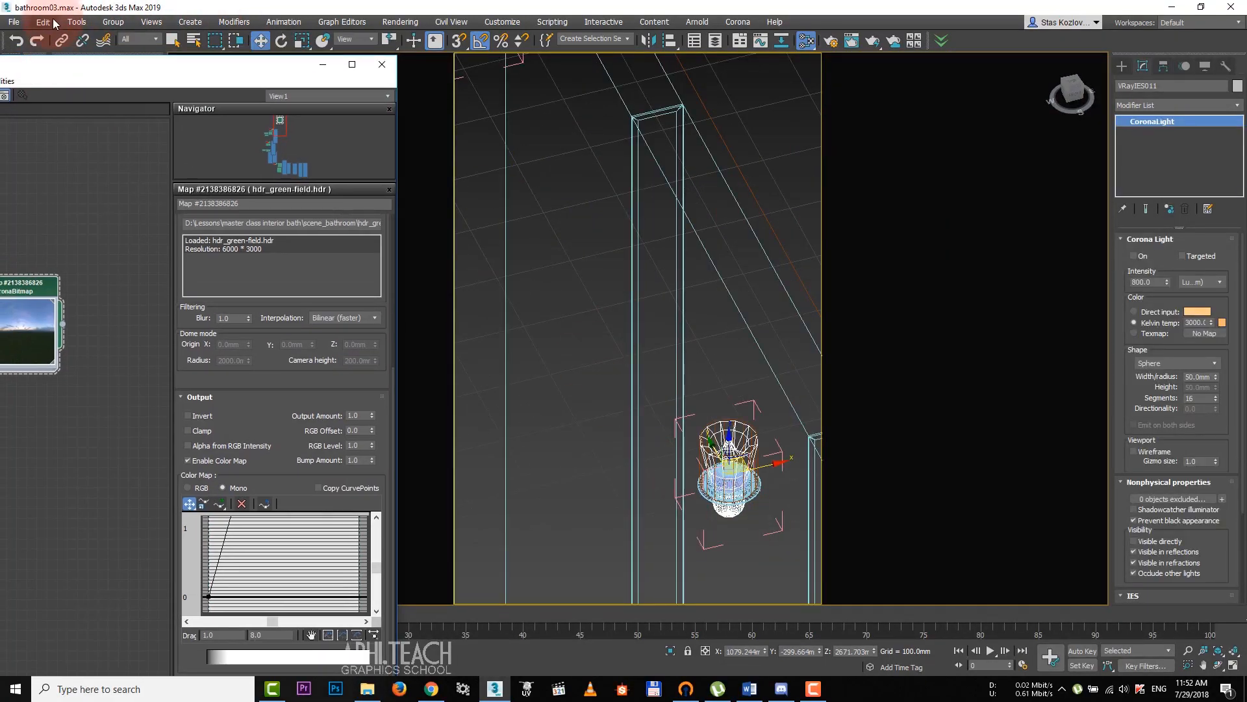
{"action": "left_click", "coordinate": [41, 22]}
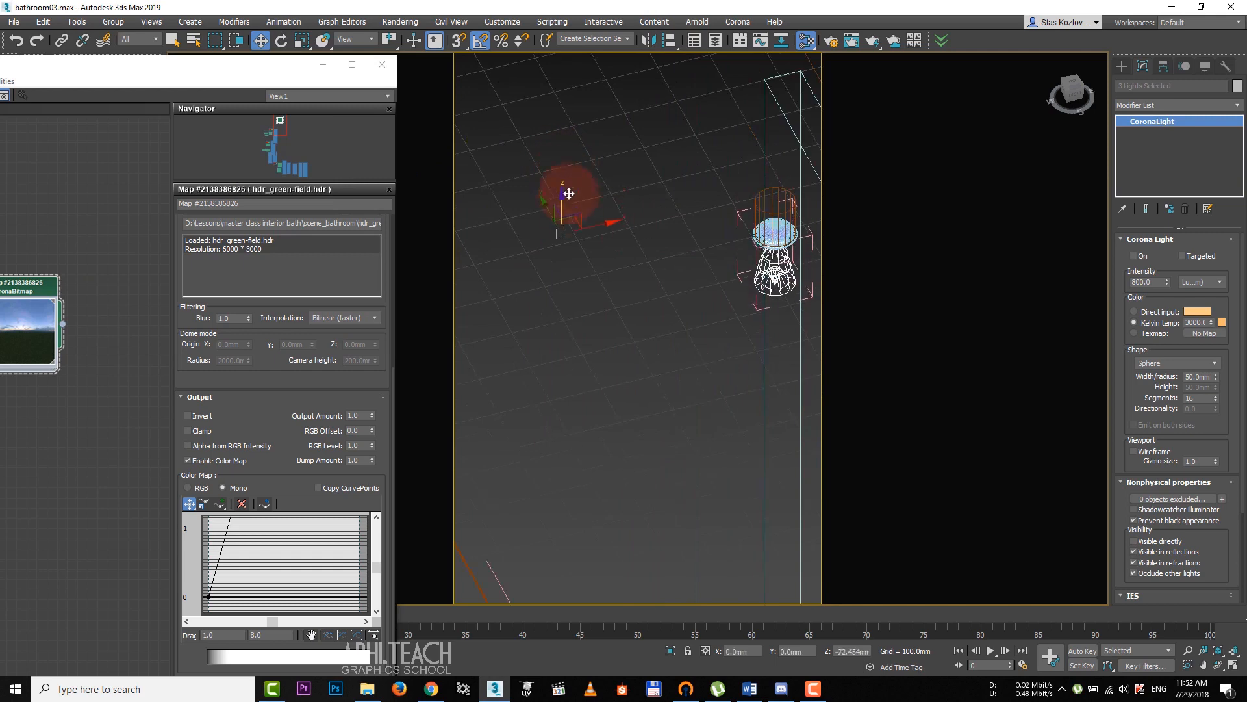
{"action": "left_click", "coordinate": [1133, 255]}
{"action": "type", "text": "5000"}
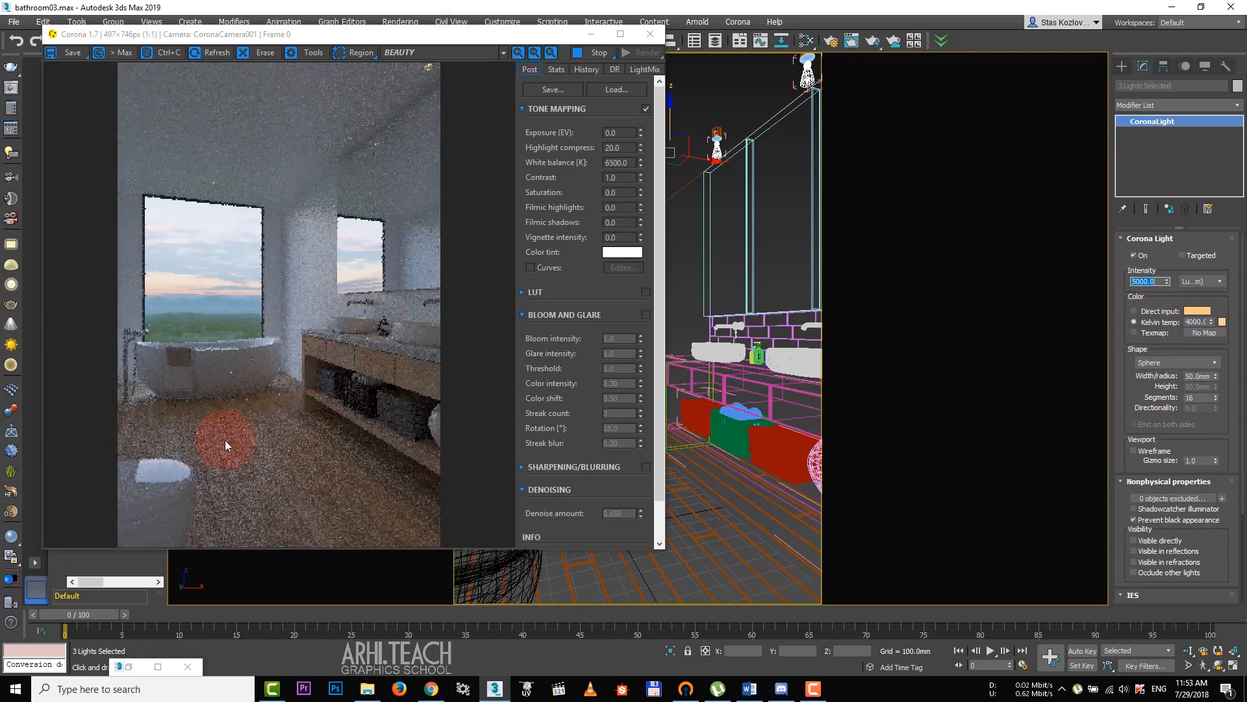
- Set the lamp lights' intensity to 100 while configuring 4000 K and hiding them from direct view
{"action": "type", "text": "100"}
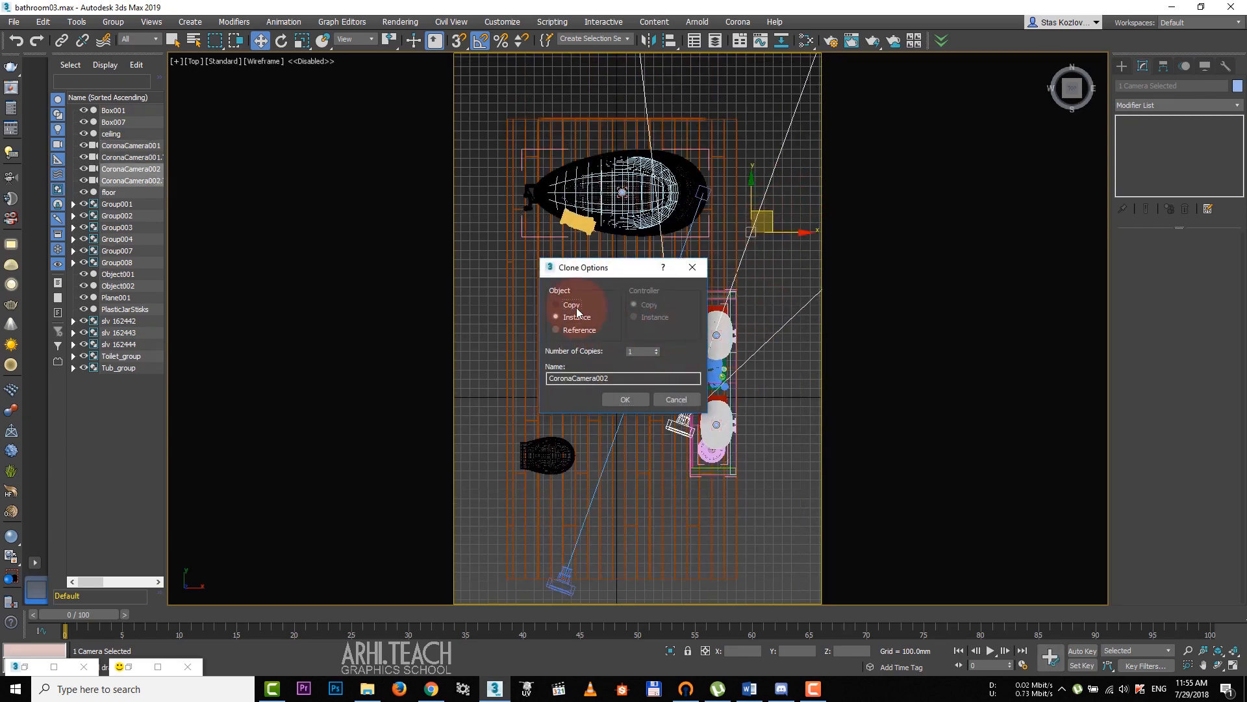
- Copy the camera, stretch a new plane across the doorway and bring up Slate for its material
{"action": "left_click", "coordinate": [625, 399]}
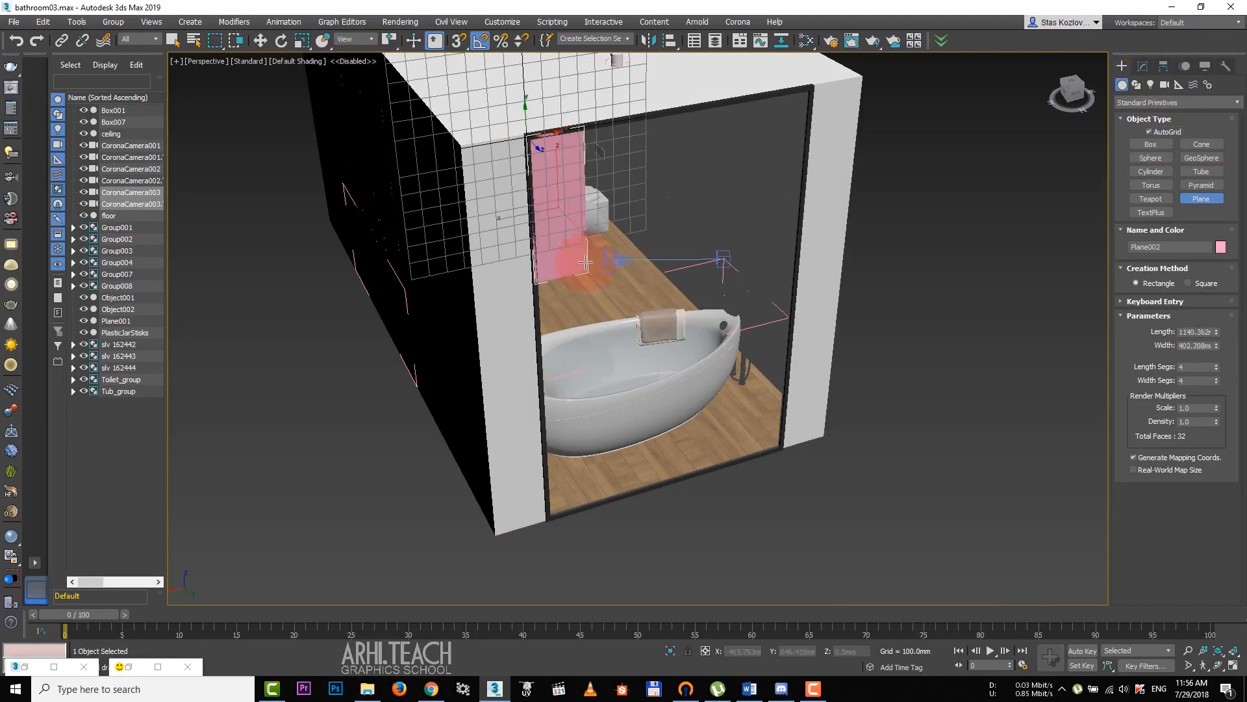
{"action": "left_click_drag", "start_coordinate": [584, 262], "coordinate": [693, 338]}
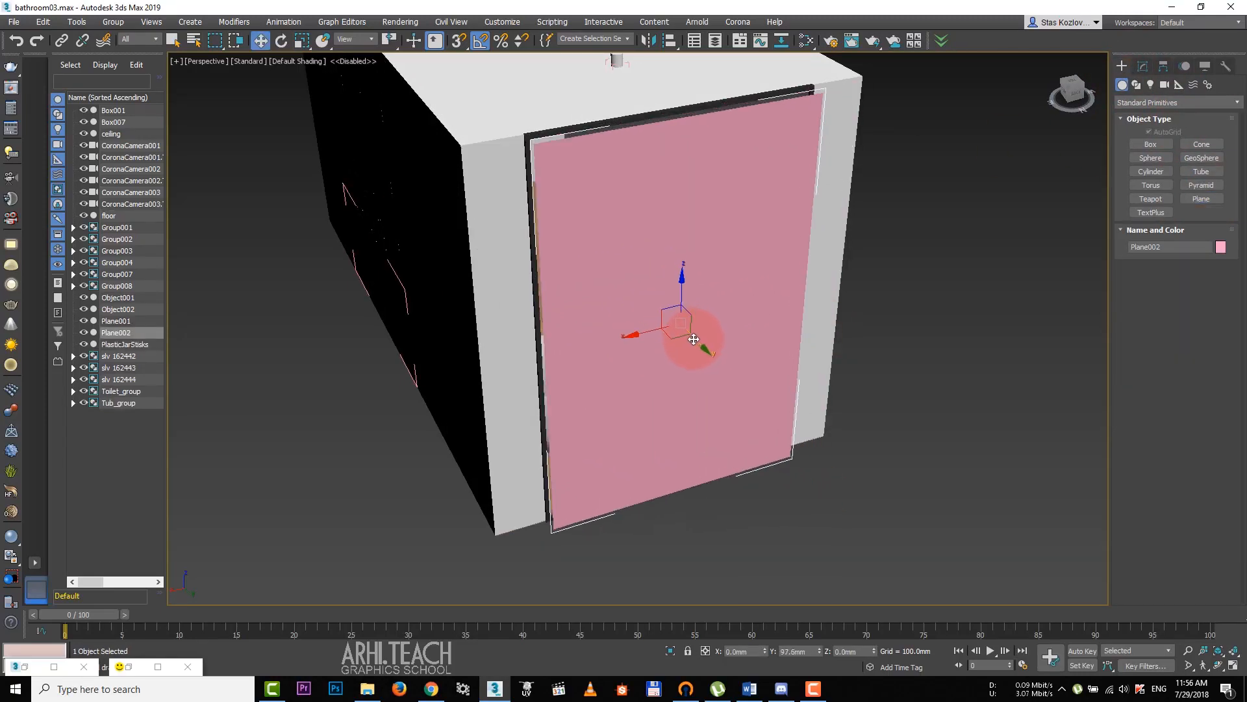
{"action": "left_click", "coordinate": [828, 40]}
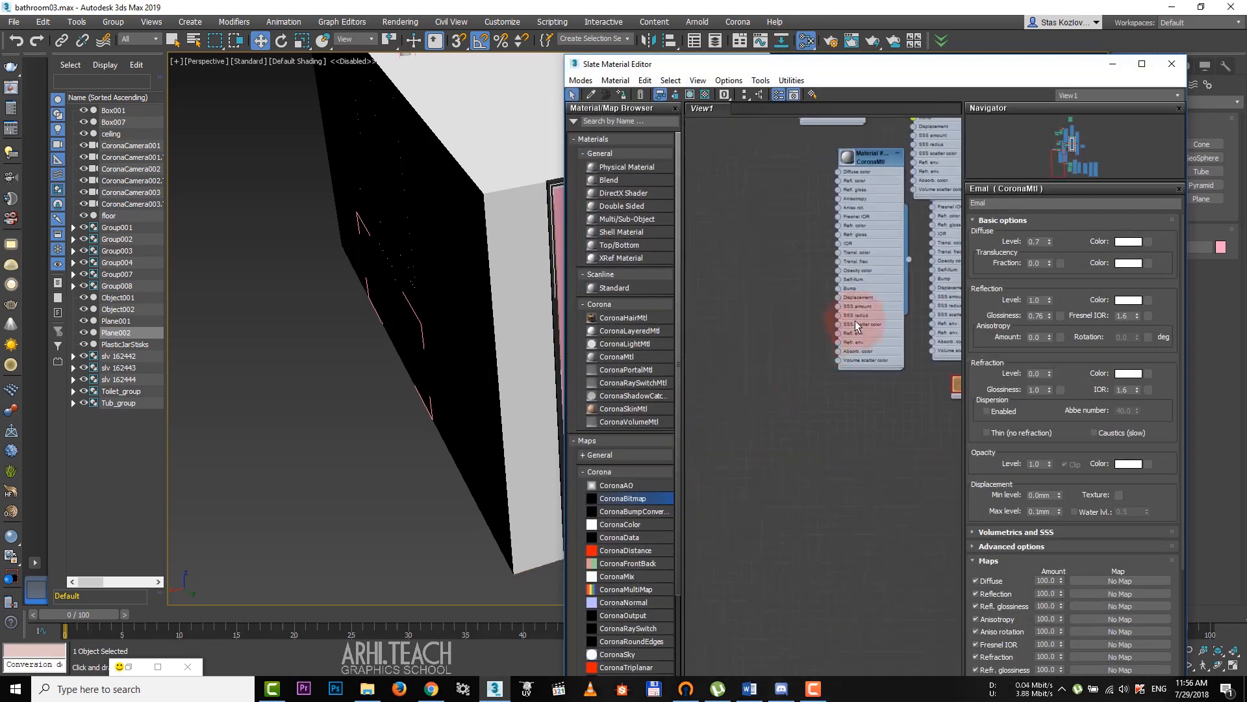
{"action": "mouse_move", "coordinate": [620, 382]}
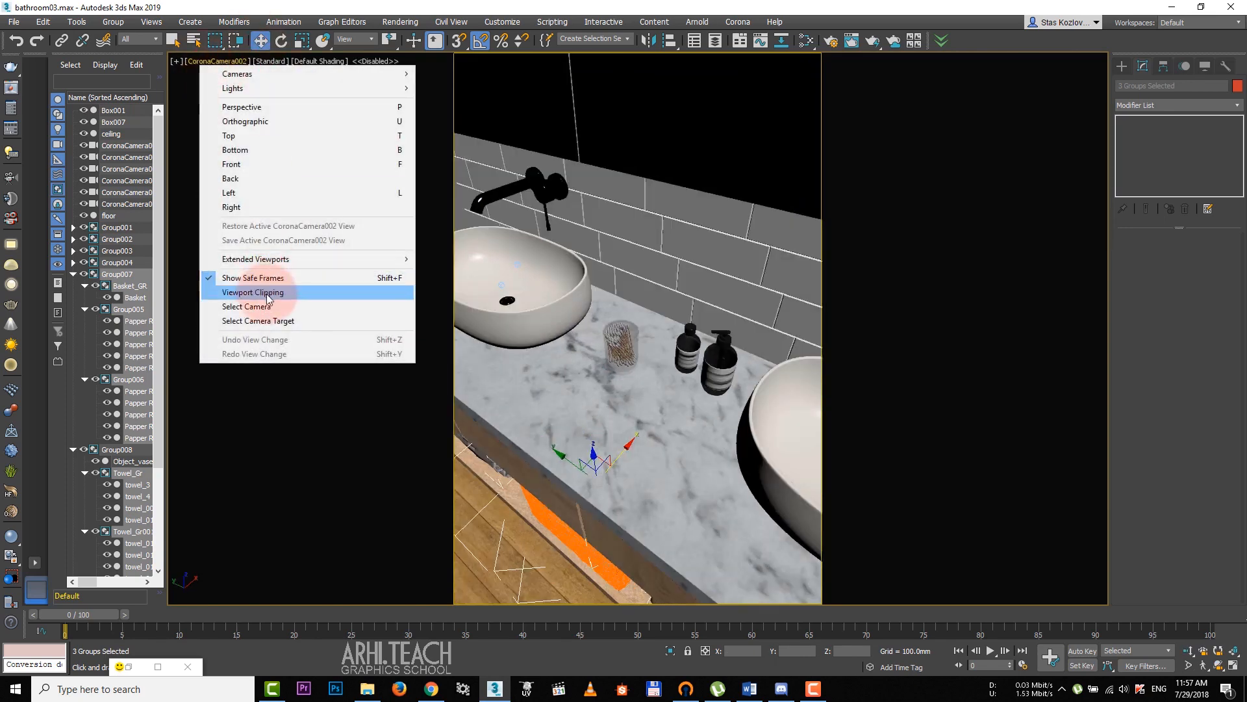
- Select CoronaCamera002 and enable depth of field with PlasticJarSticks as focus object at f-stop 1.0
{"action": "left_click", "coordinate": [246, 306]}
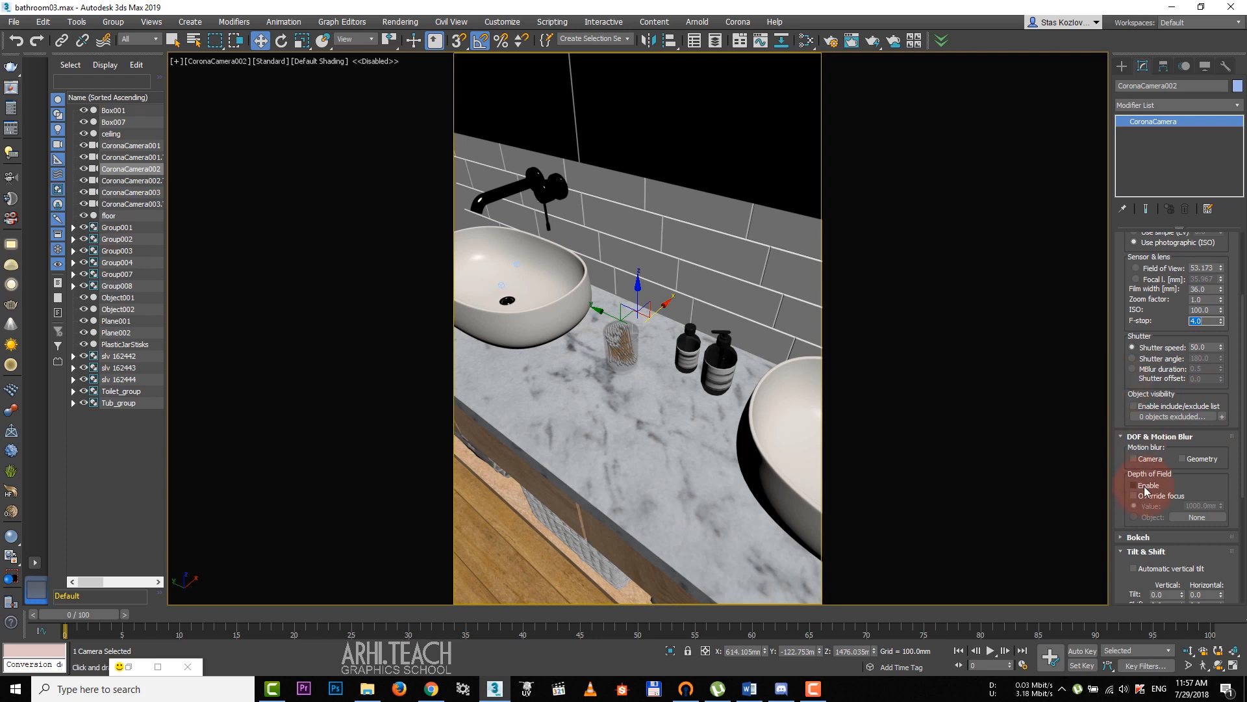
{"action": "left_click", "coordinate": [1136, 484]}
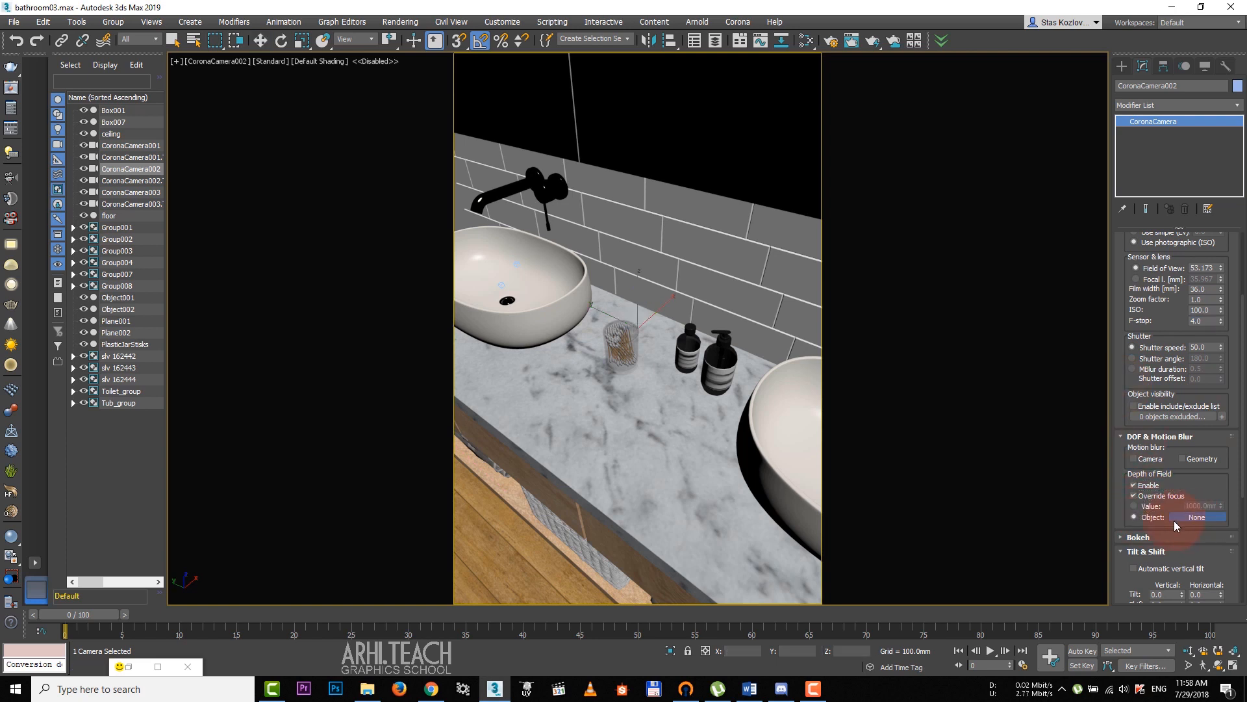
{"action": "left_click", "coordinate": [1197, 517]}
{"action": "type", "text": "20"}
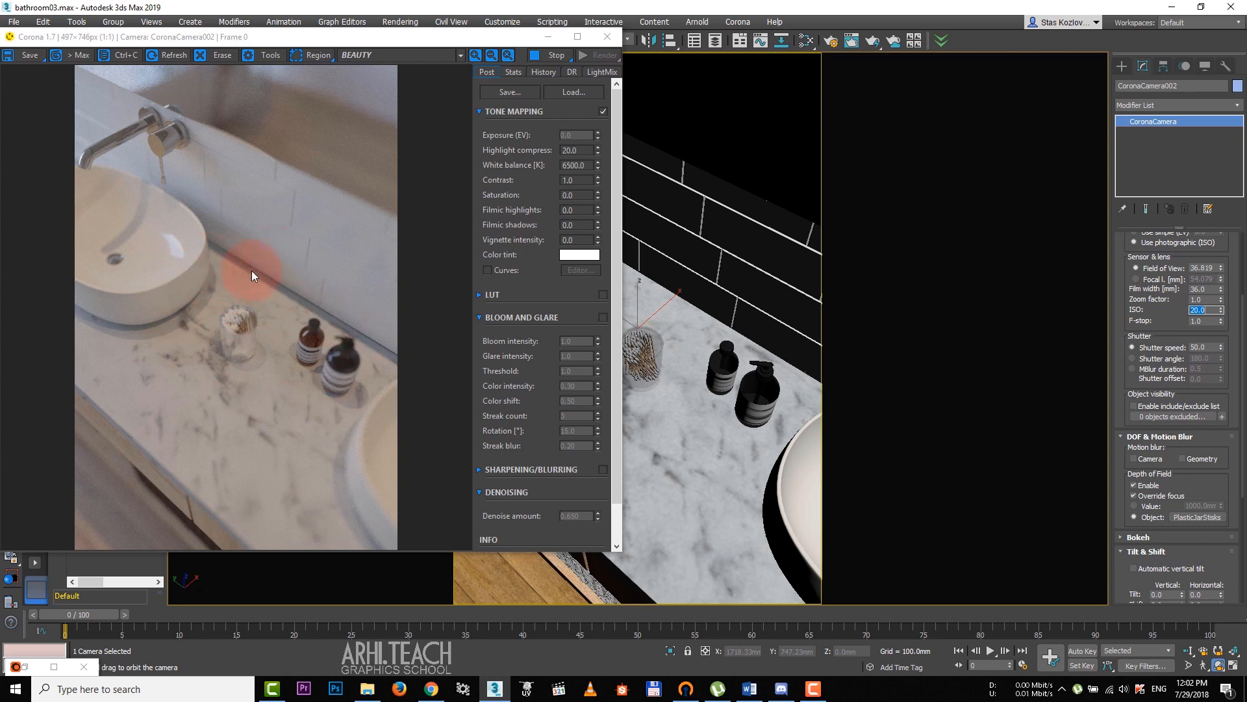
{"action": "mouse_move", "coordinate": [144, 247]}
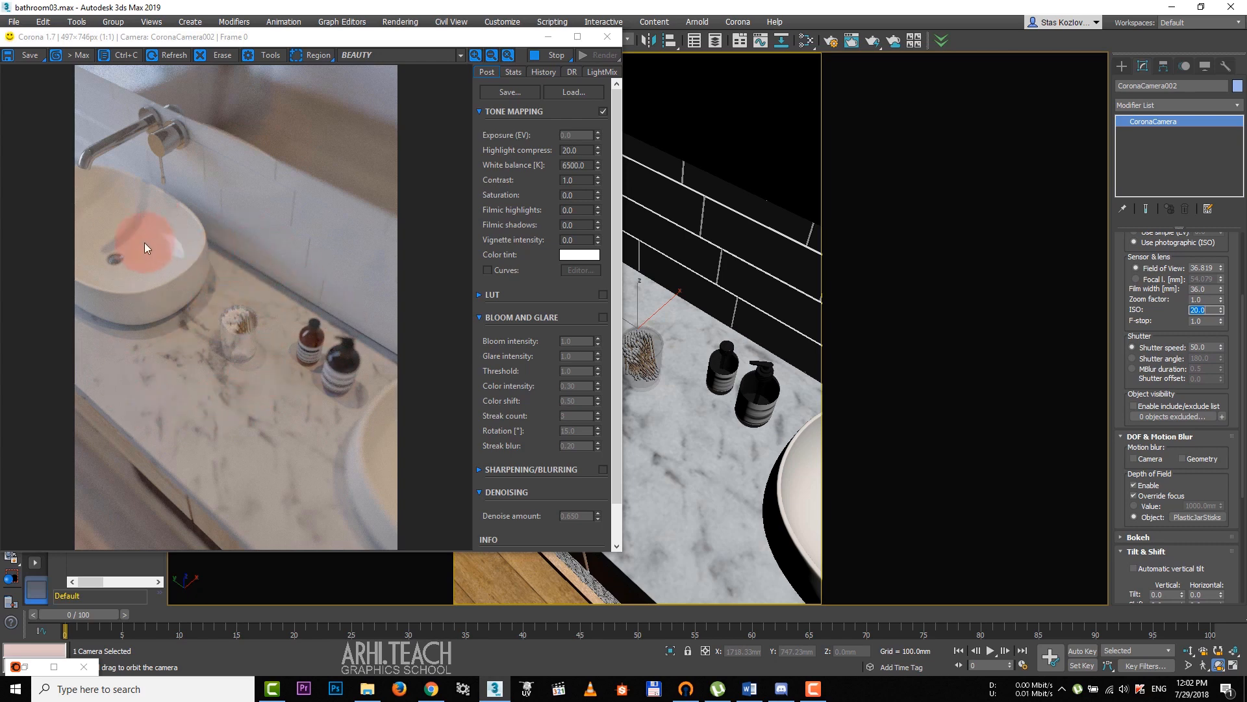
{"action": "mouse_move", "coordinate": [139, 150]}
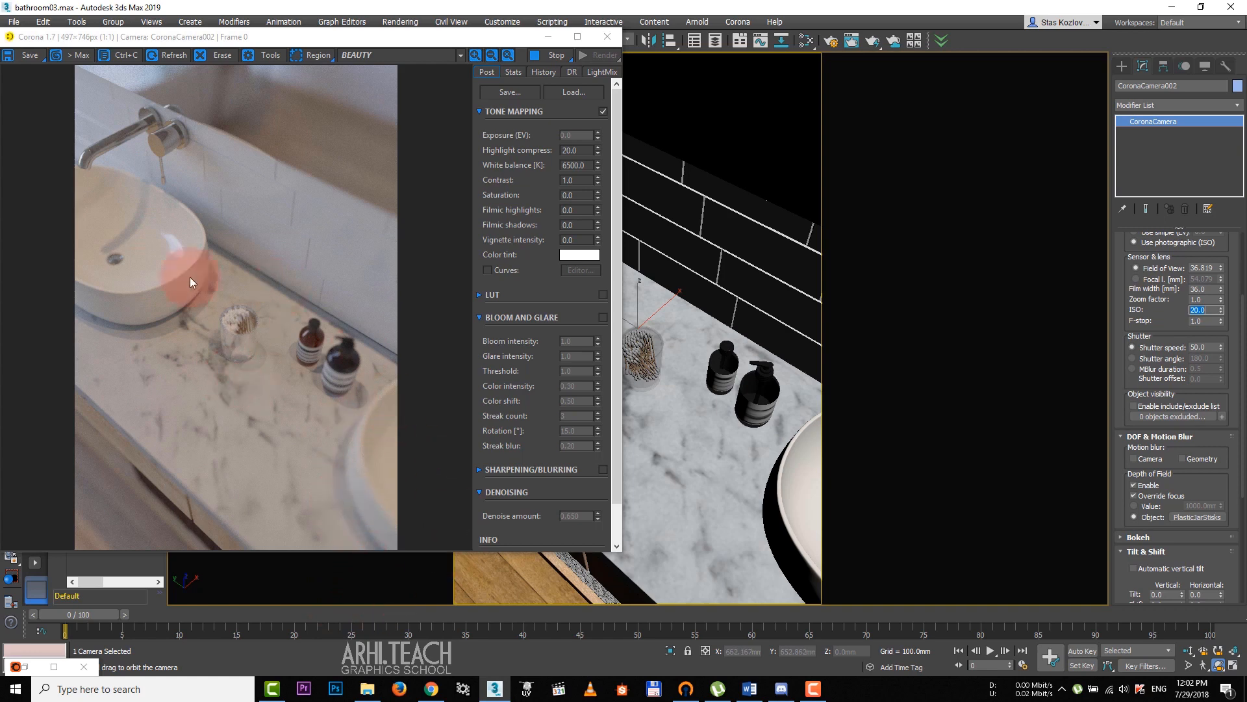
{"action": "mouse_move", "coordinate": [191, 346]}
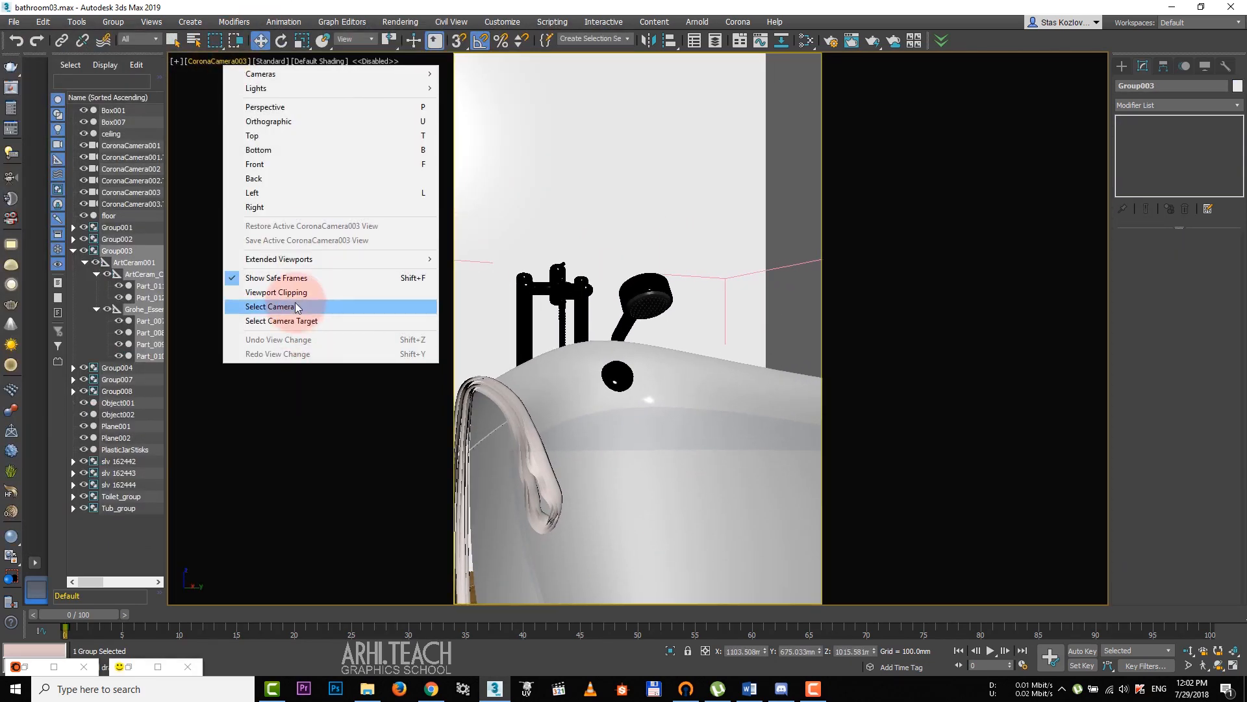
- Select CoronaCamera003, focus its depth of field on the Faucet and render the bathtub view
{"action": "left_click", "coordinate": [271, 306]}
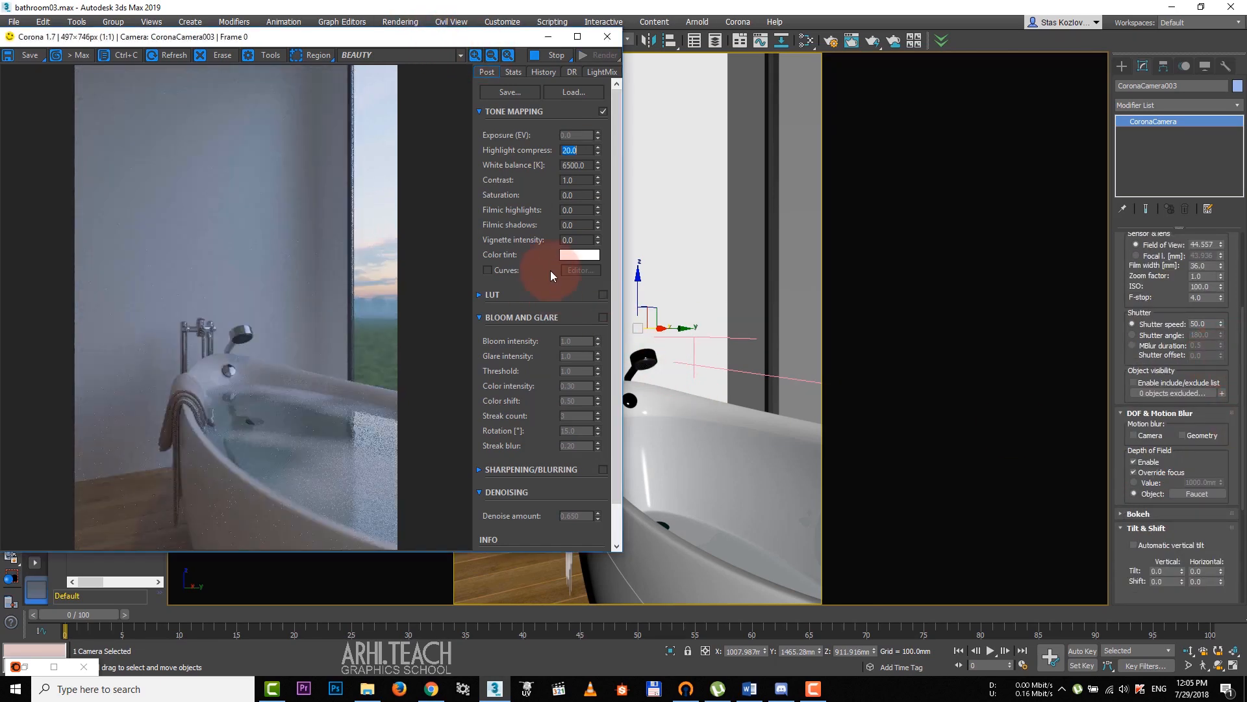
{"action": "left_click", "coordinate": [602, 317]}
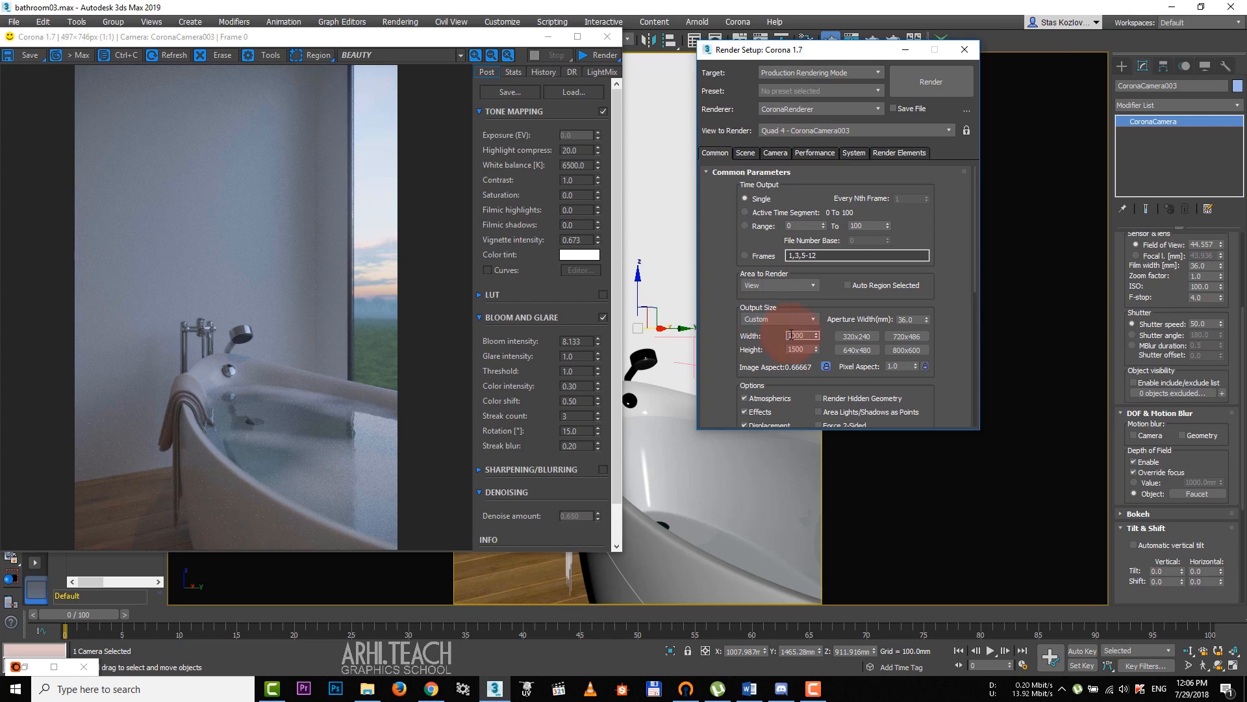
- Set output size 2000 × 3000, noise level limit 4.0 and Full denoising in Render Setup
{"action": "type", "text": "5000"}
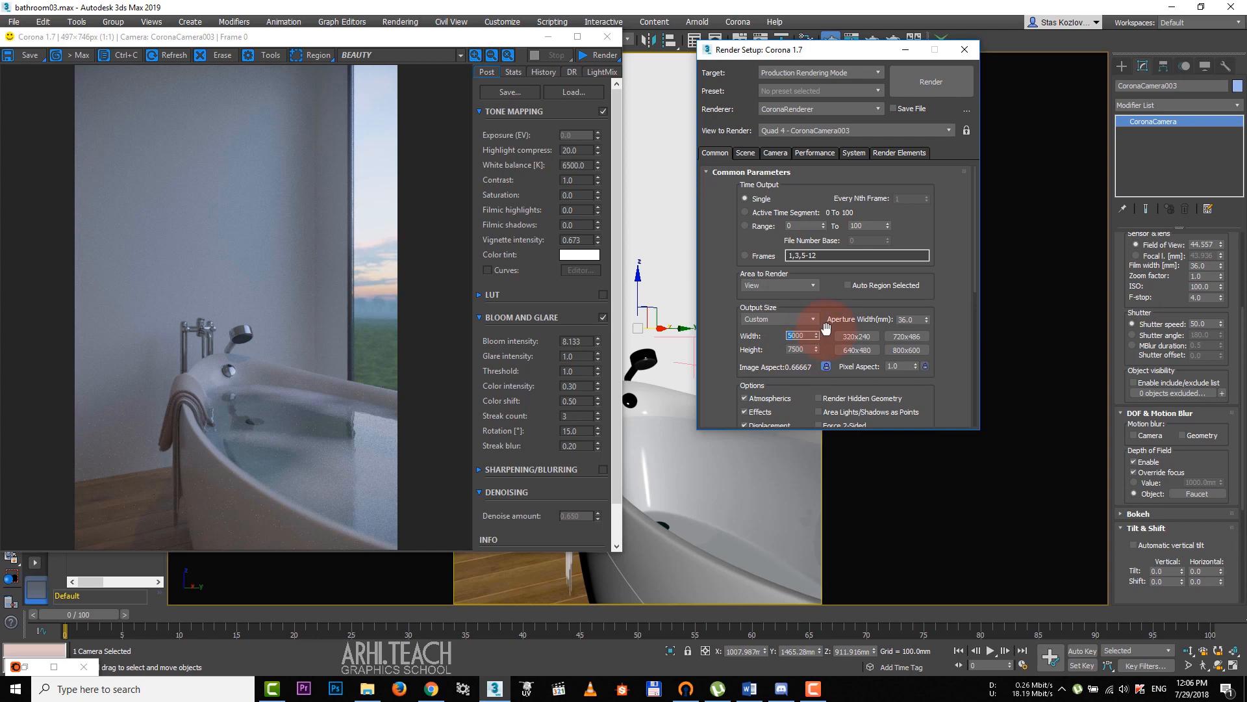
{"action": "type", "text": "2000"}
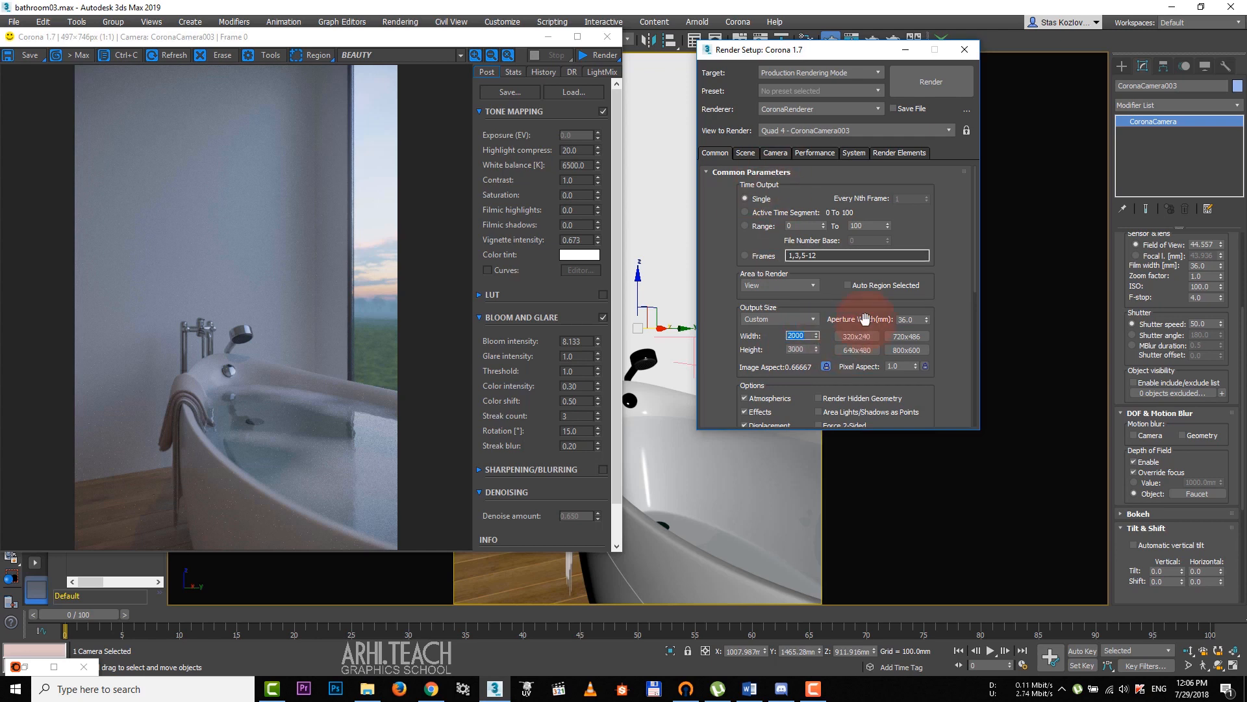
{"action": "left_click", "coordinate": [744, 153]}
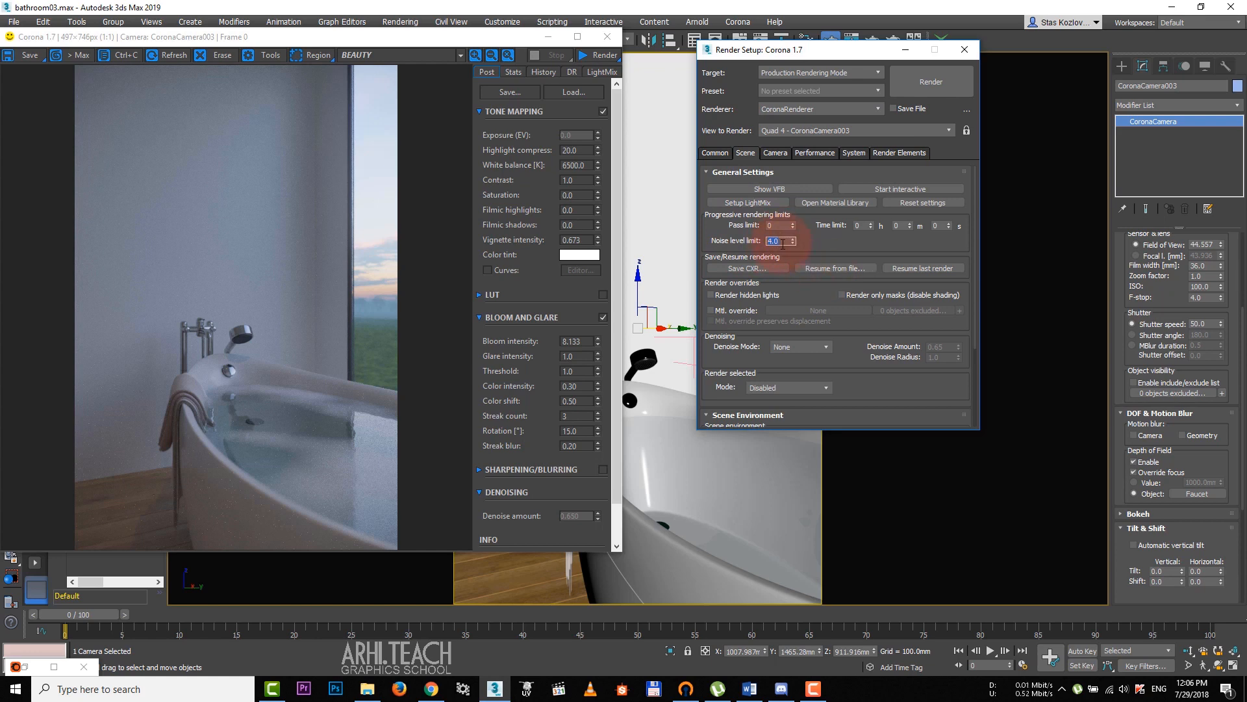
{"action": "left_click", "coordinate": [799, 346]}
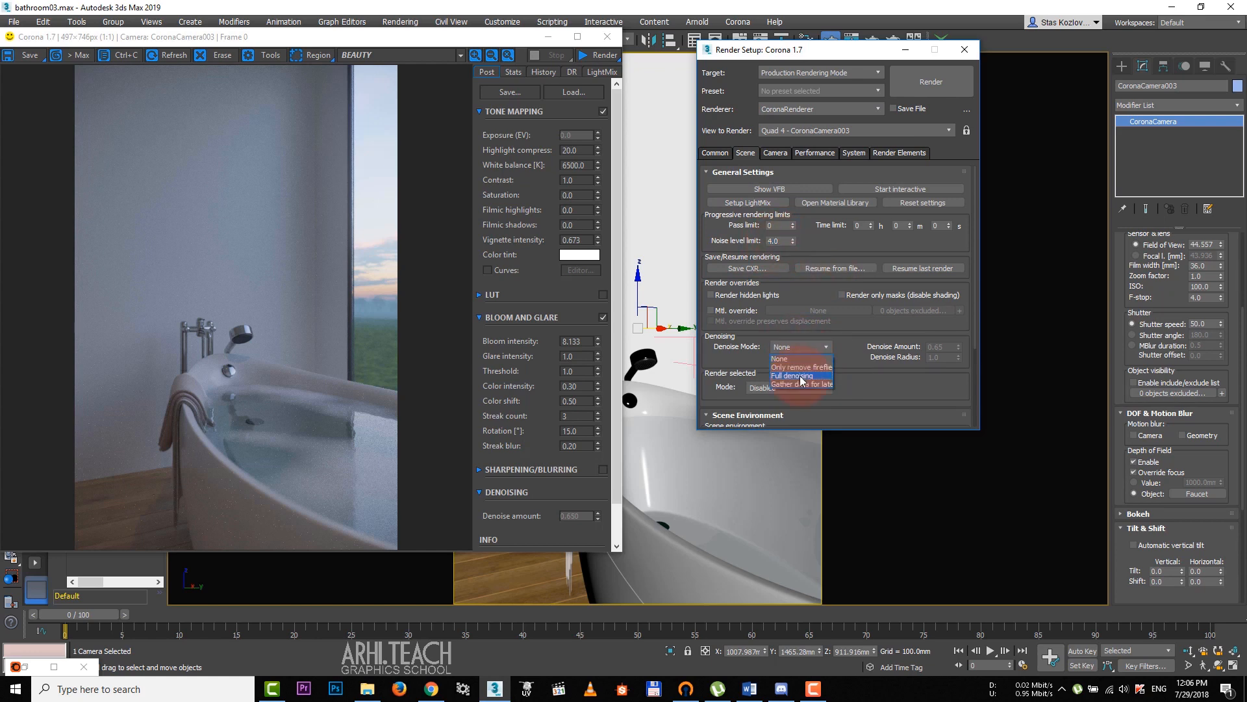
{"action": "left_click", "coordinate": [899, 154]}
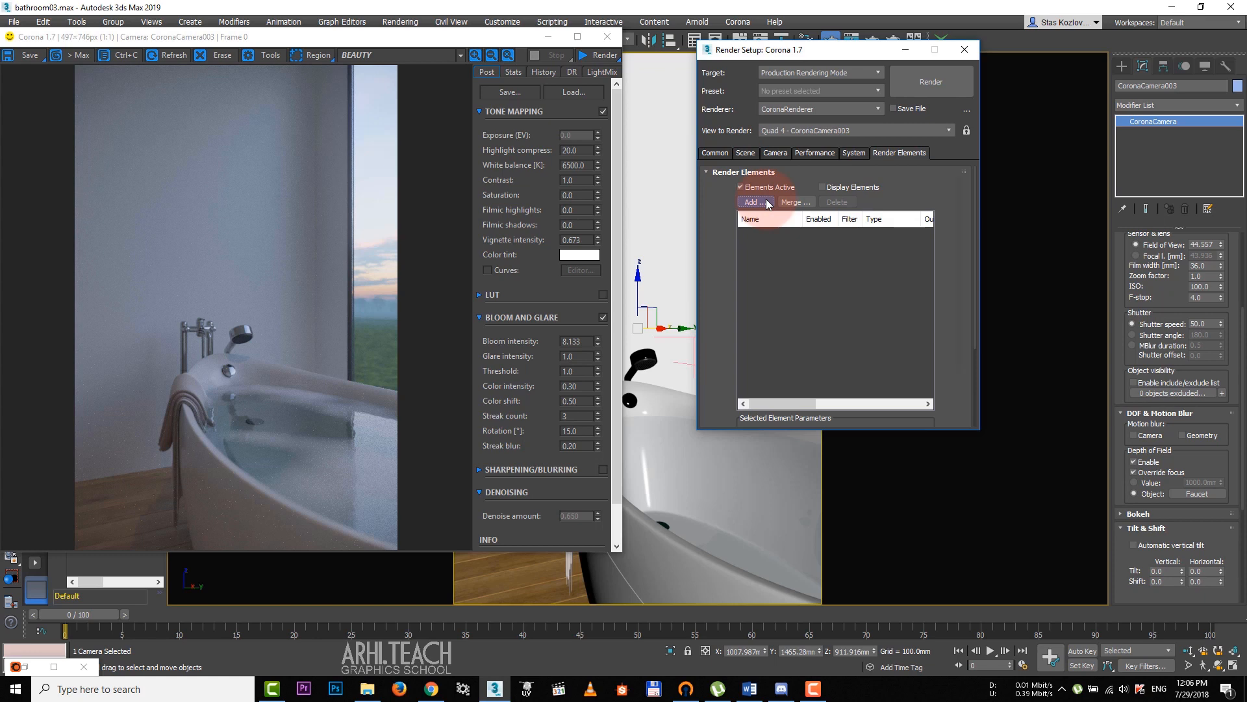
- Add the Direct, Indirect, Reflect, Refract, Masking ID and WireColor Corona render elements
{"action": "left_click", "coordinate": [751, 201]}
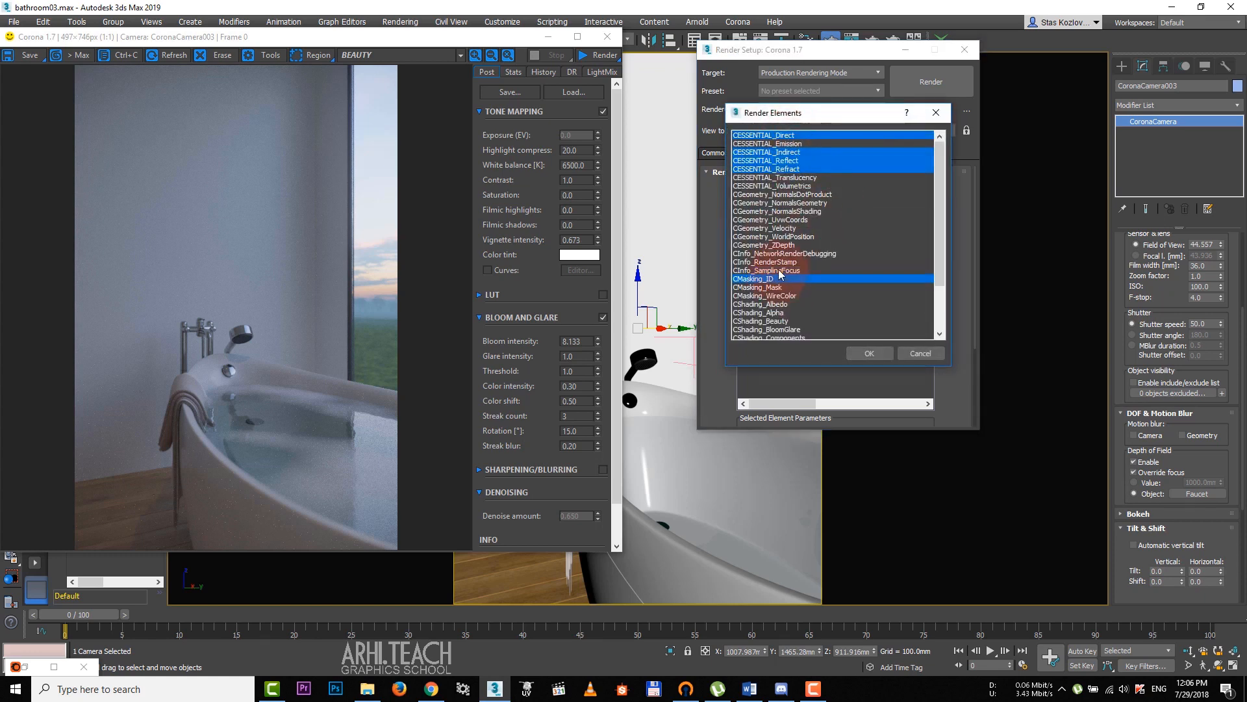
{"action": "left_click", "coordinate": [868, 353]}
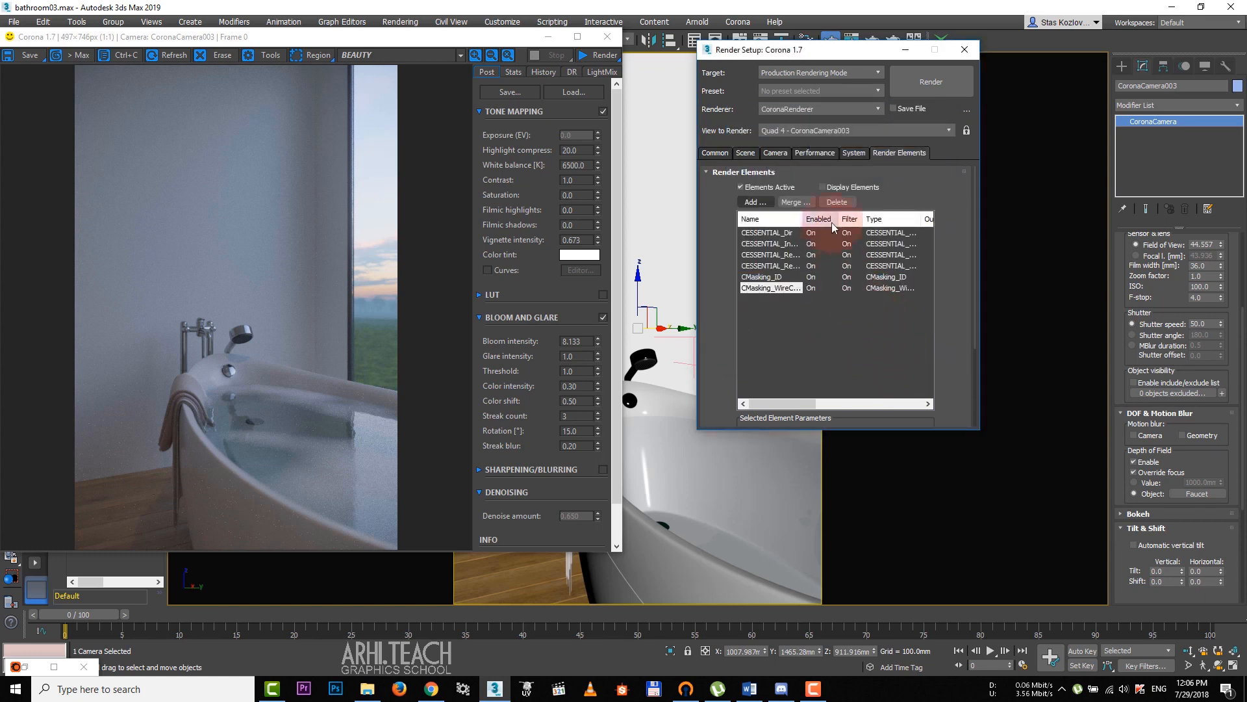
{"action": "left_click", "coordinate": [770, 287]}
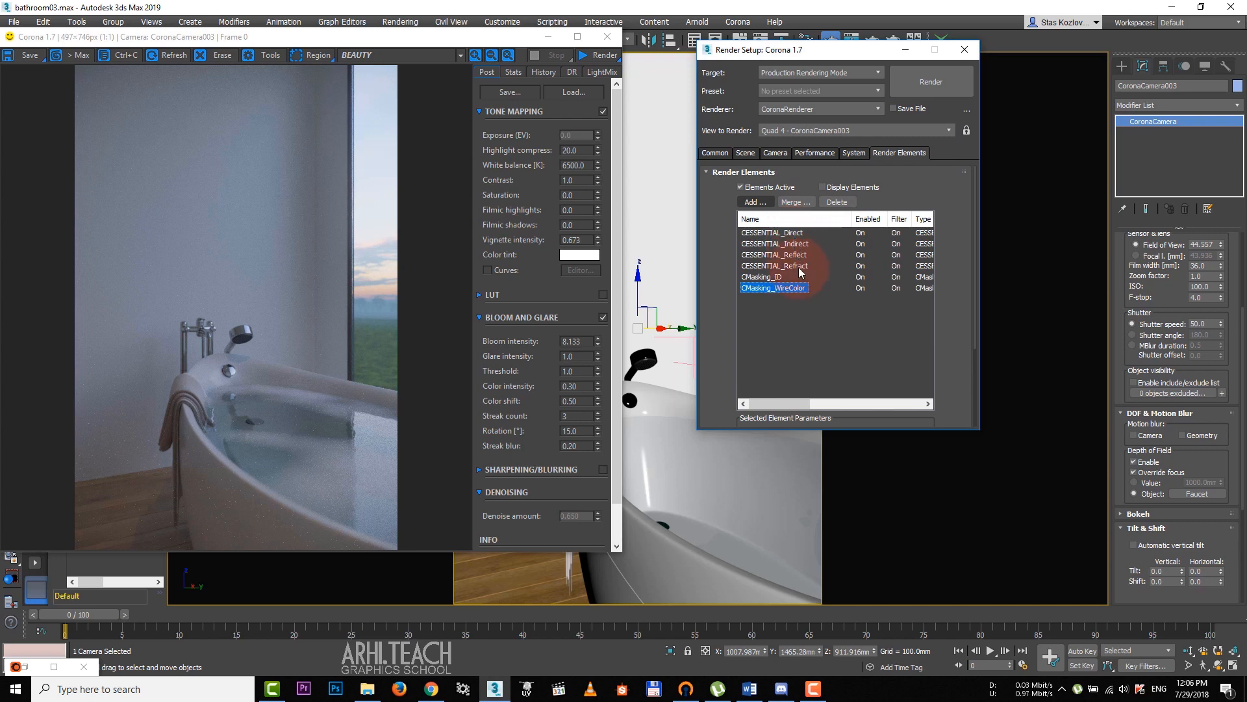
{"action": "left_click", "coordinate": [763, 276]}
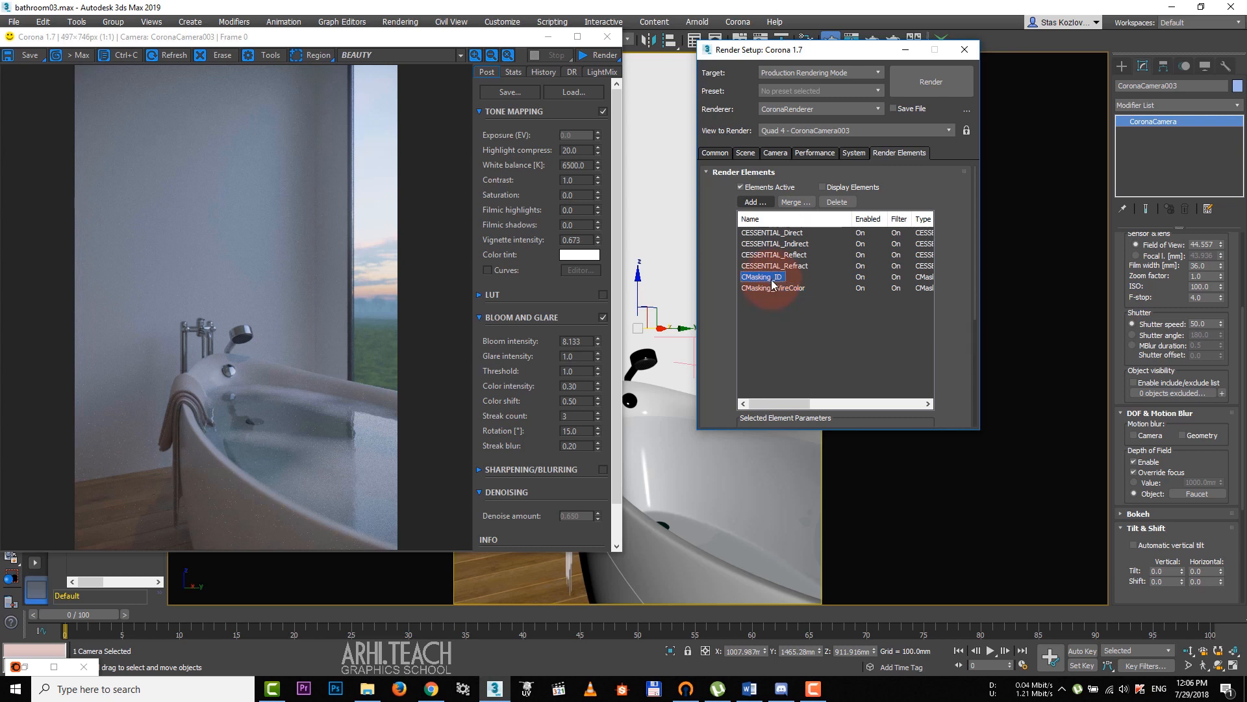
{"action": "left_click", "coordinate": [772, 287]}
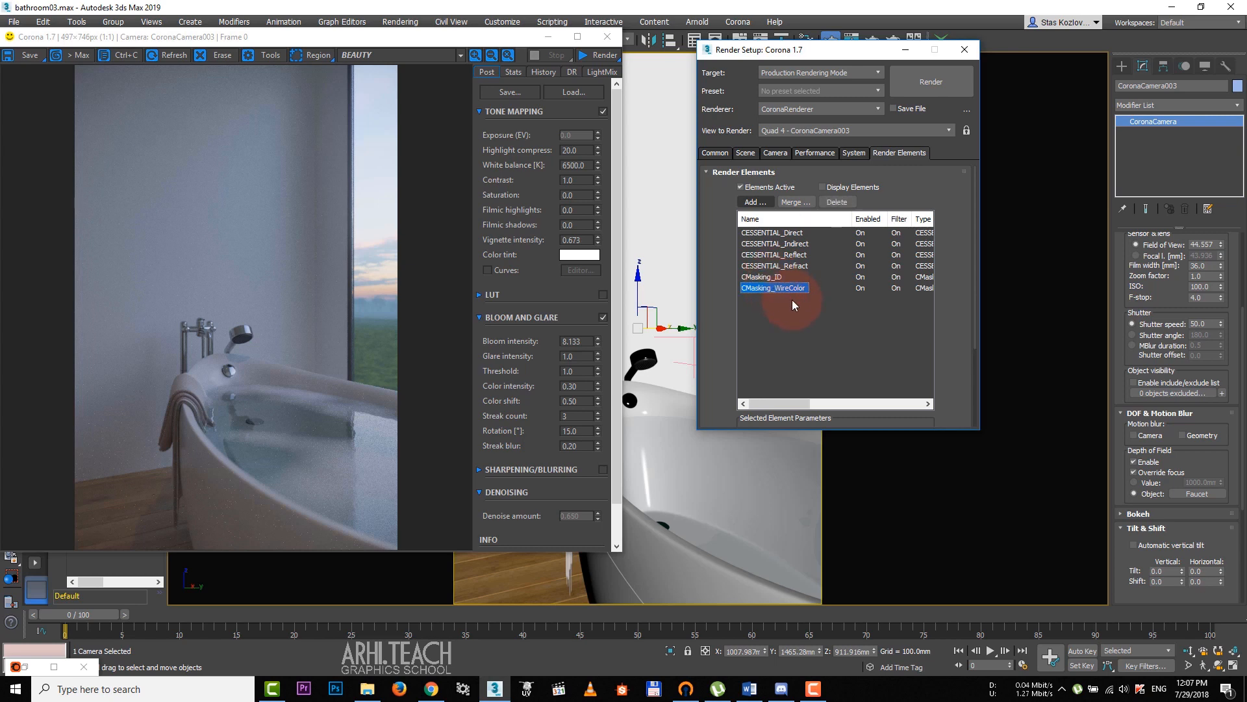
{"action": "left_click", "coordinate": [715, 153]}
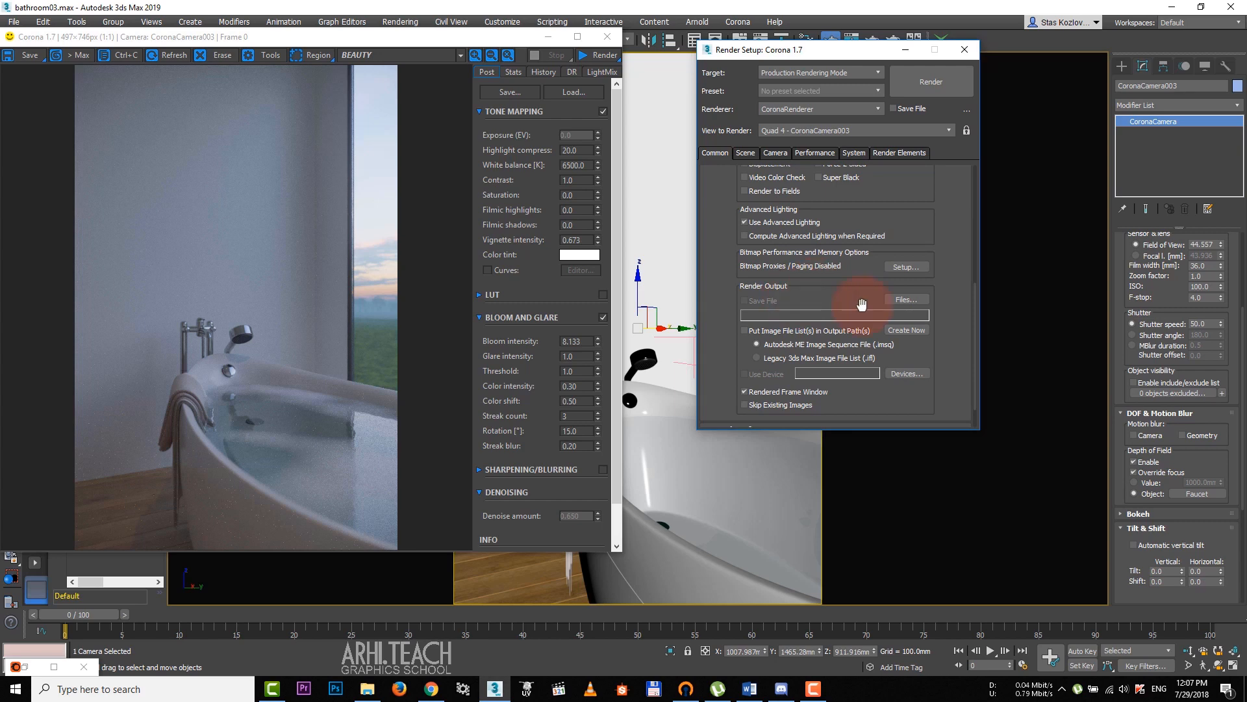
- Set the render output to save as the EXR file bathroom_render
{"action": "left_click", "coordinate": [904, 299]}
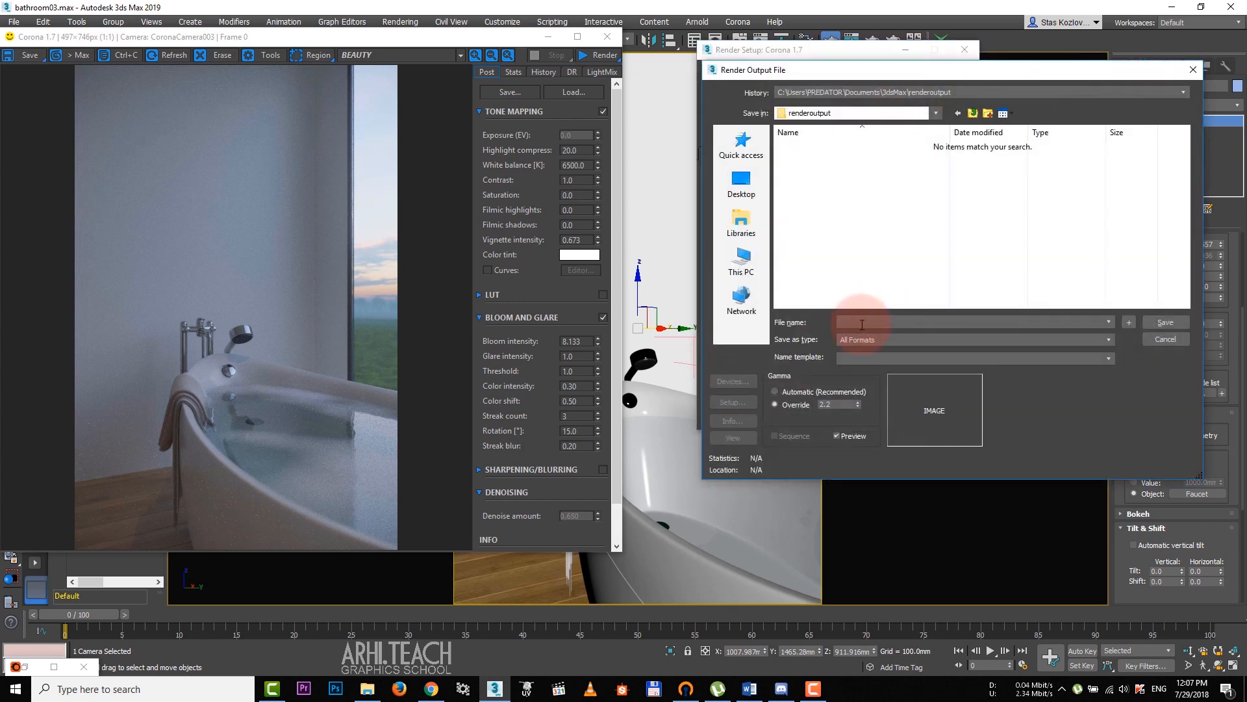
{"action": "type", "text": "bathroom_render"}
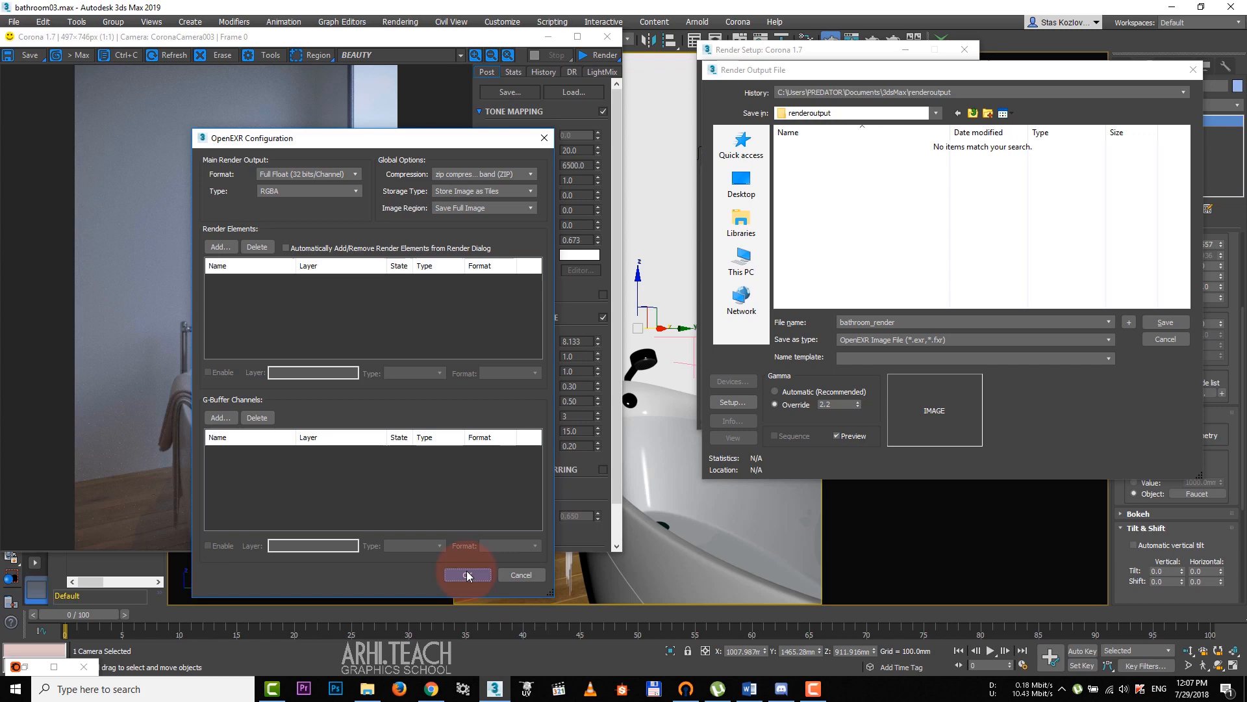
{"action": "left_click", "coordinate": [467, 575]}
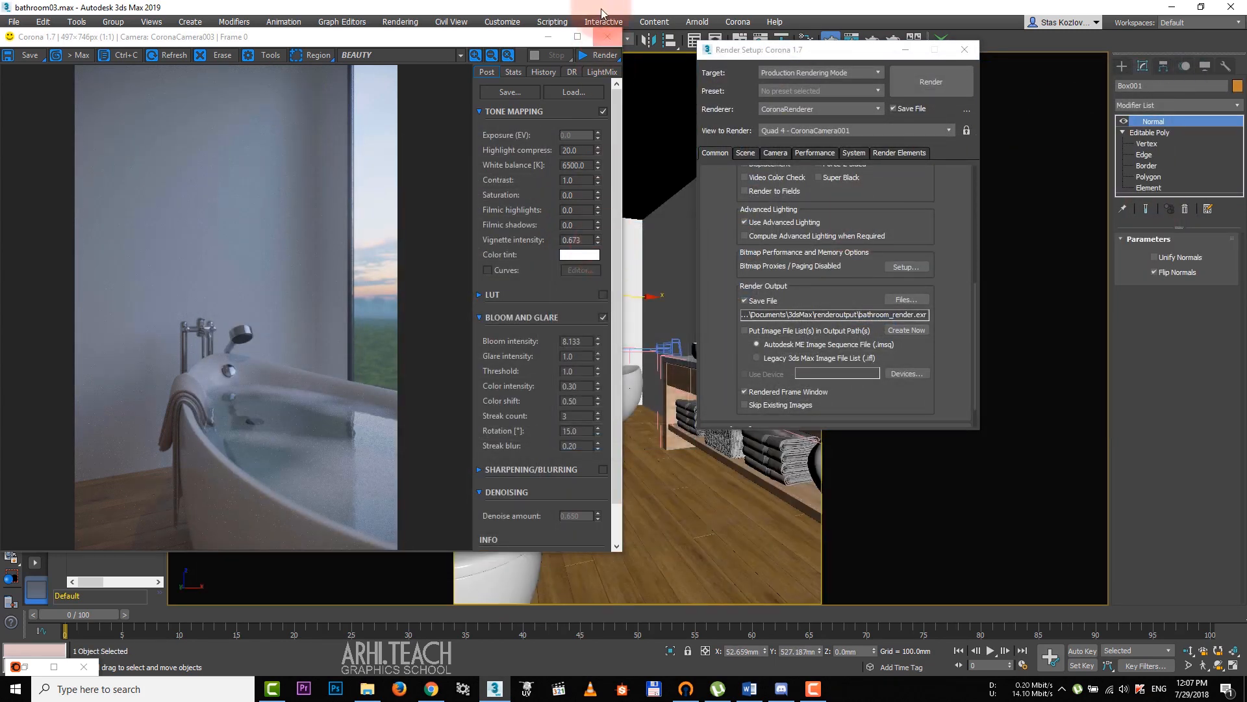
- Render the bathroom camera view at 2000×3000 from the Corona frame buffer
{"action": "left_click", "coordinate": [13, 22]}
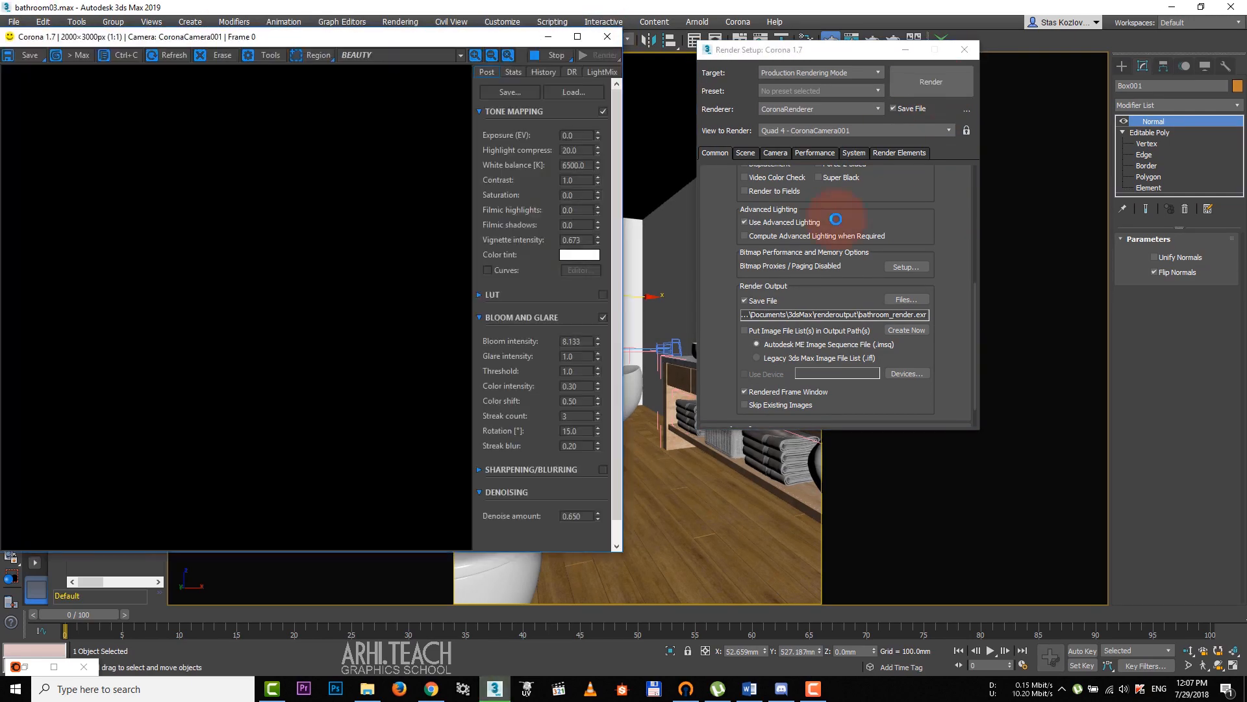
{"action": "left_click", "coordinate": [930, 80]}
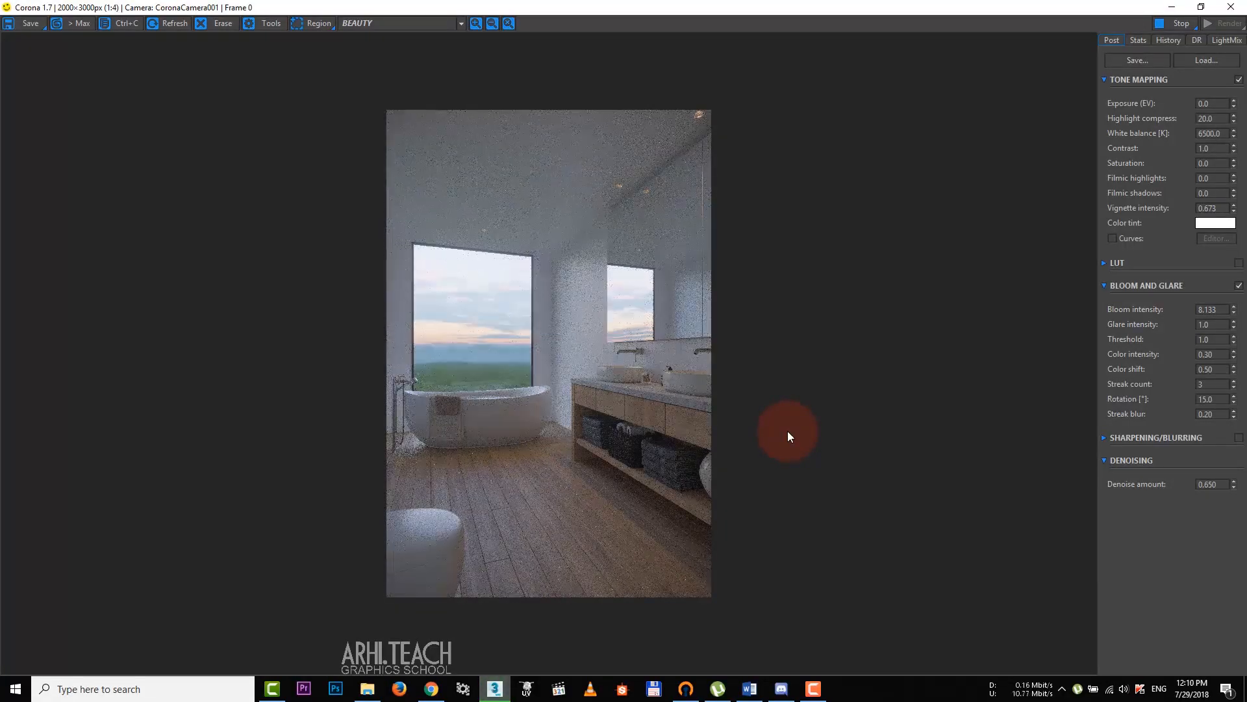
{"action": "left_click", "coordinate": [812, 689]}
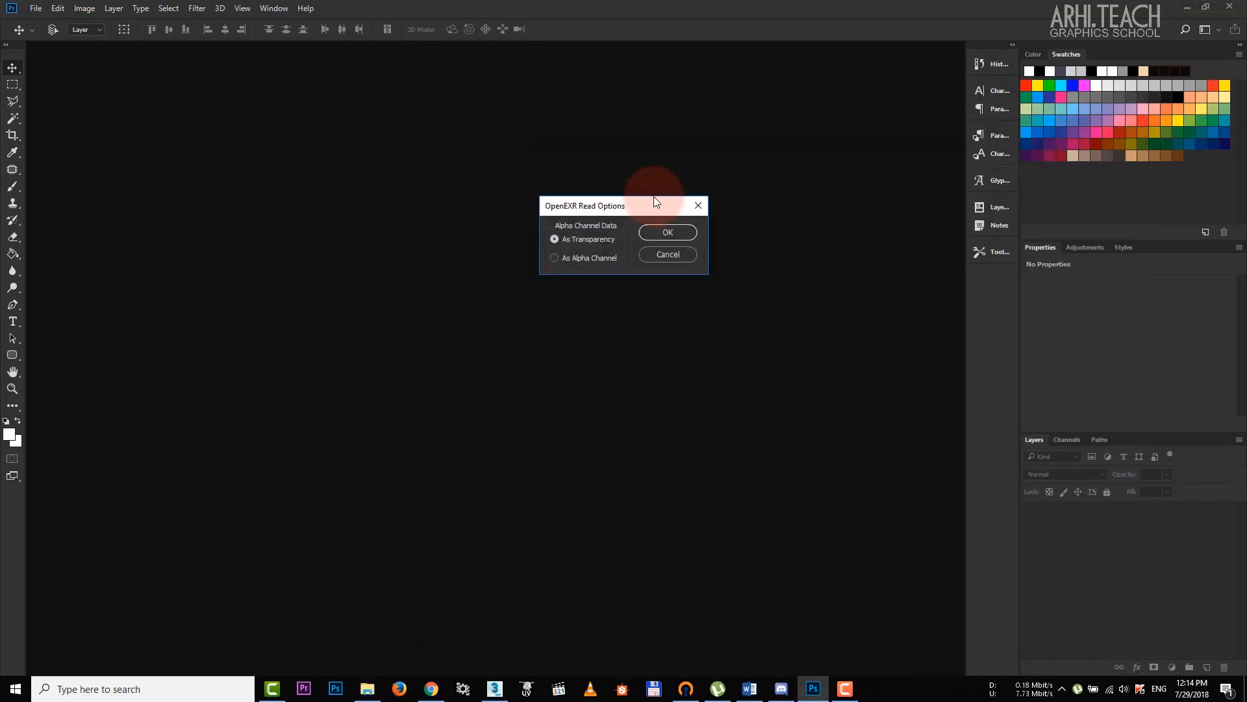
- Open bathroom.exr in Photoshop with the EXR alpha imported as a separate channel
{"action": "left_click_drag", "start_coordinate": [652, 205], "coordinate": [600, 203]}
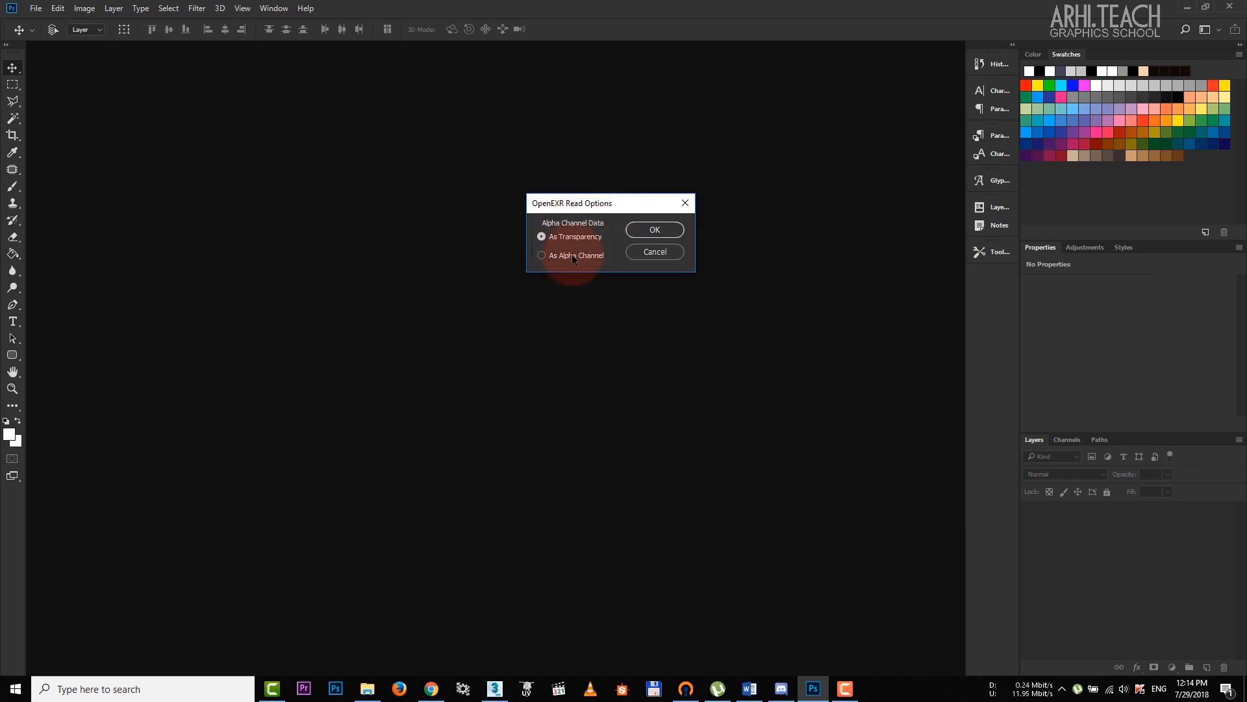
{"action": "left_click", "coordinate": [654, 229]}
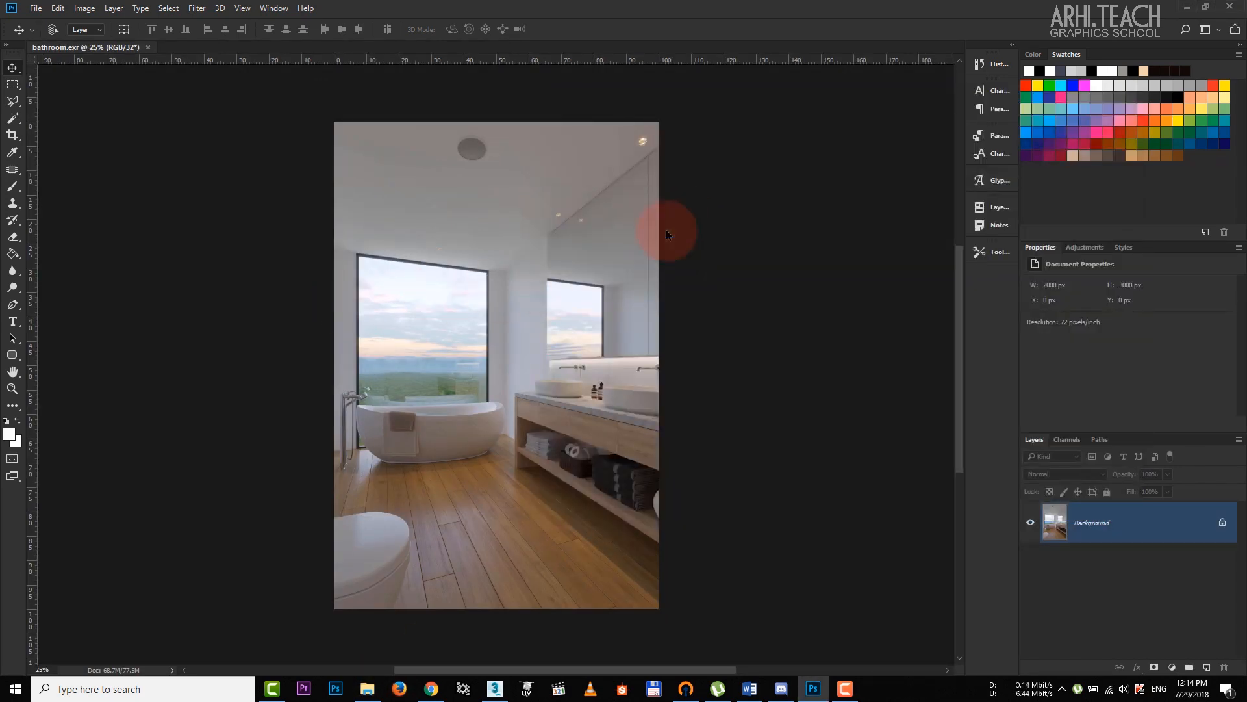
- Place the CESSENTIAL_Direct layer and convert the document to 16 Bits/Channel
{"action": "left_click", "coordinate": [1064, 474]}
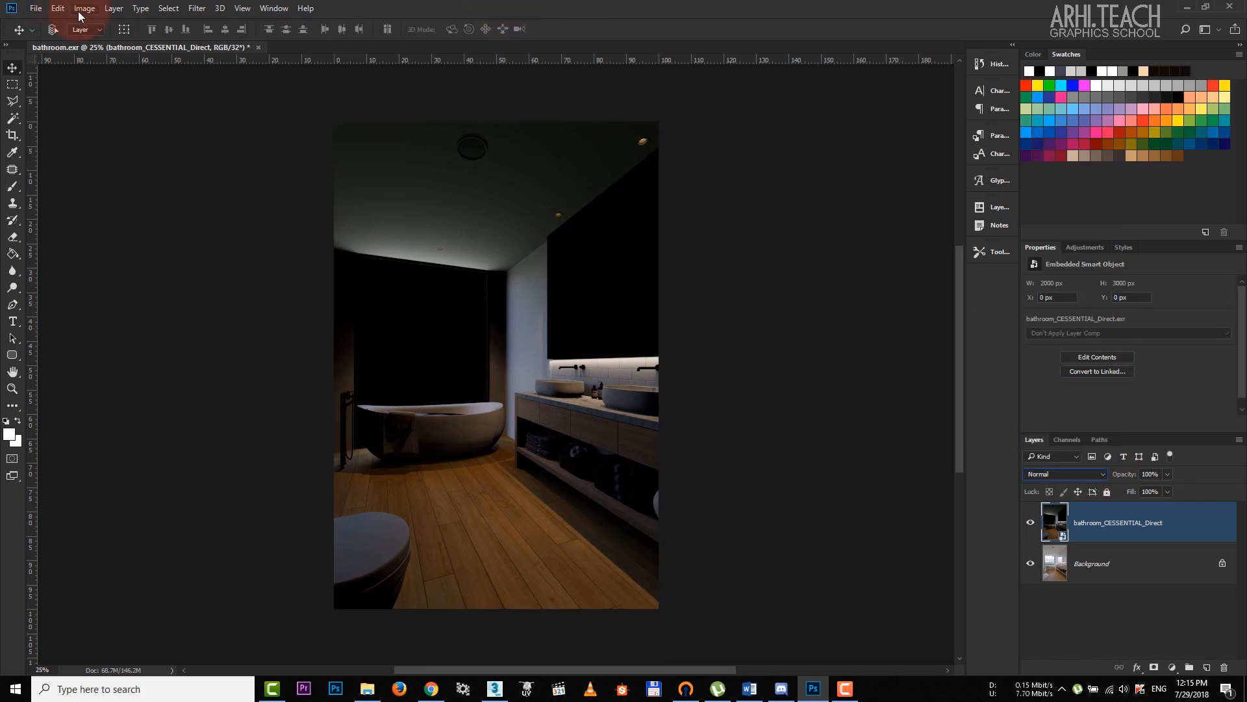
{"action": "left_click", "coordinate": [83, 8]}
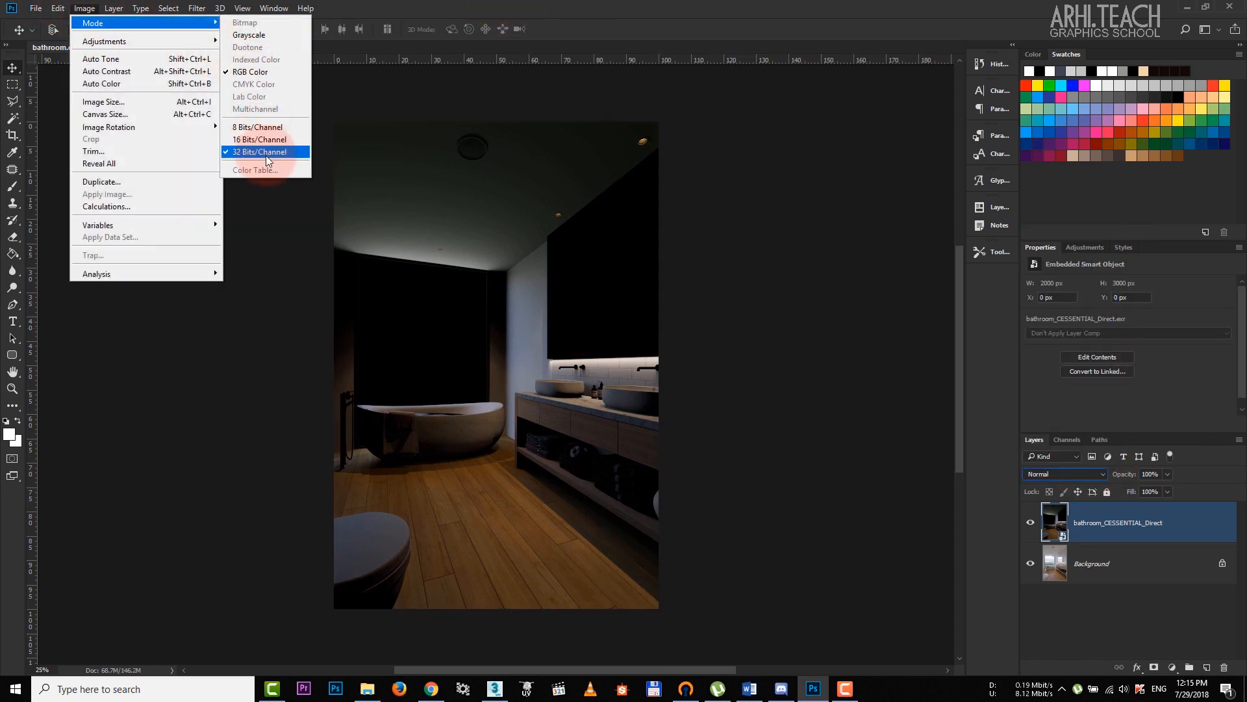
{"action": "left_click", "coordinate": [256, 128]}
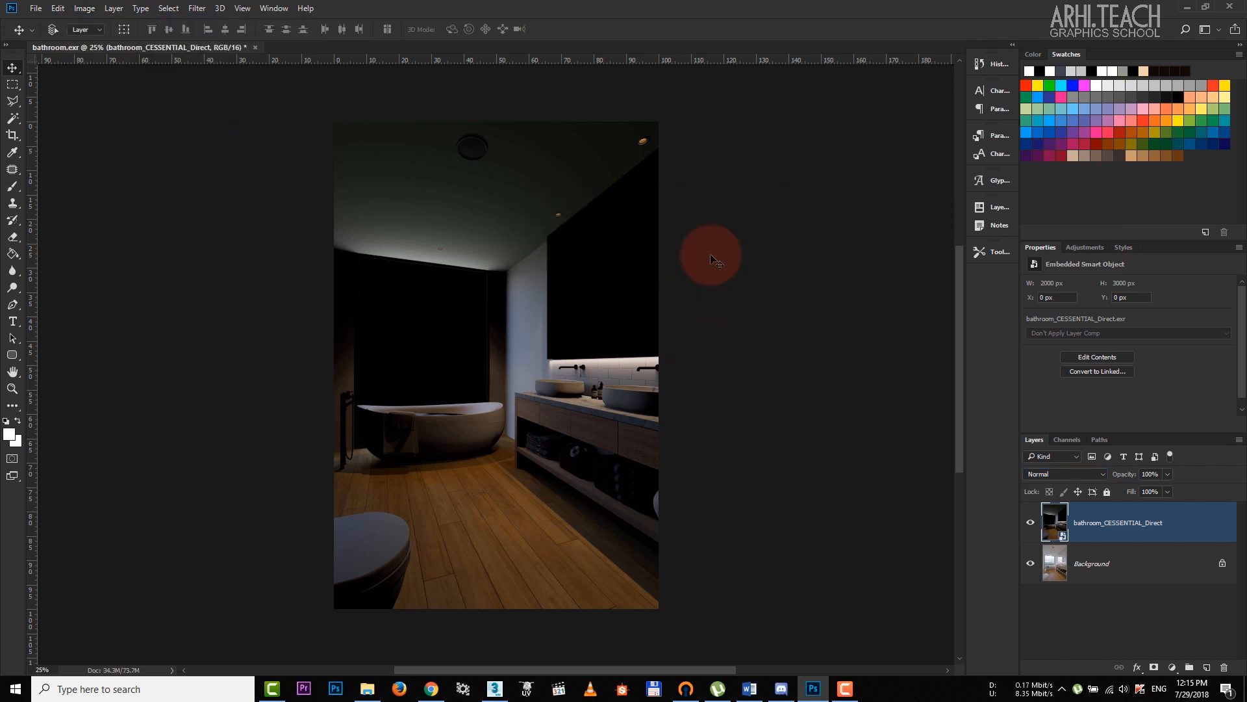
- Set the Direct layer's blend mode to Screen
{"action": "left_click", "coordinate": [1064, 474]}
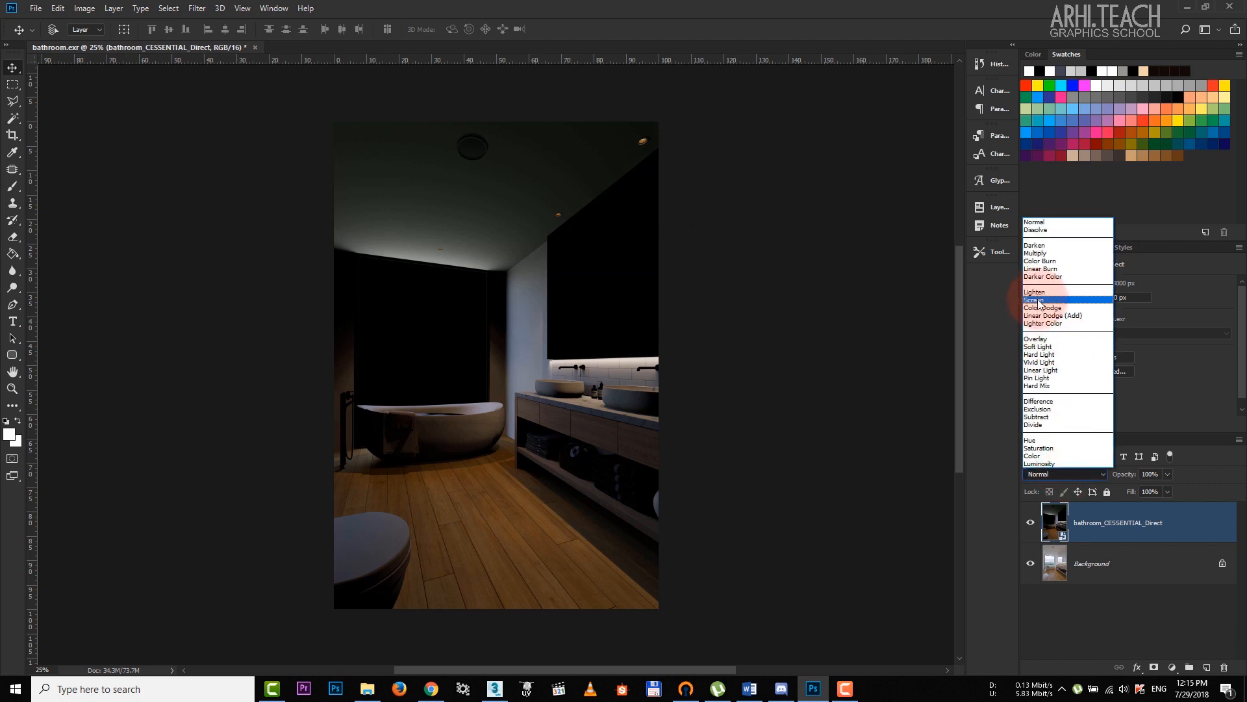
{"action": "left_click", "coordinate": [1042, 300]}
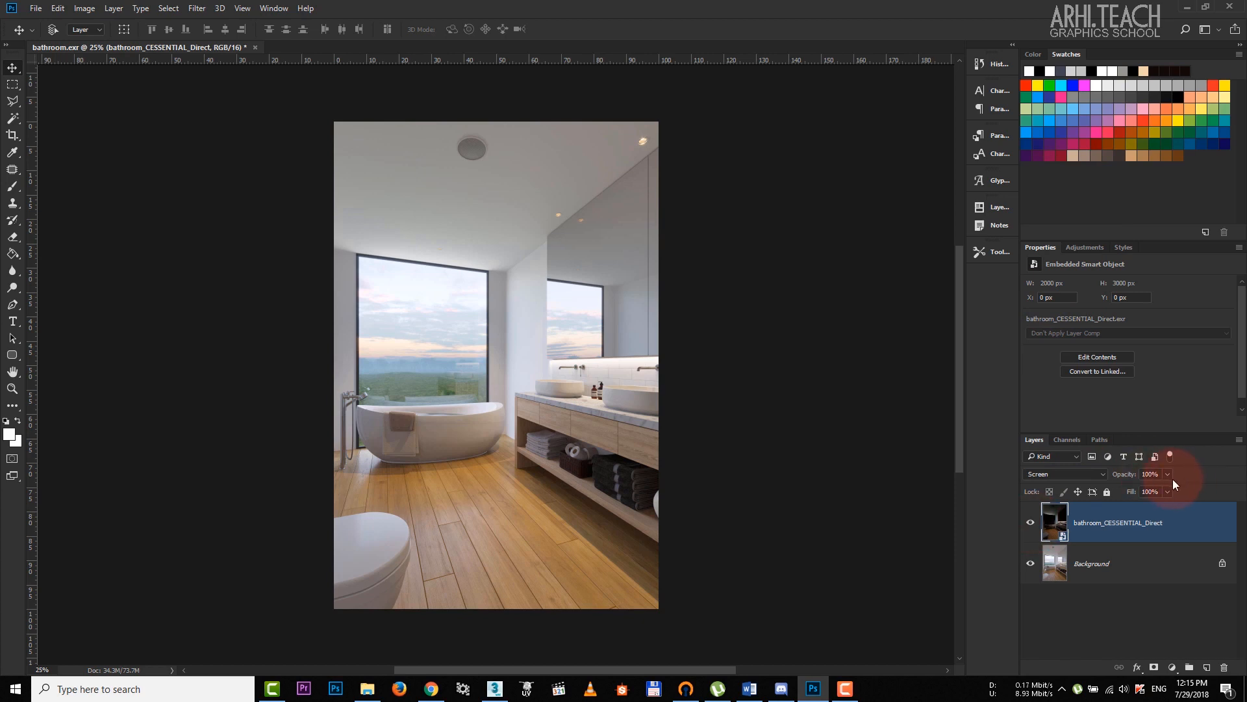
{"action": "left_click", "coordinate": [1150, 474]}
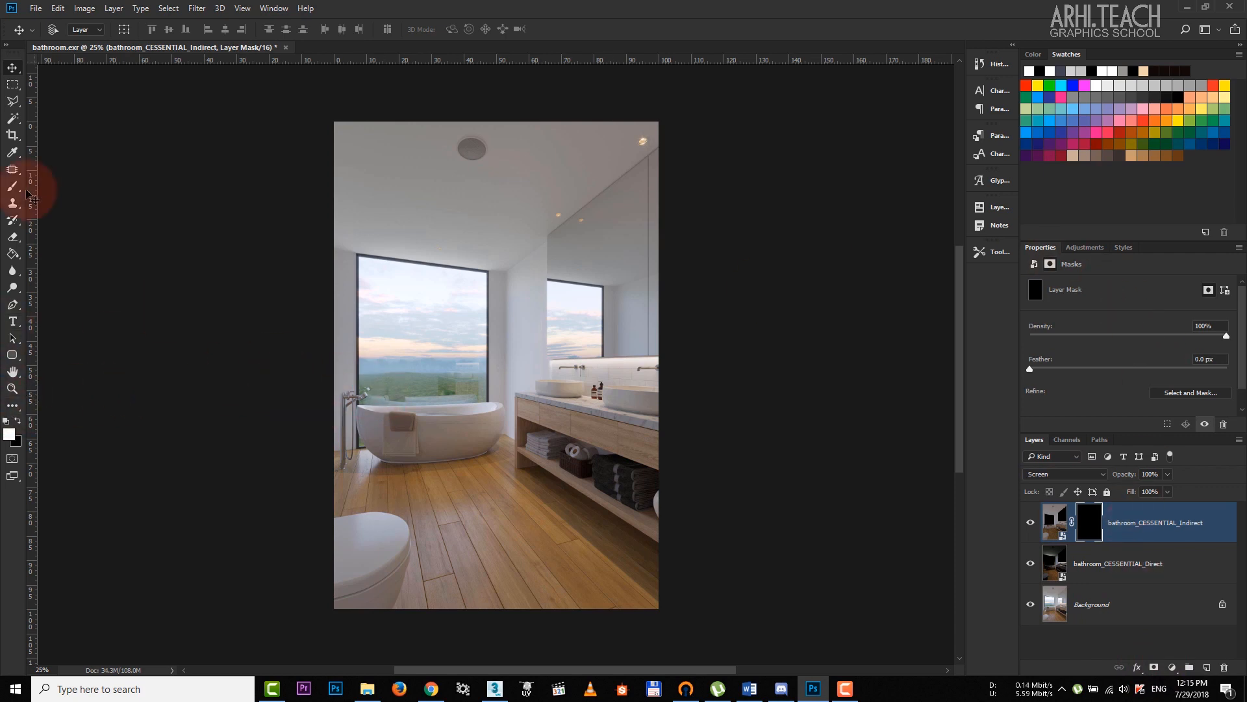
- Select the Brush tool to paint on the Indirect layer's black mask
{"action": "left_click", "coordinate": [13, 186]}
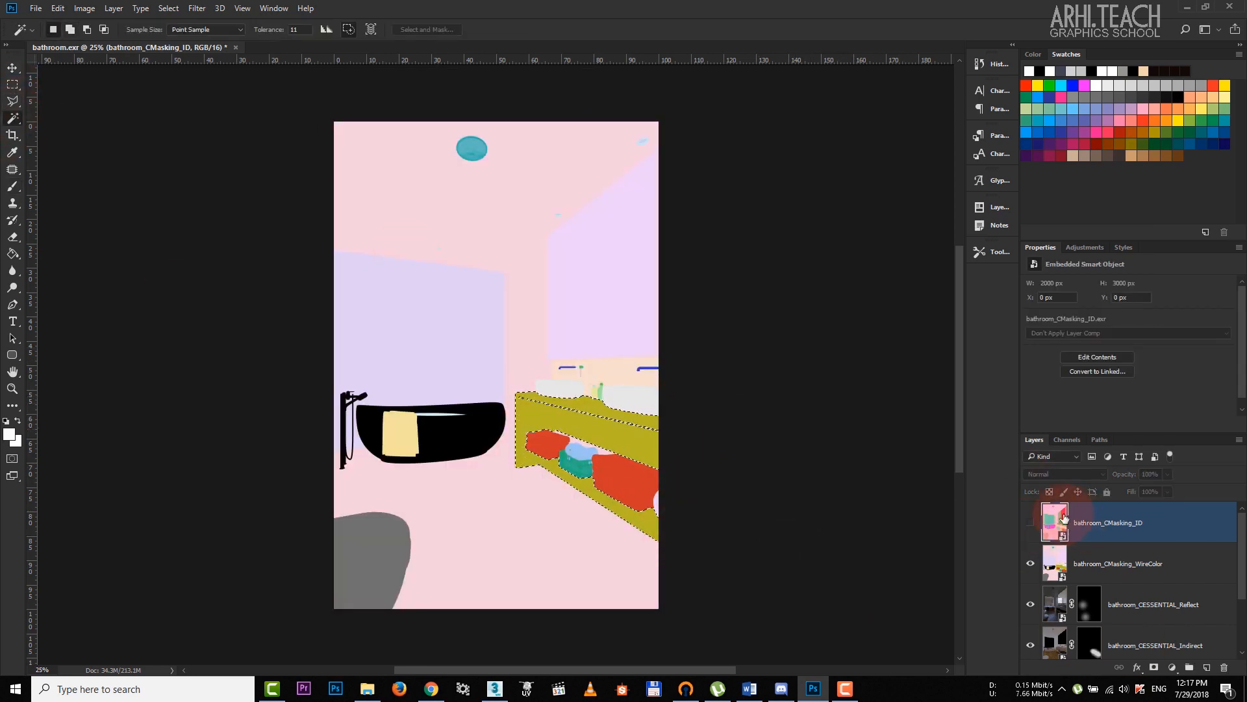
- Hide the colour ID layer and set the two masked Exposure layers' gamma to 0.84 and 0.87
{"action": "left_click", "coordinate": [1030, 526]}
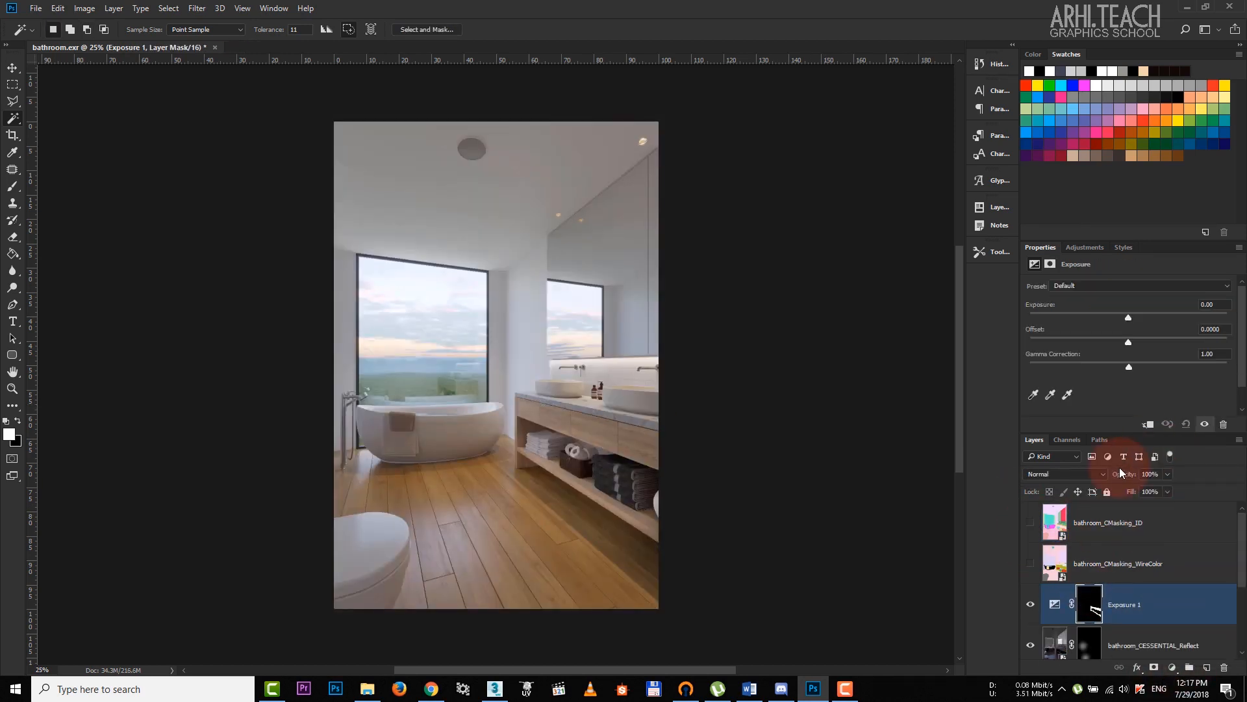
{"action": "left_click_drag", "start_coordinate": [1128, 366], "coordinate": [1139, 366]}
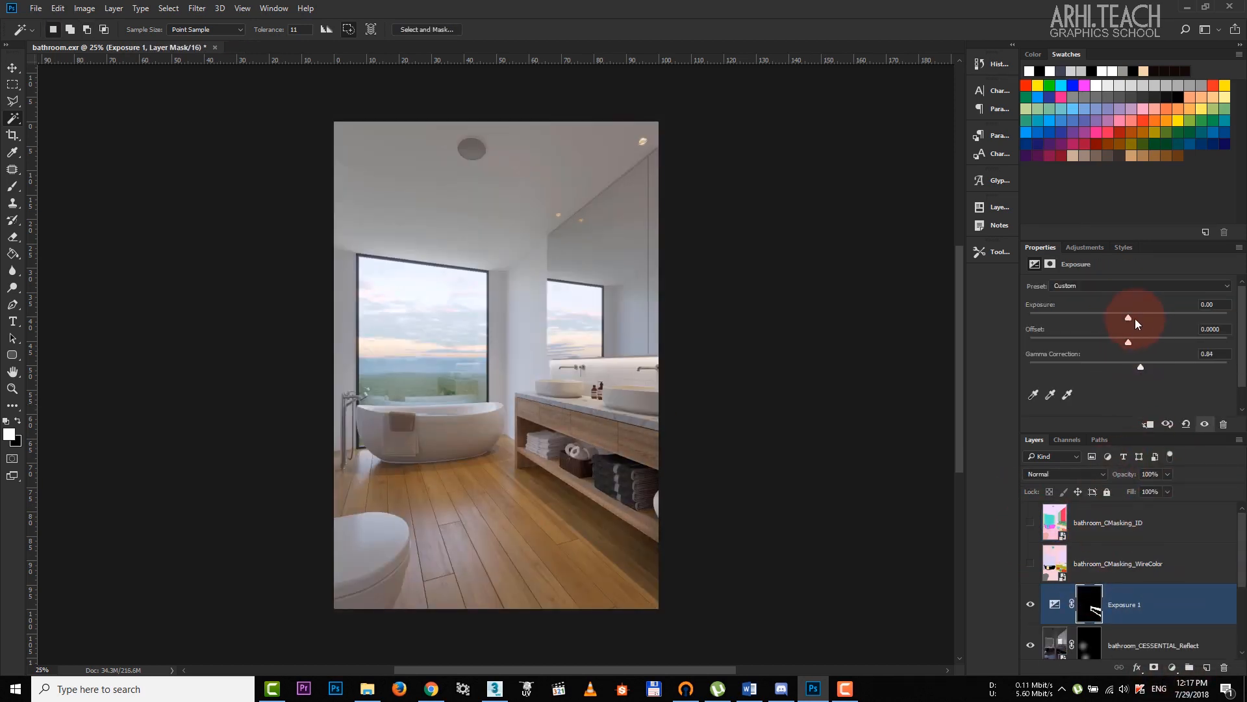
{"action": "left_click_drag", "start_coordinate": [1128, 316], "coordinate": [1132, 316]}
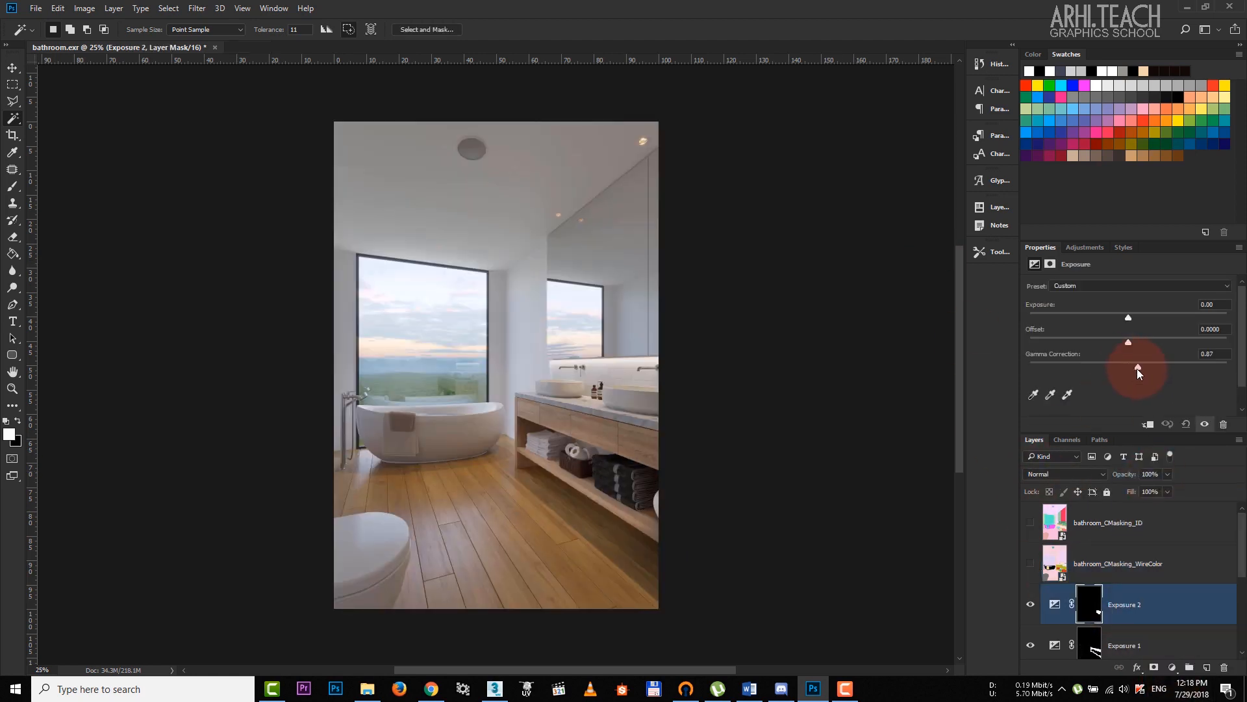
{"action": "left_click_drag", "start_coordinate": [1128, 367], "coordinate": [1109, 366]}
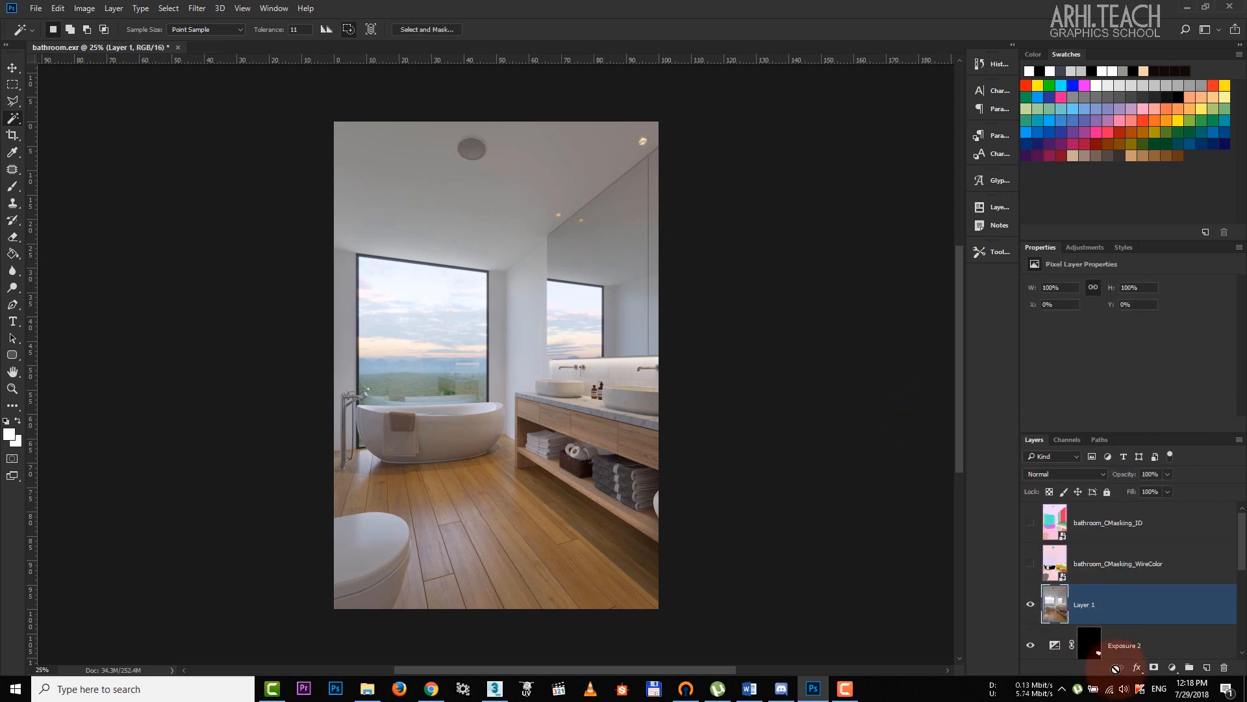
- Grade merged Layer 1 in Camera Raw with contrast +6, blacks −6, clarity +2 and tint −4
{"action": "key", "text": "alt+ctrl+shift+e"}
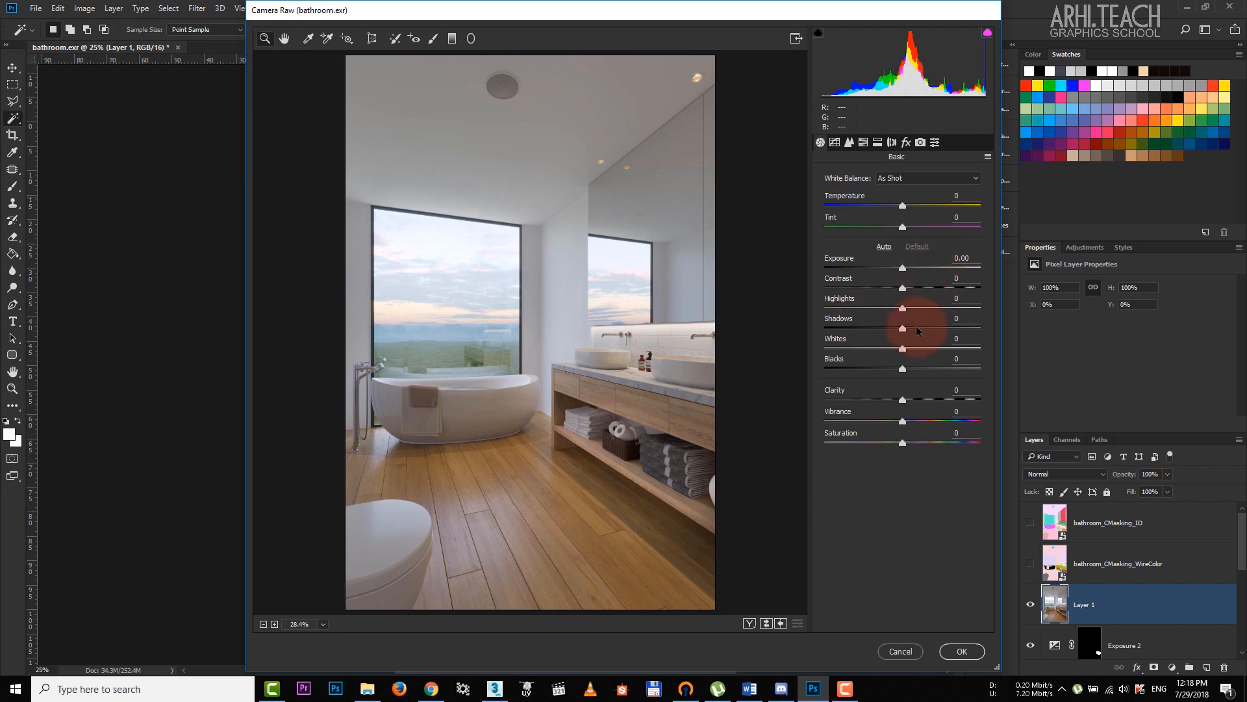
{"action": "left_click_drag", "start_coordinate": [903, 348], "coordinate": [894, 367]}
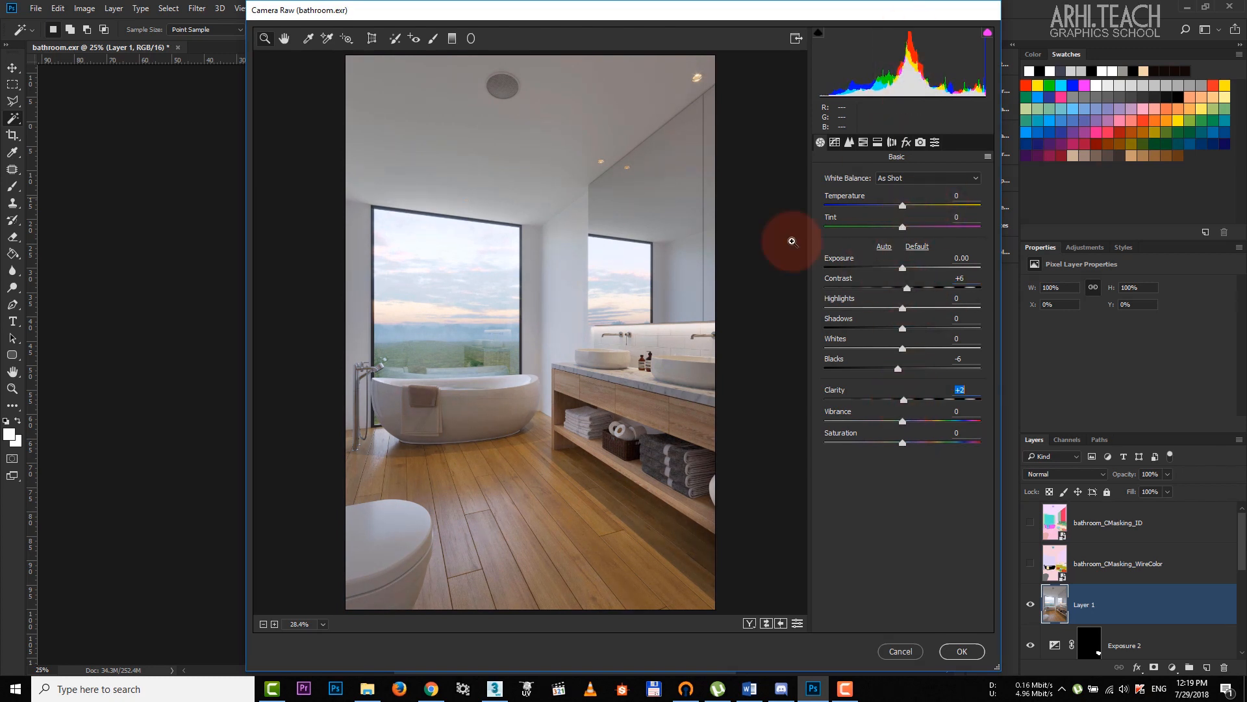
{"action": "left_click_drag", "start_coordinate": [902, 226], "coordinate": [907, 226]}
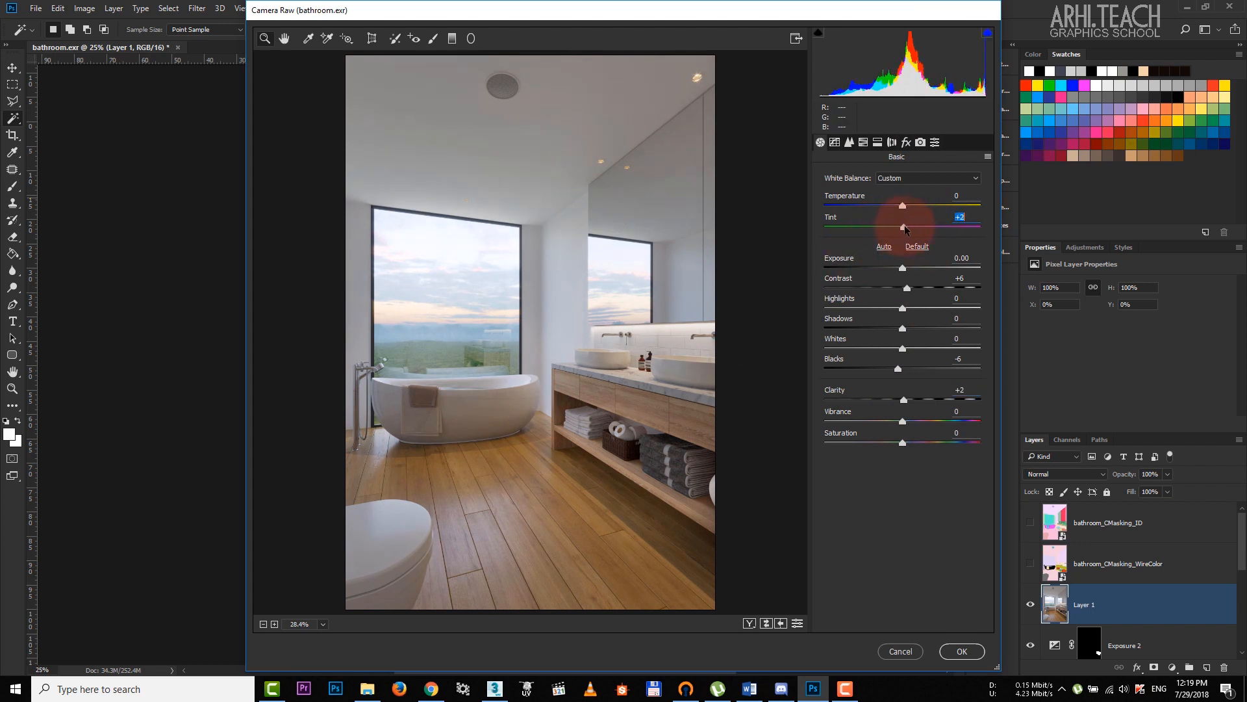
{"action": "left_click", "coordinate": [916, 247]}
{"action": "type", "text": "-4"}
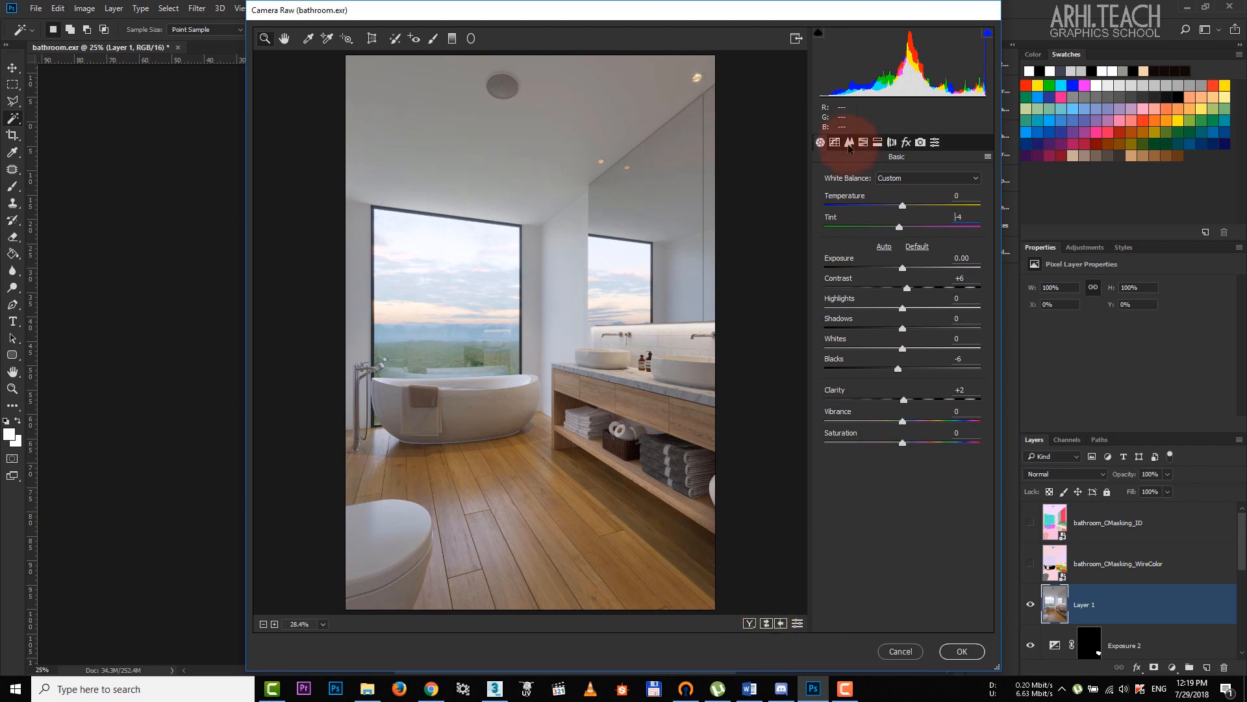
- Add a −23 vignette under Lens Corrections and apply the Camera Raw grading
{"action": "left_click", "coordinate": [878, 143]}
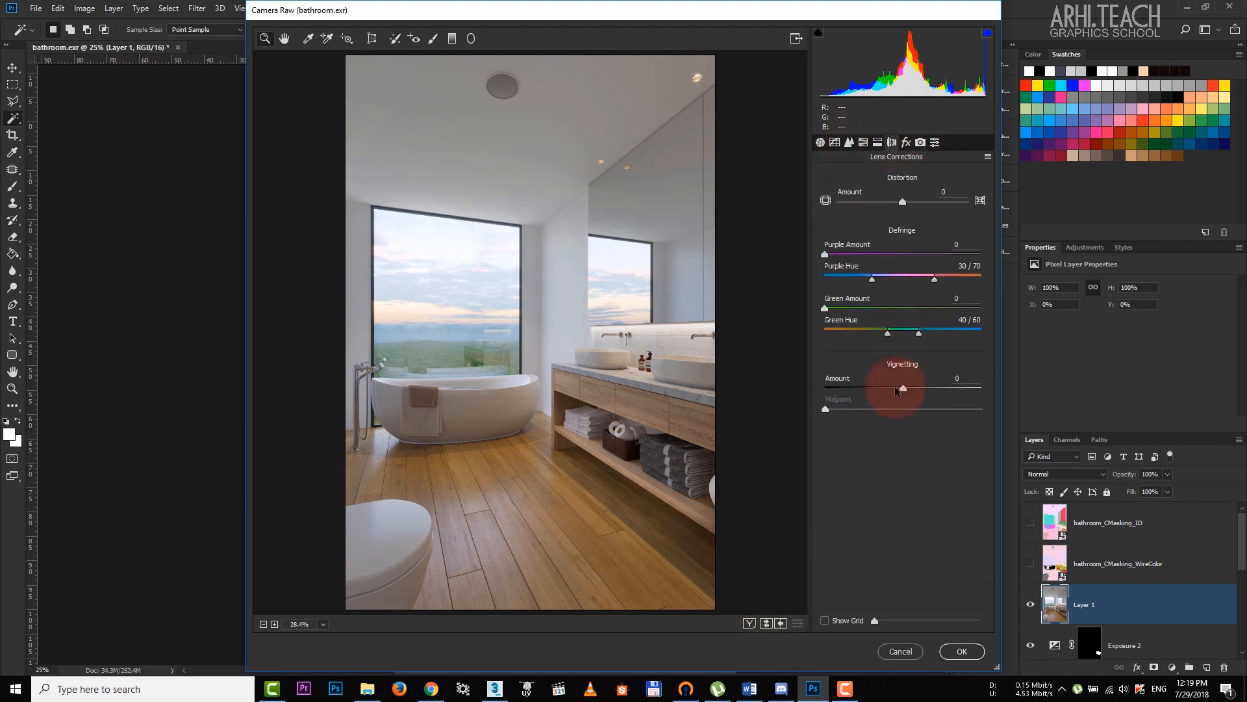
{"action": "left_click_drag", "start_coordinate": [902, 388], "coordinate": [883, 389]}
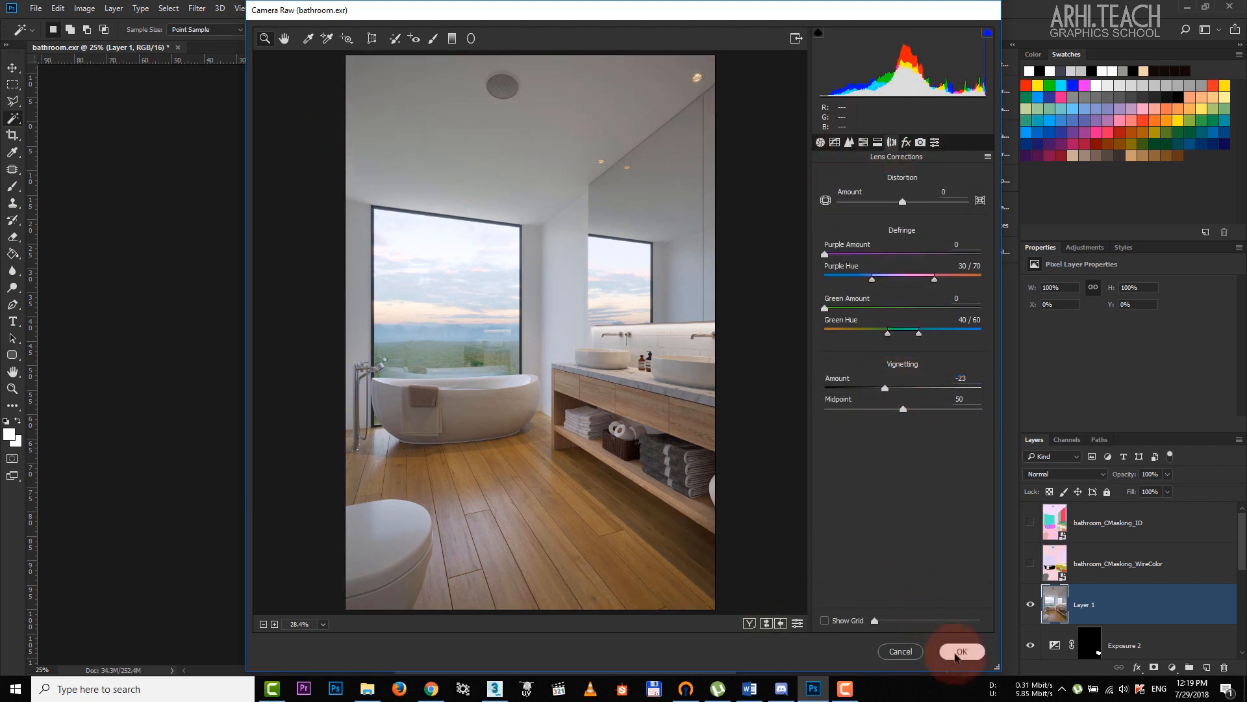
{"action": "left_click", "coordinate": [960, 651]}
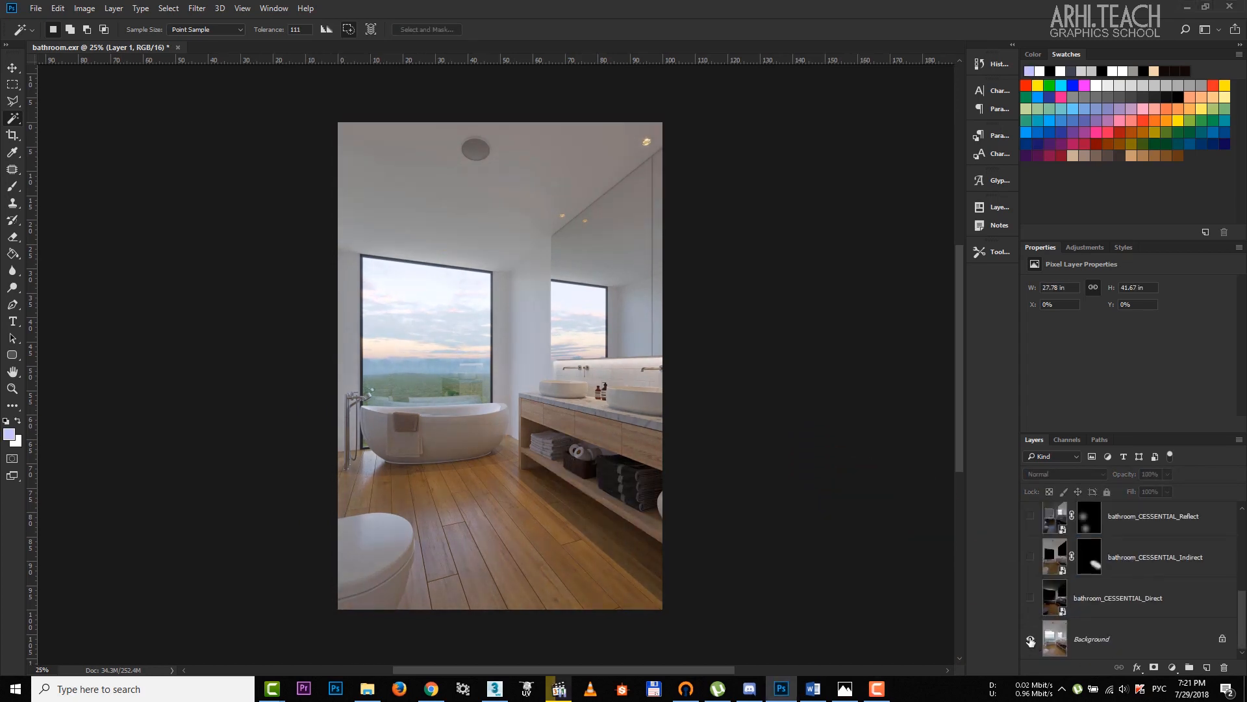
{"action": "left_click", "coordinate": [1030, 639]}
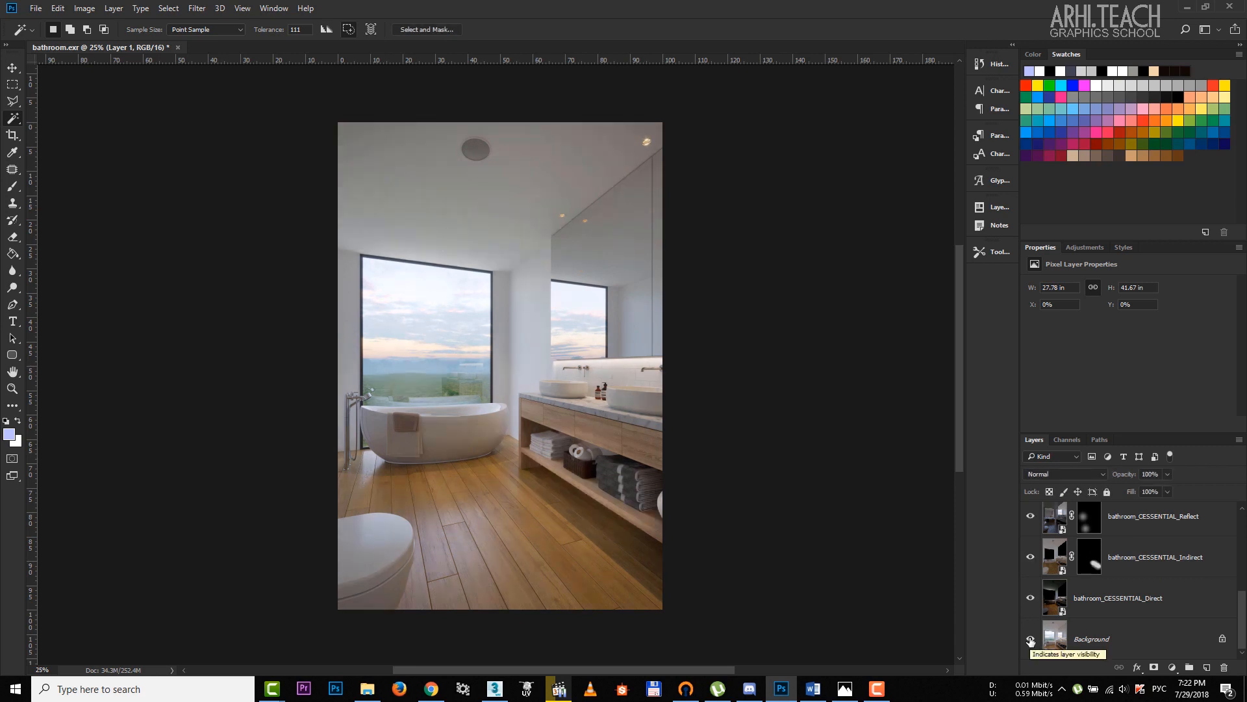
{"action": "left_click", "coordinate": [1030, 516]}
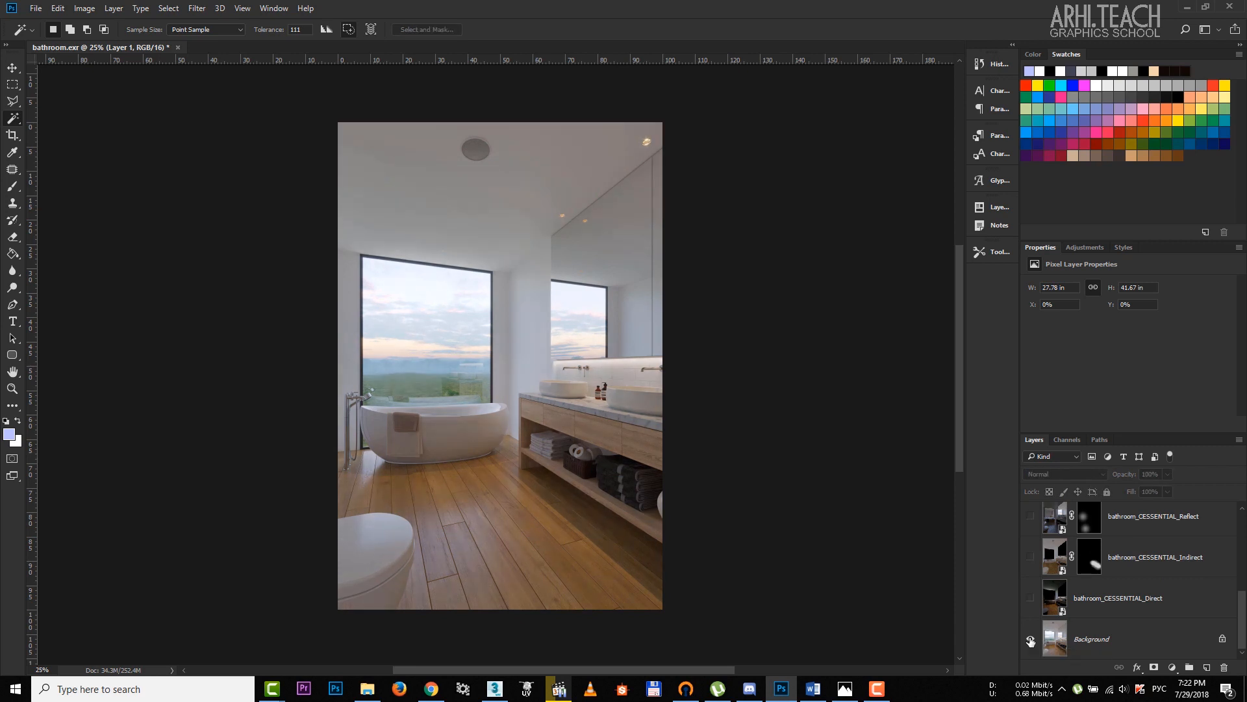